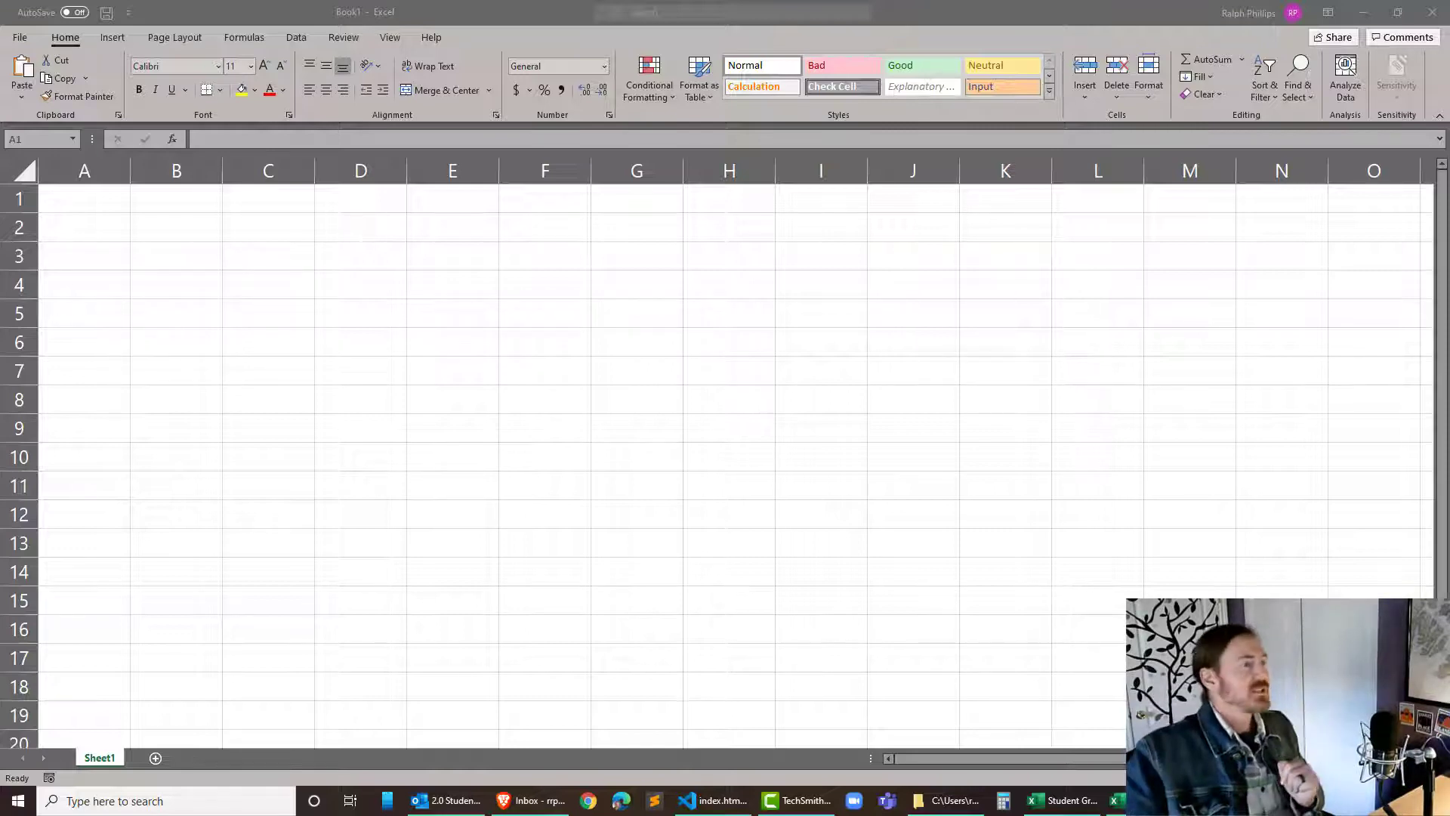
pyautogui.moveTo(364, 461)
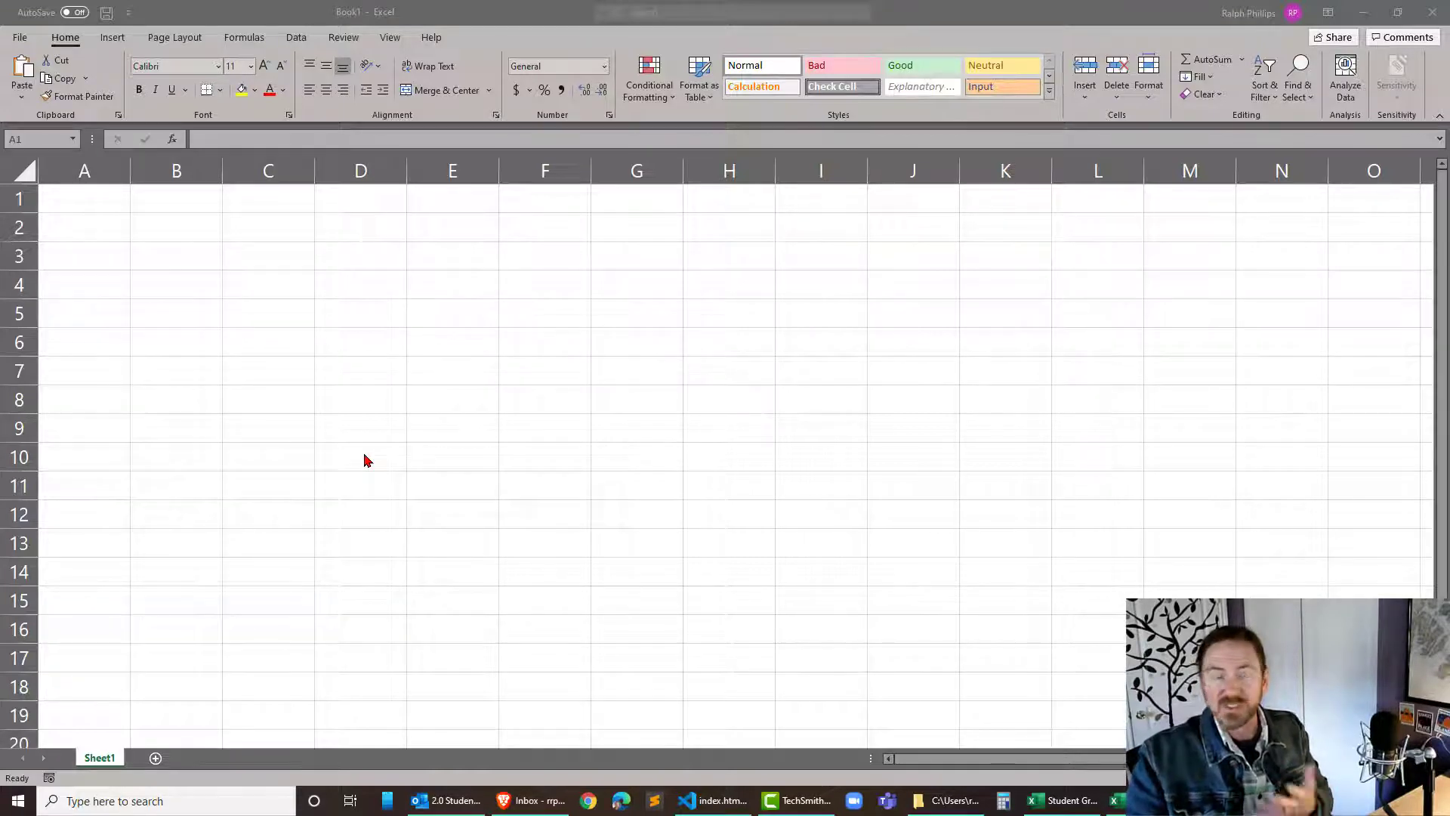
pyautogui.moveTo(353, 449)
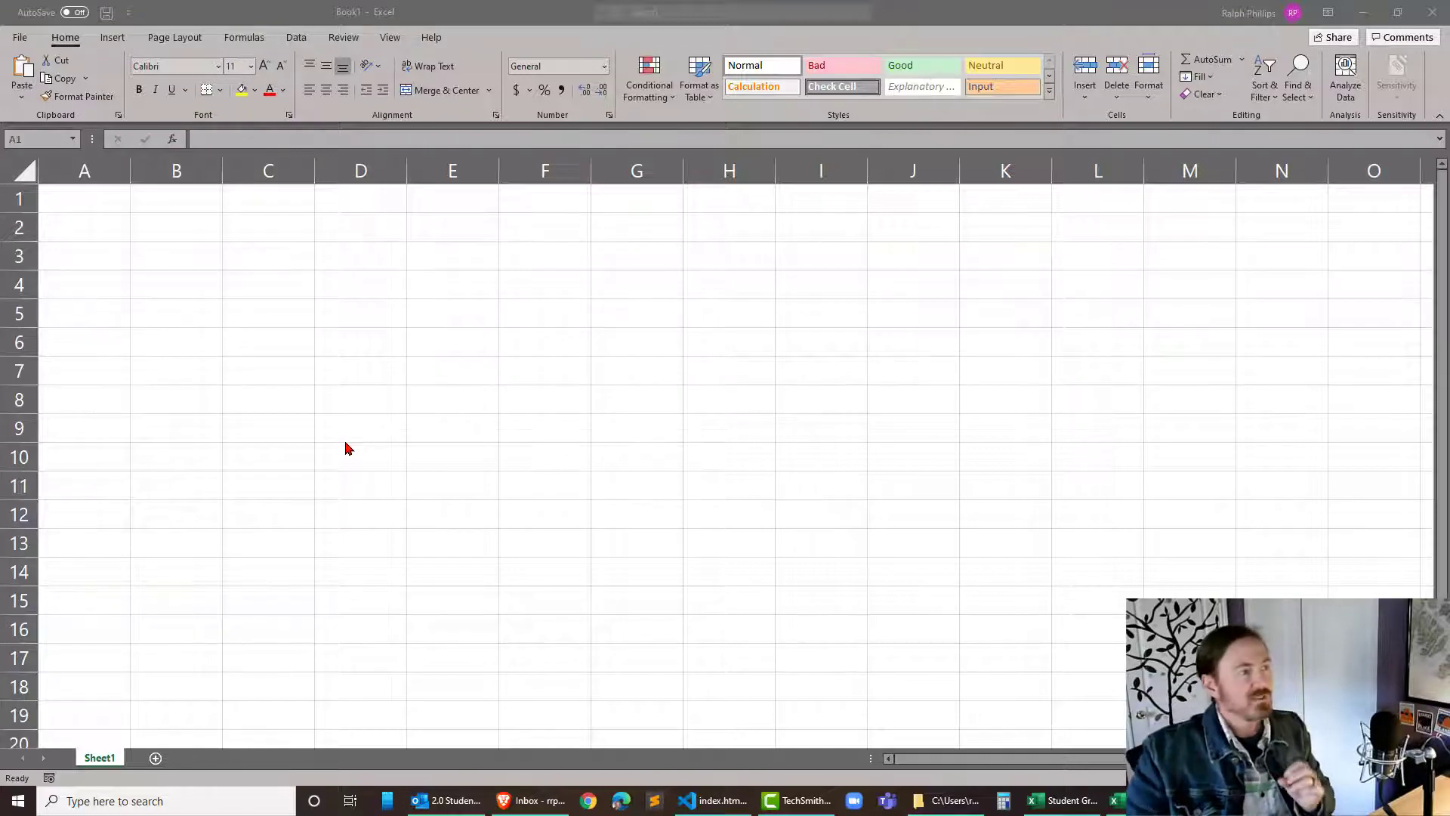
pyautogui.moveTo(108, 288)
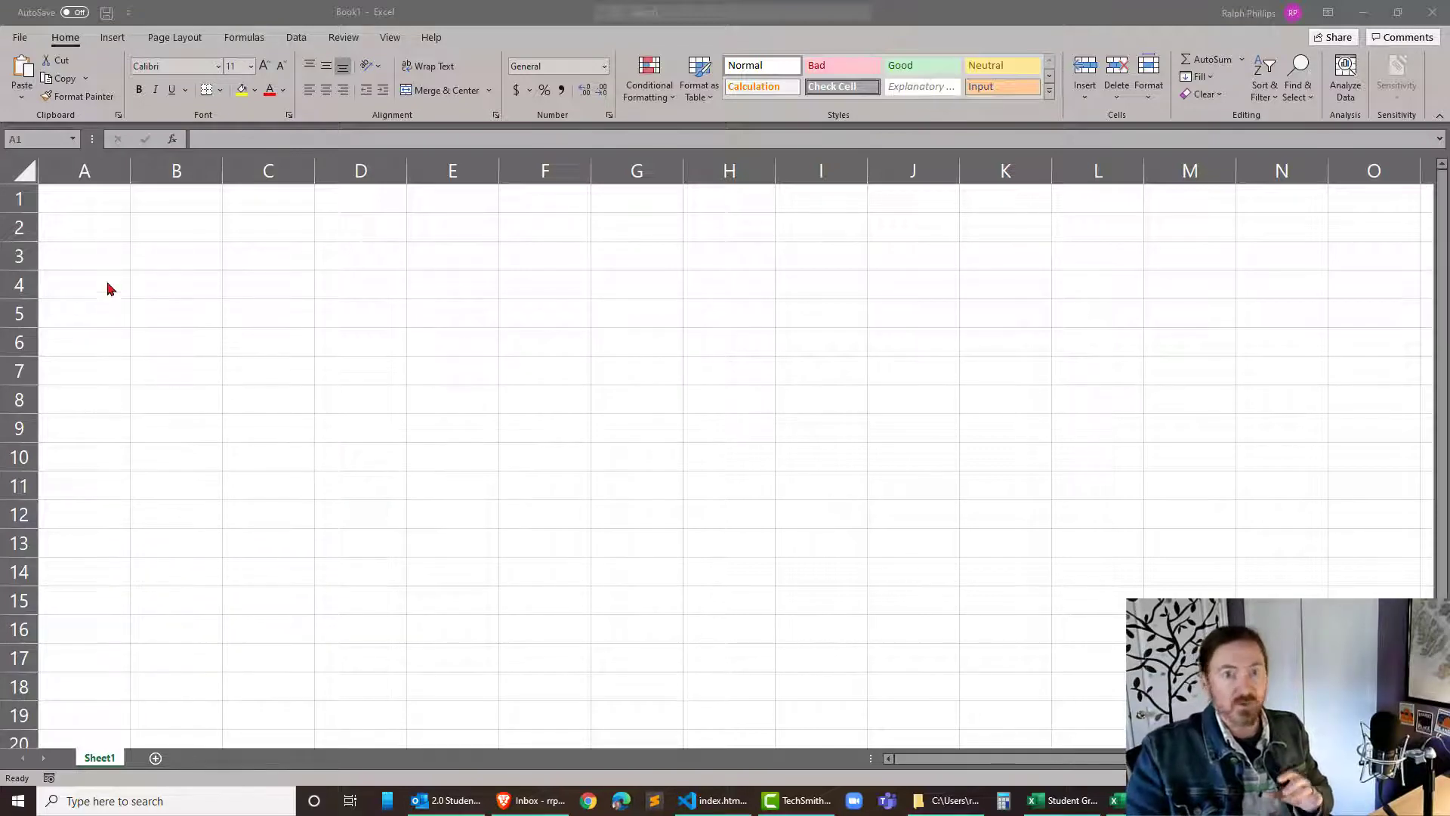
# Step: Enter the label 'Monthly Household Income' in A1 with 8000 beside it in B1
pyautogui.click(84, 198)
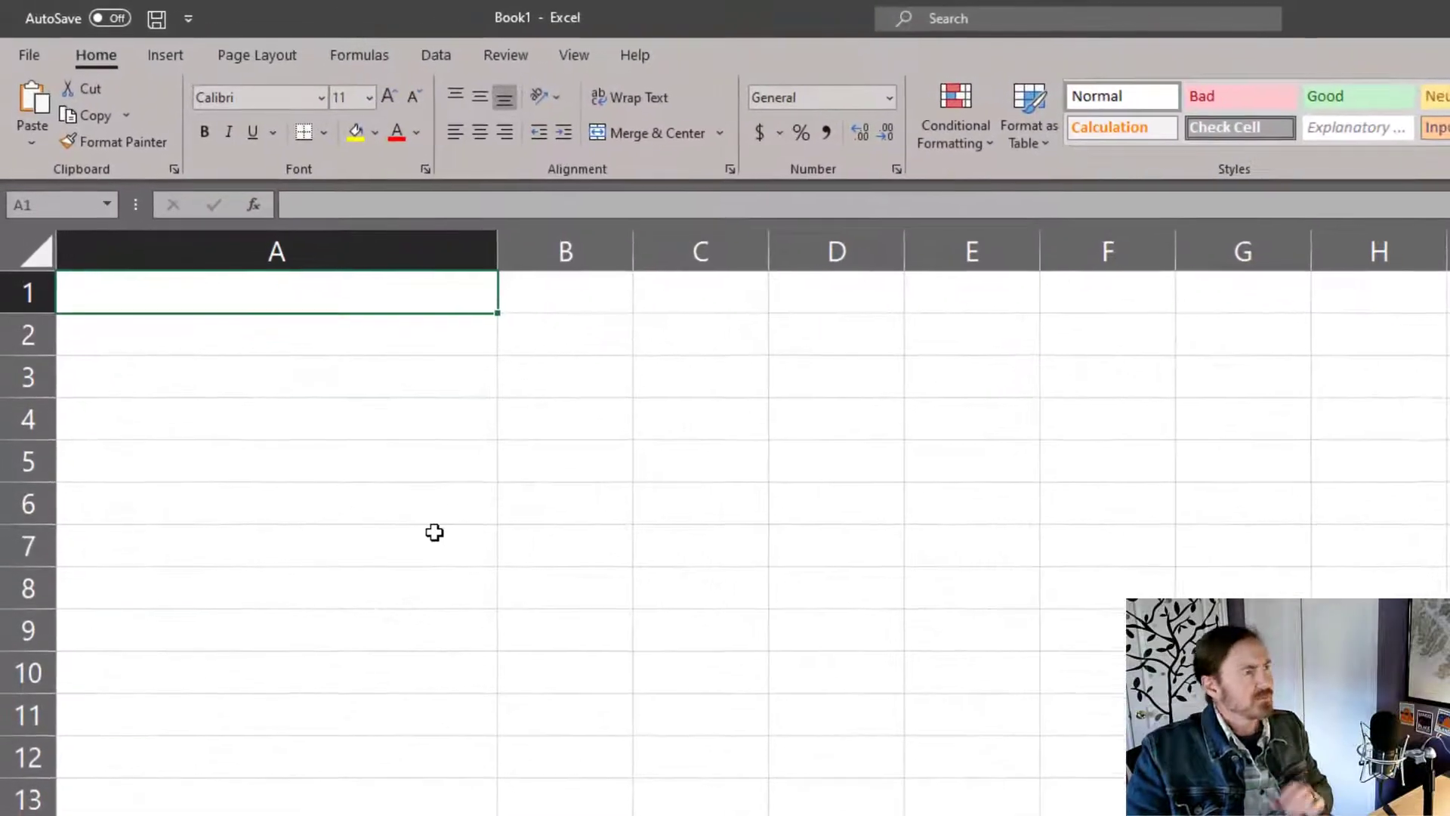
pyautogui.write('M')
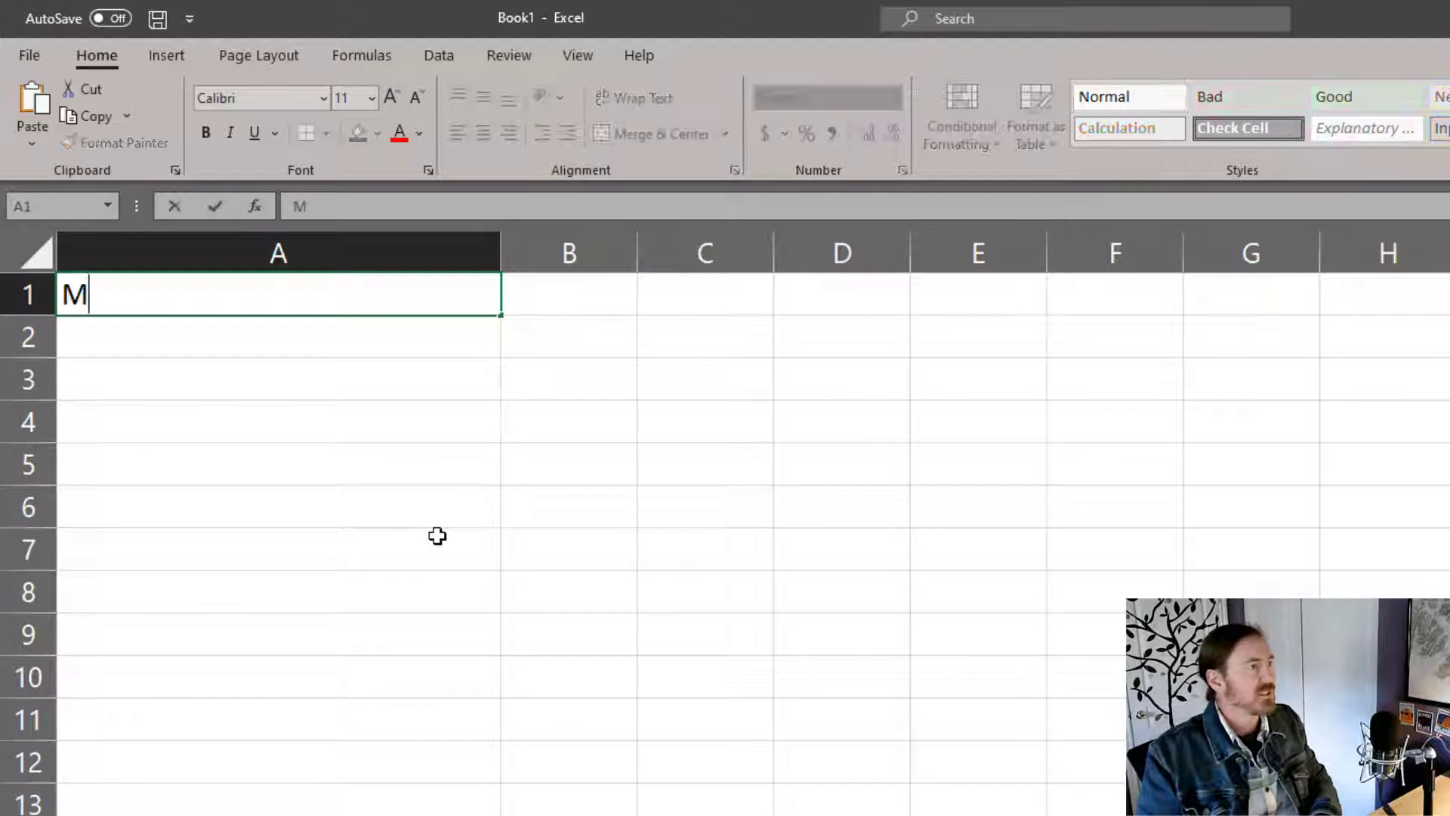
pyautogui.write('onthly Household Income')
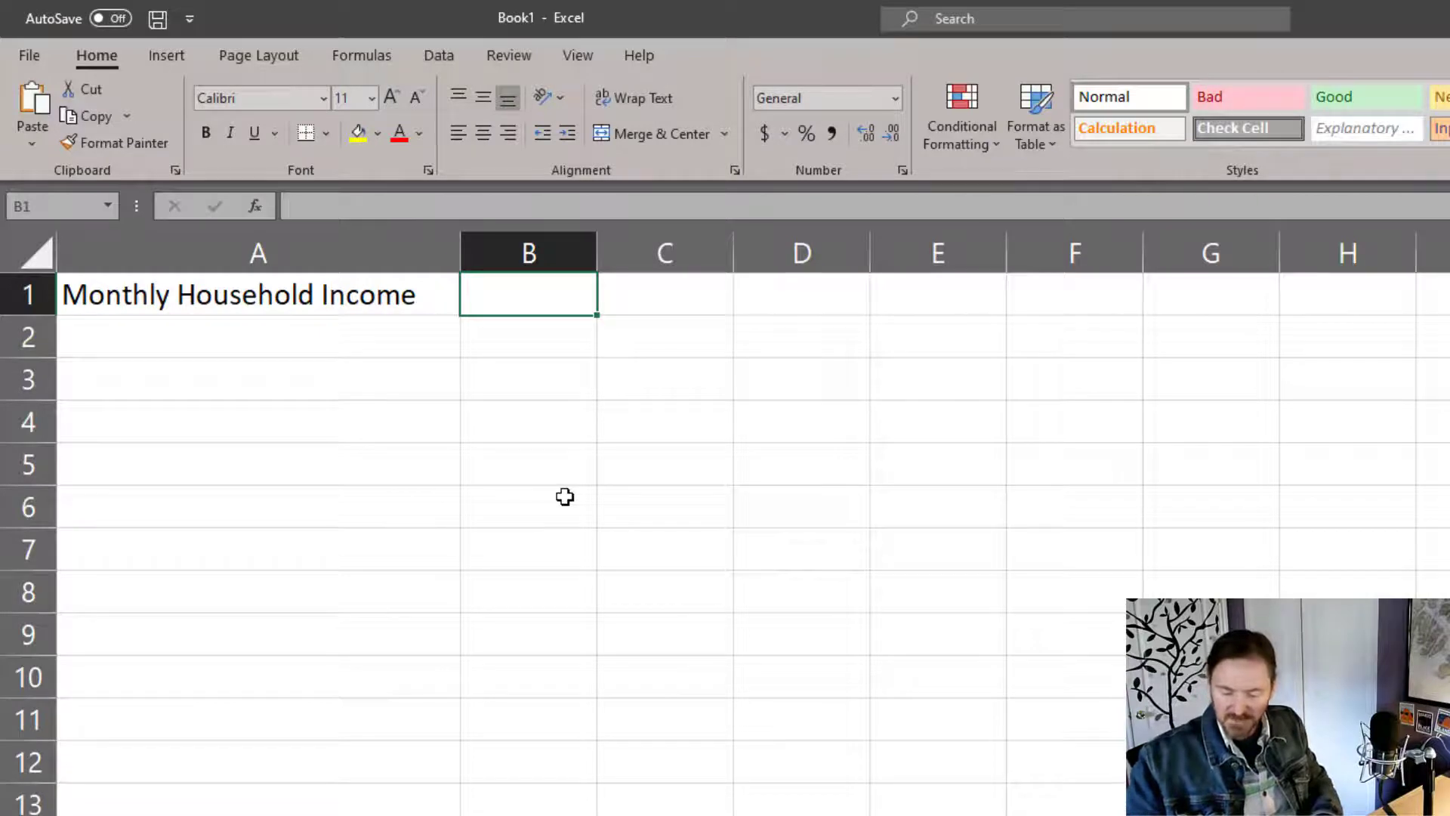
pyautogui.write('8000')
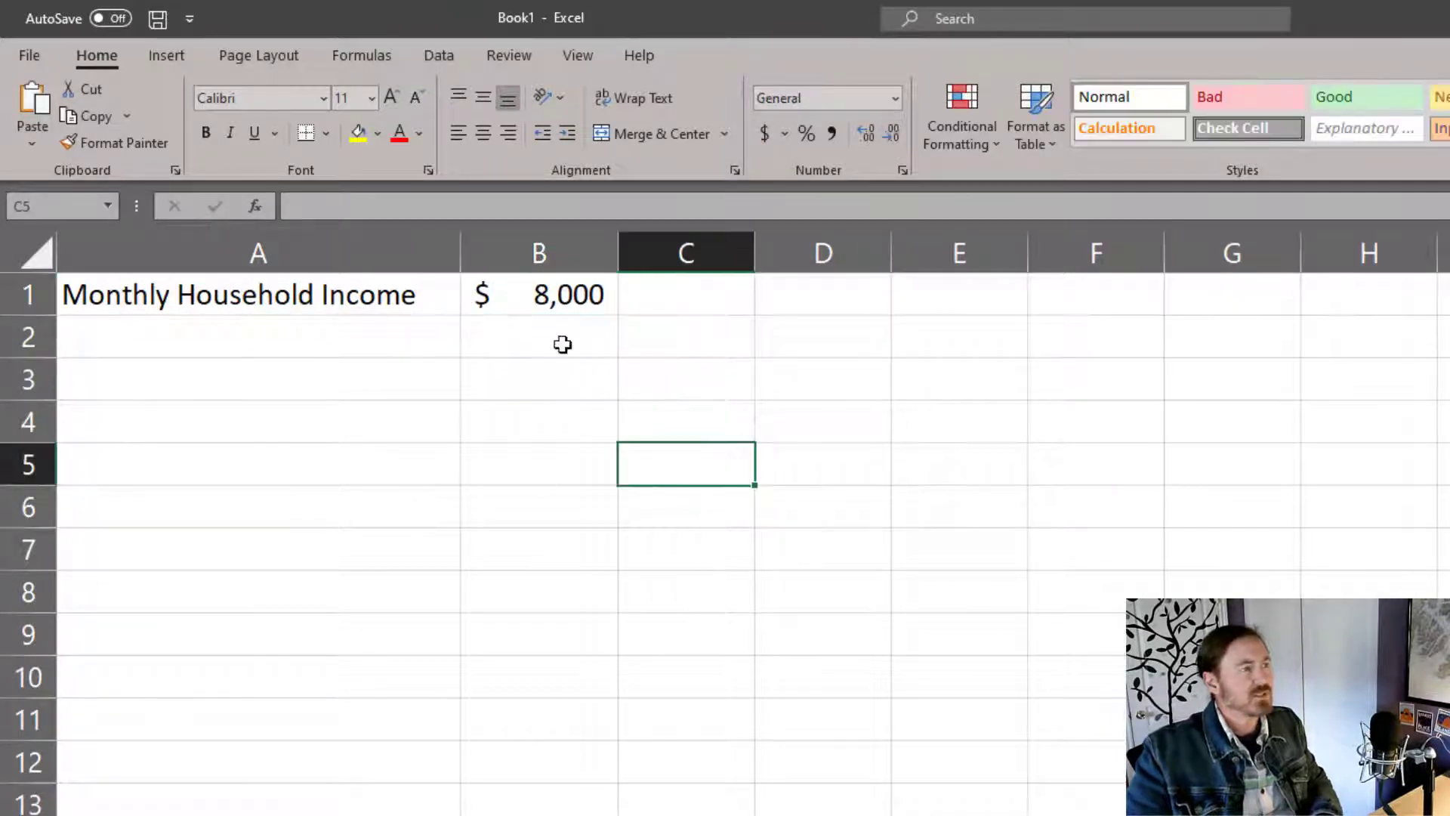
pyautogui.click(538, 294)
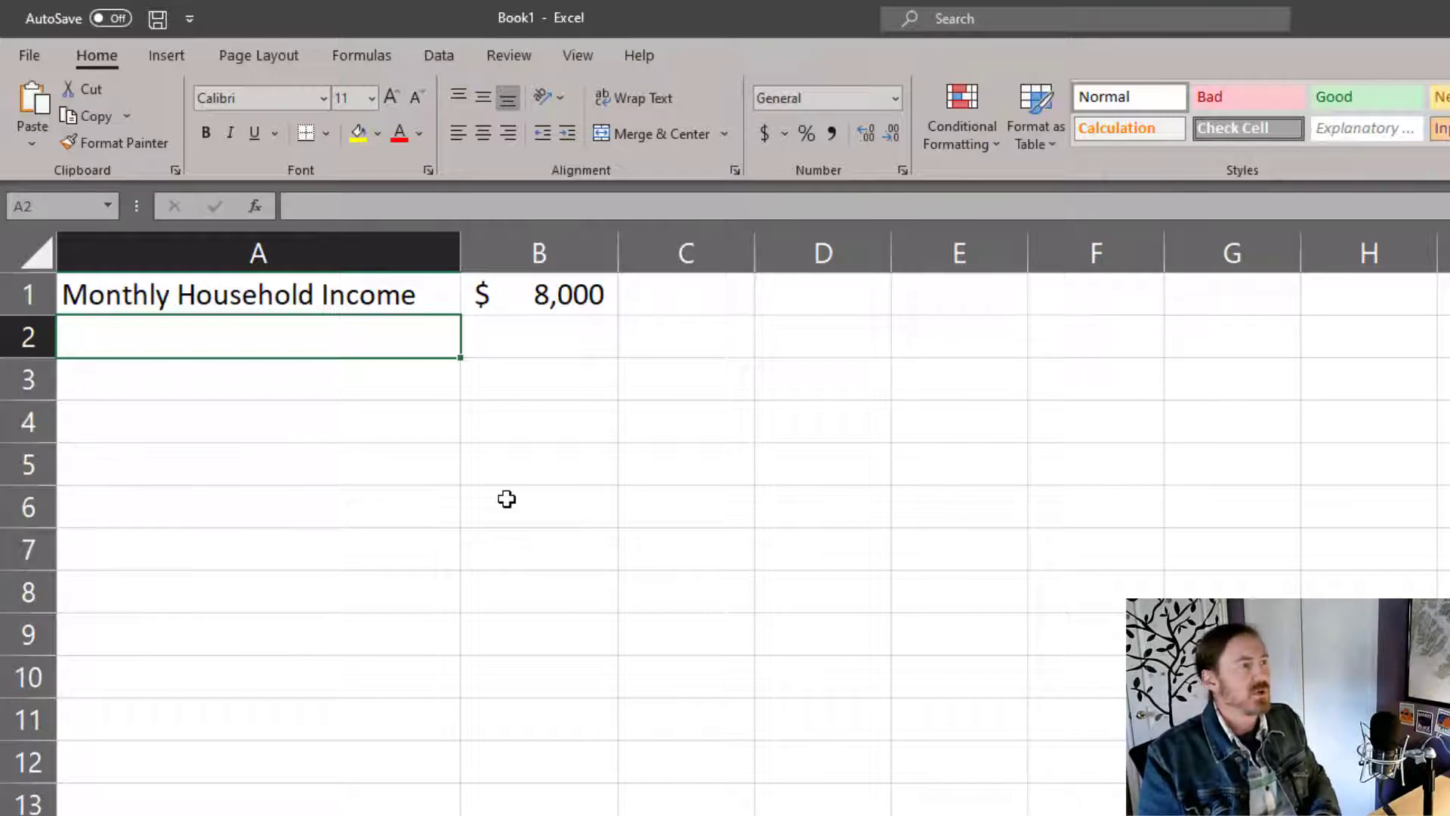
# Step: Label A2 'Ideal Monthly Mortgage Pmt', enter =B1*.2 in B2, and copy B1's currency format
pyautogui.write('Ideal')
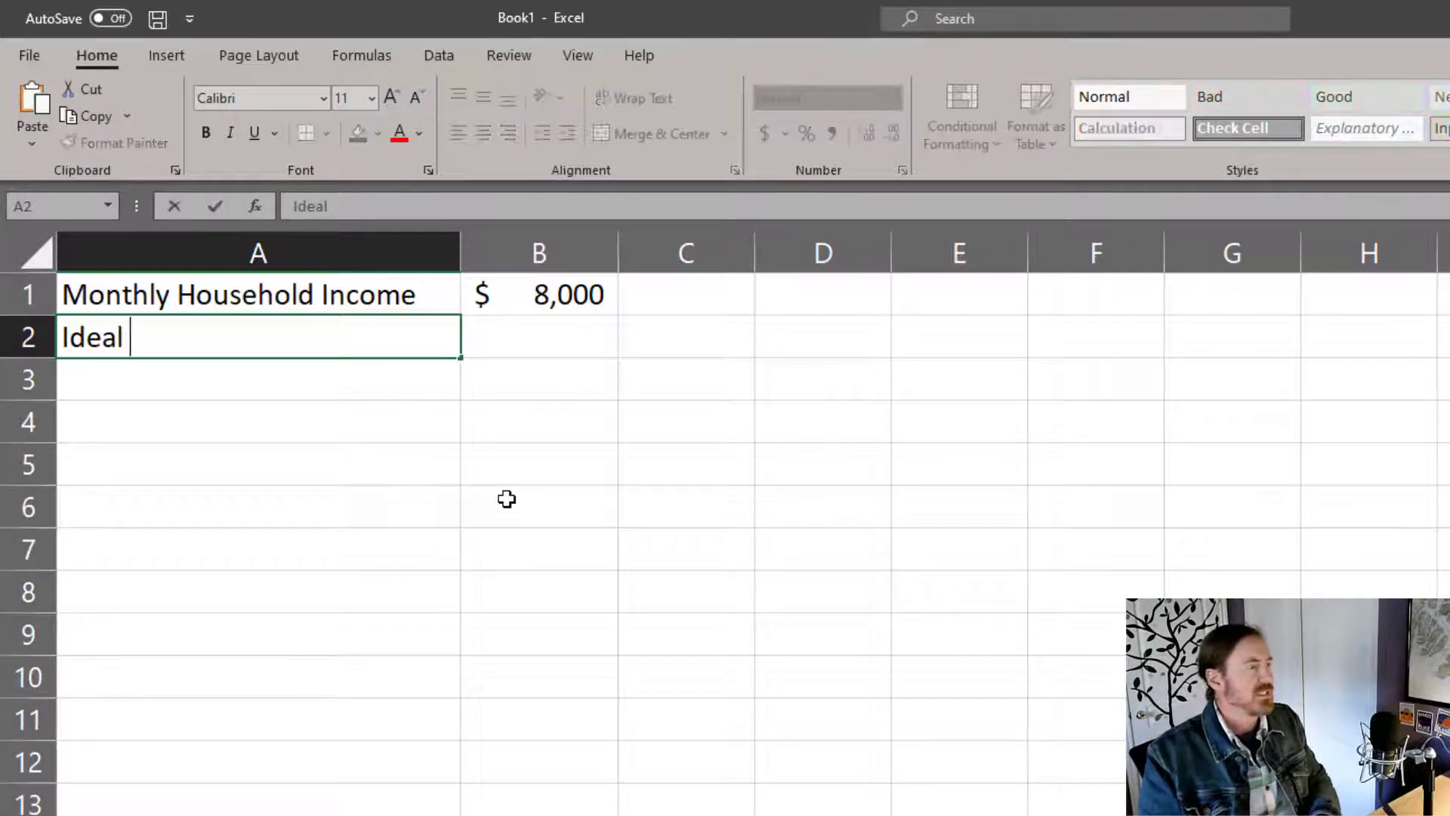
pyautogui.write('Monthly Morg')
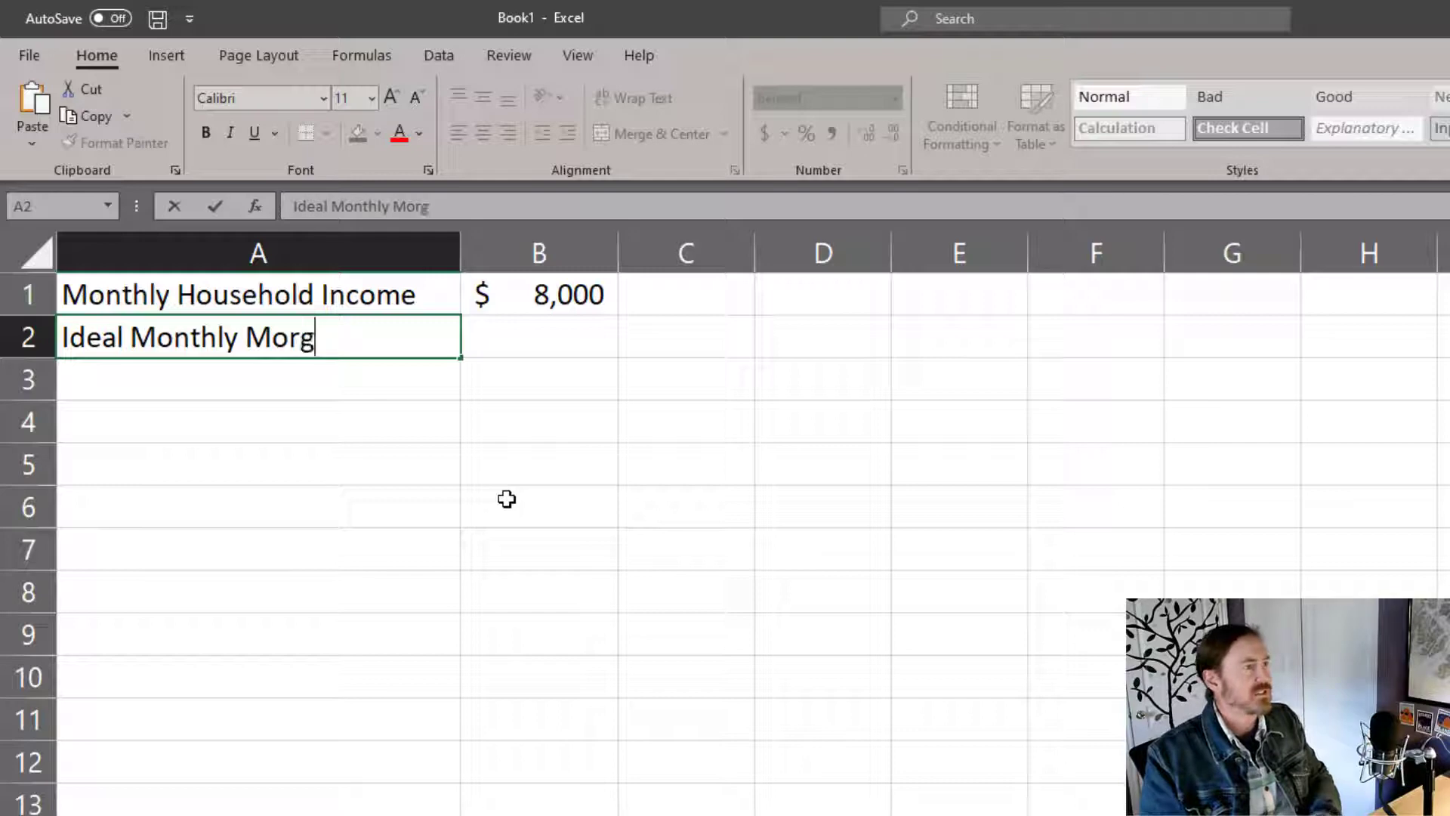
pyautogui.write('age Pmt')
pyautogui.click(539, 337)
pyautogui.write('-')
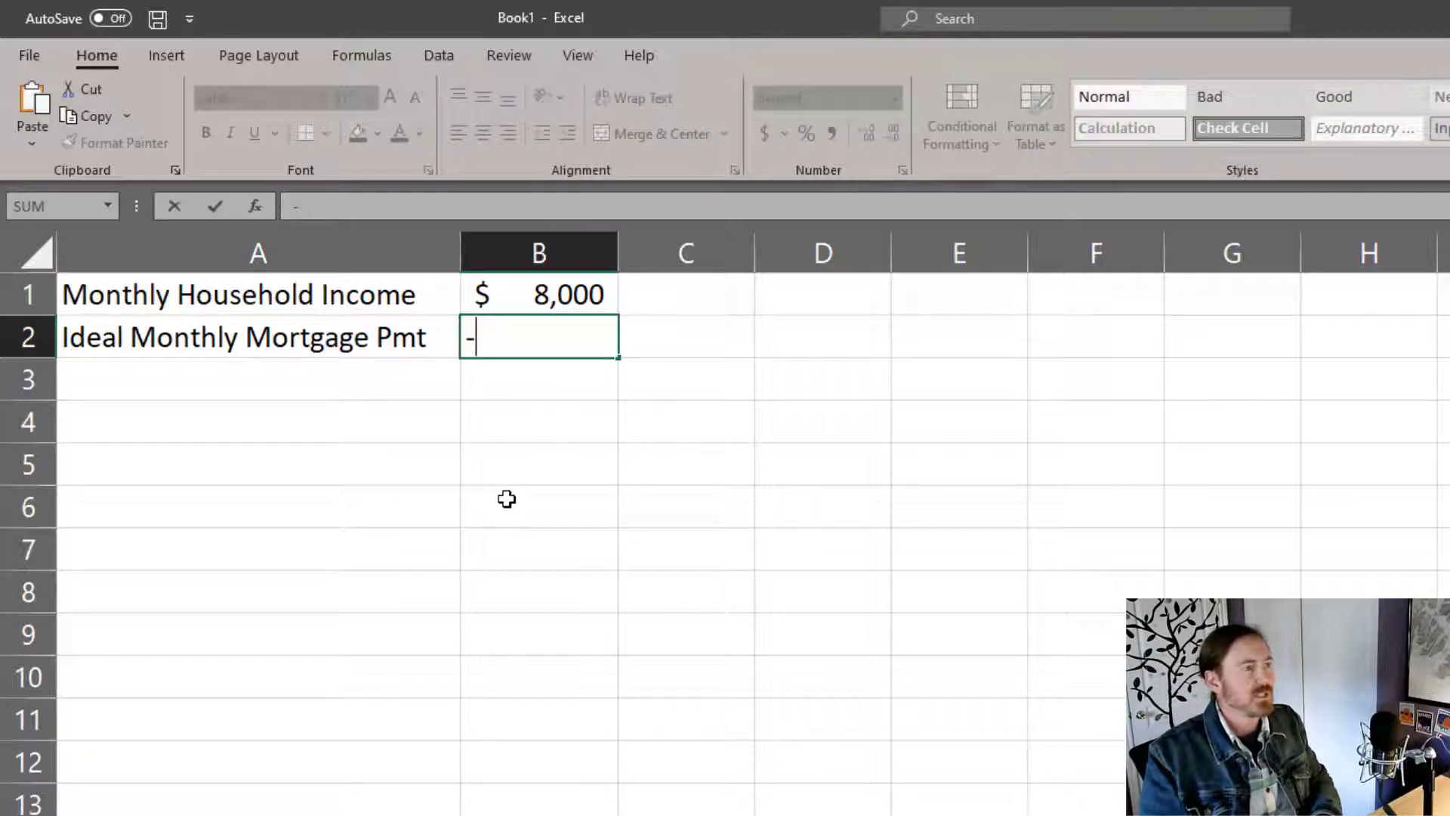
pyautogui.click(539, 294)
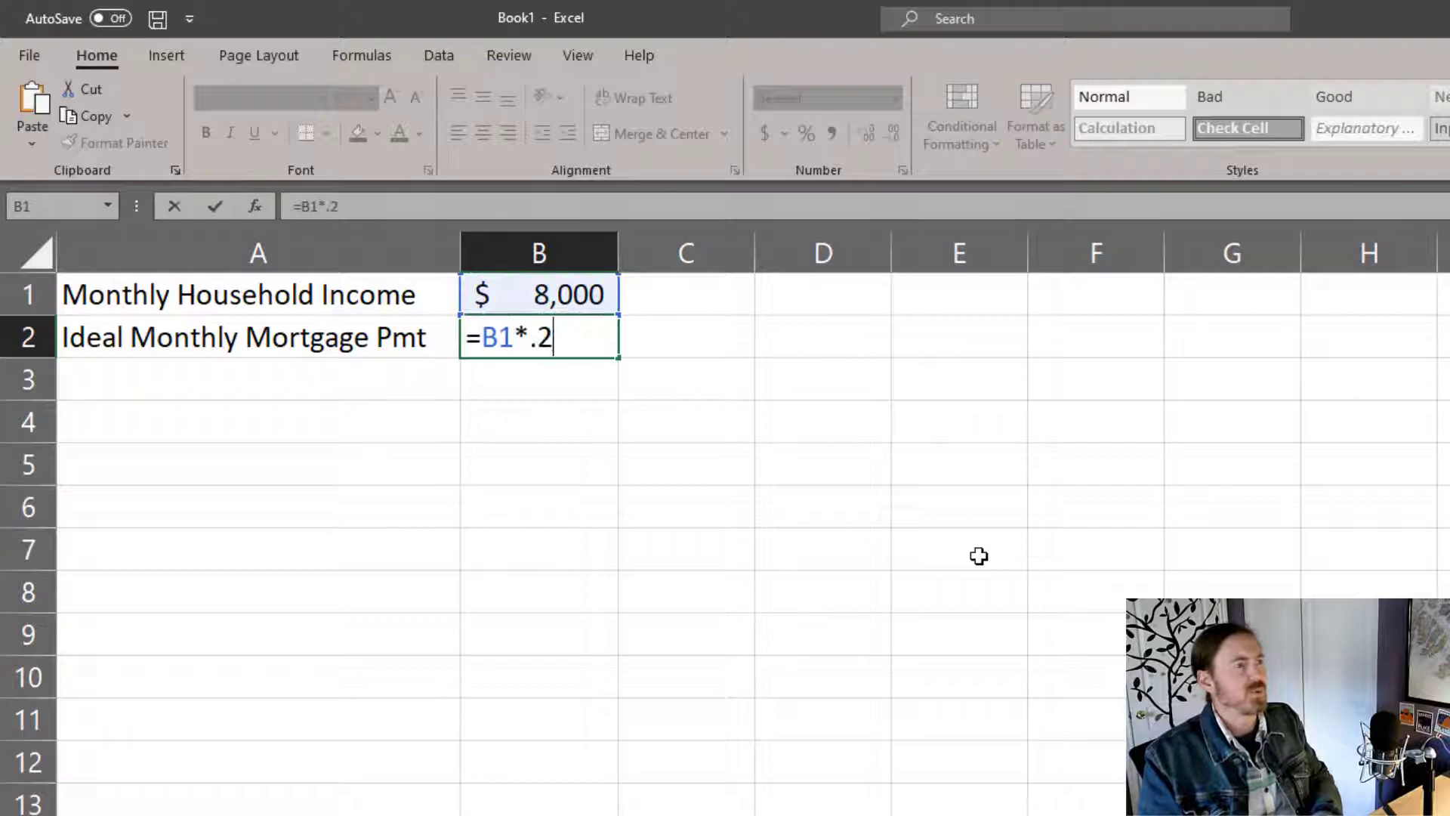
pyautogui.press('enter')
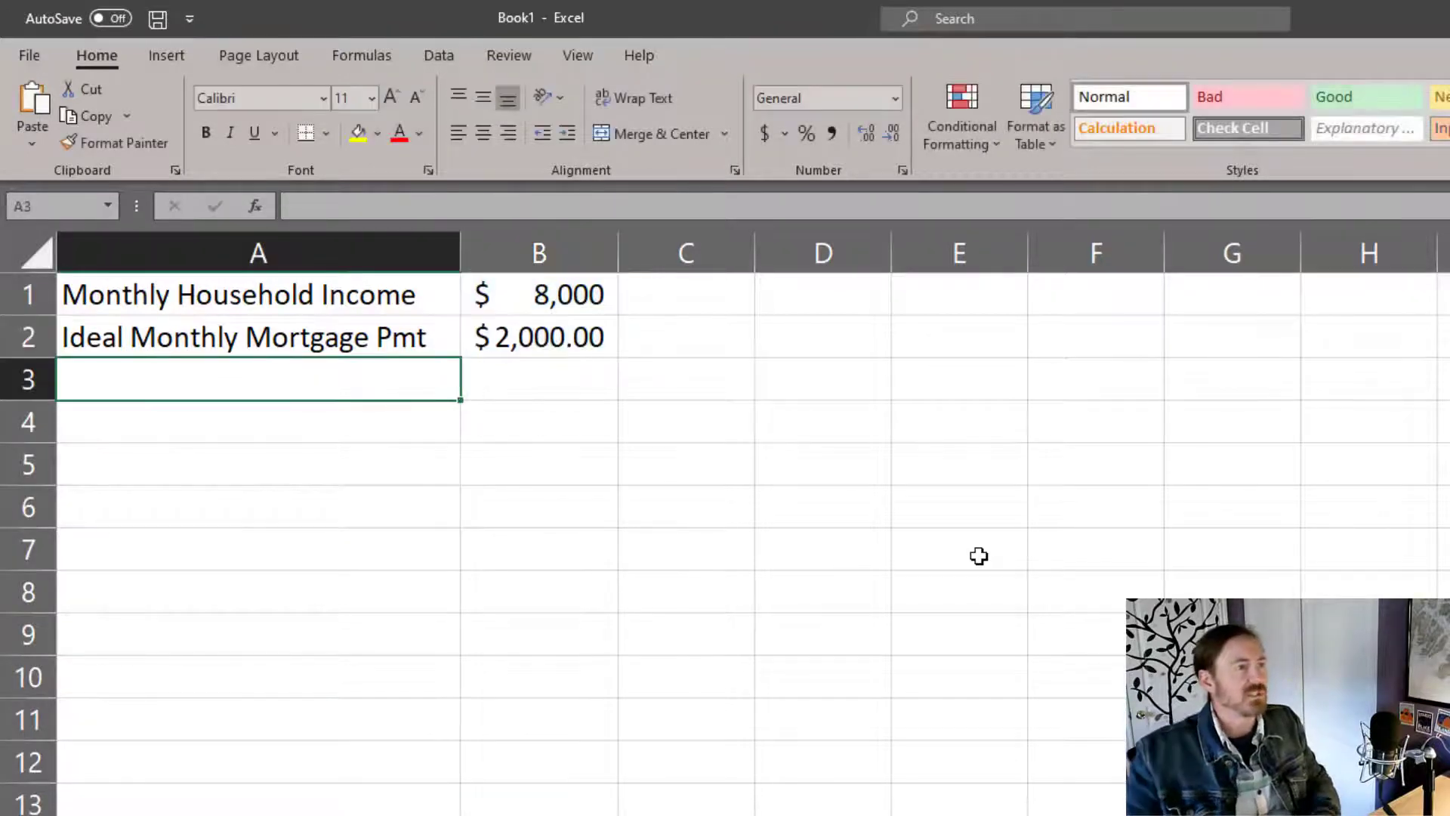
pyautogui.click(539, 294)
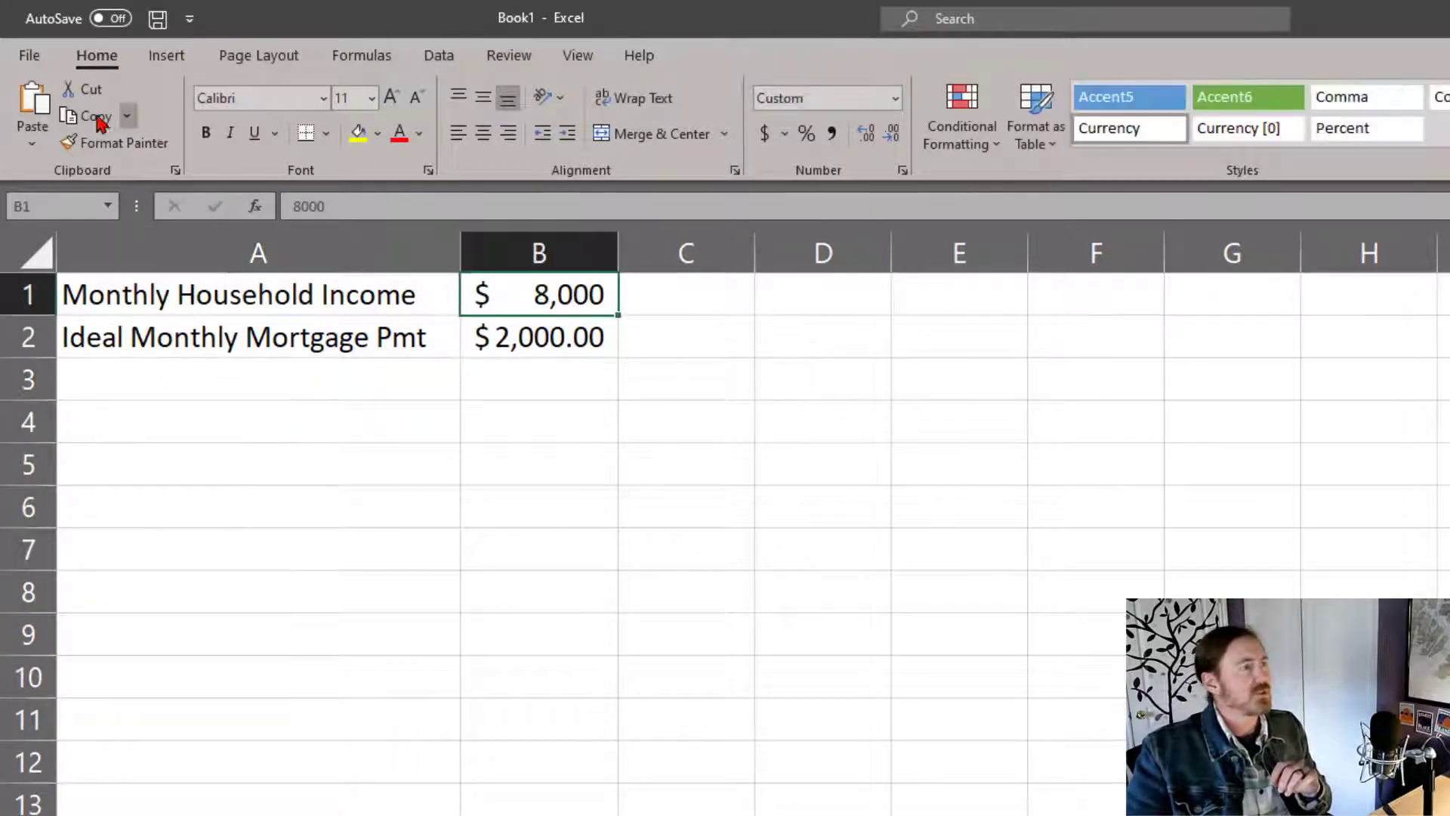
pyautogui.click(539, 336)
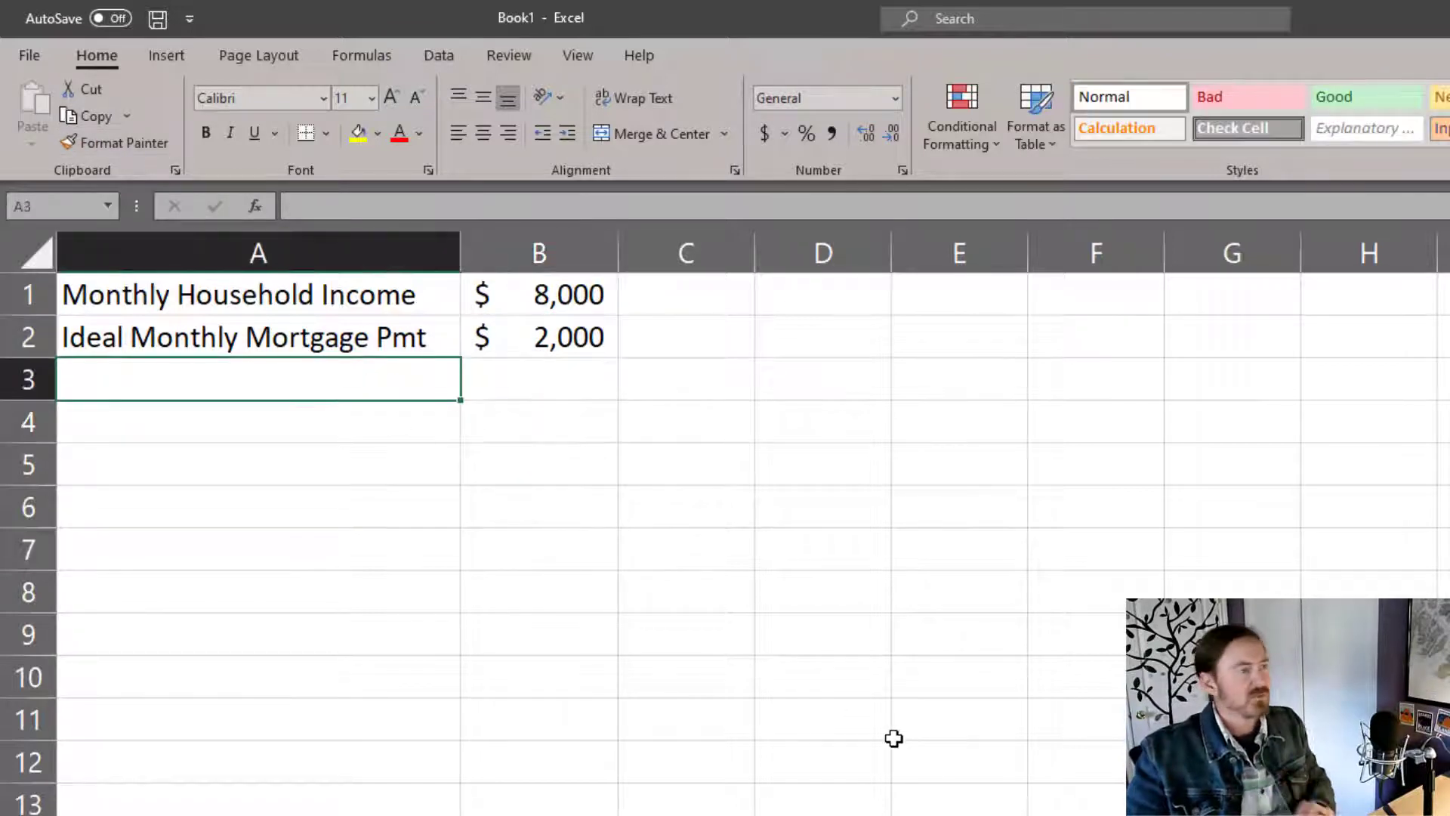
# Step: Label A3 'How much Down Pmt do we have' and enter 35000 in B3
pyautogui.write('How much')
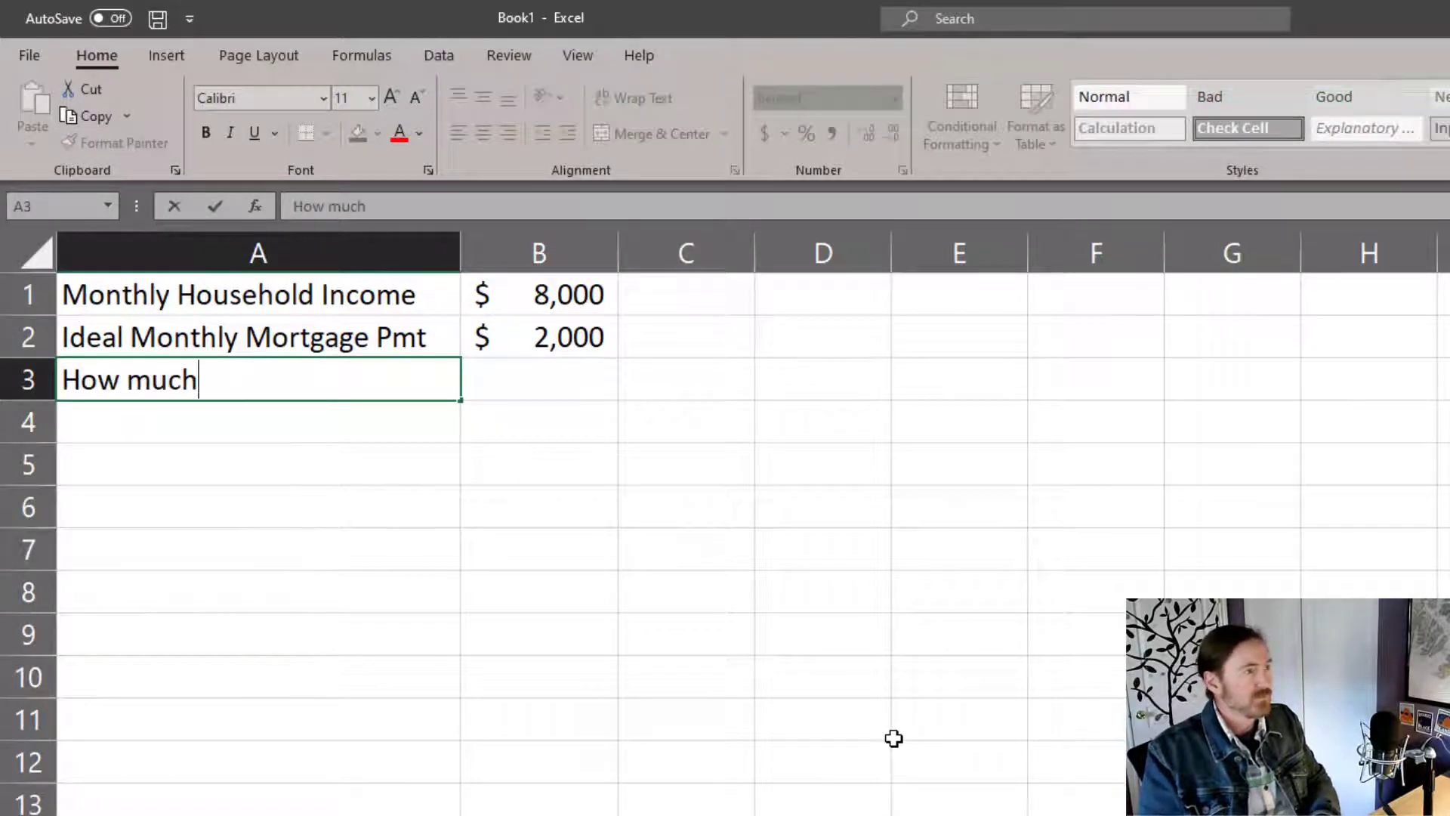
pyautogui.write('Down Pmt')
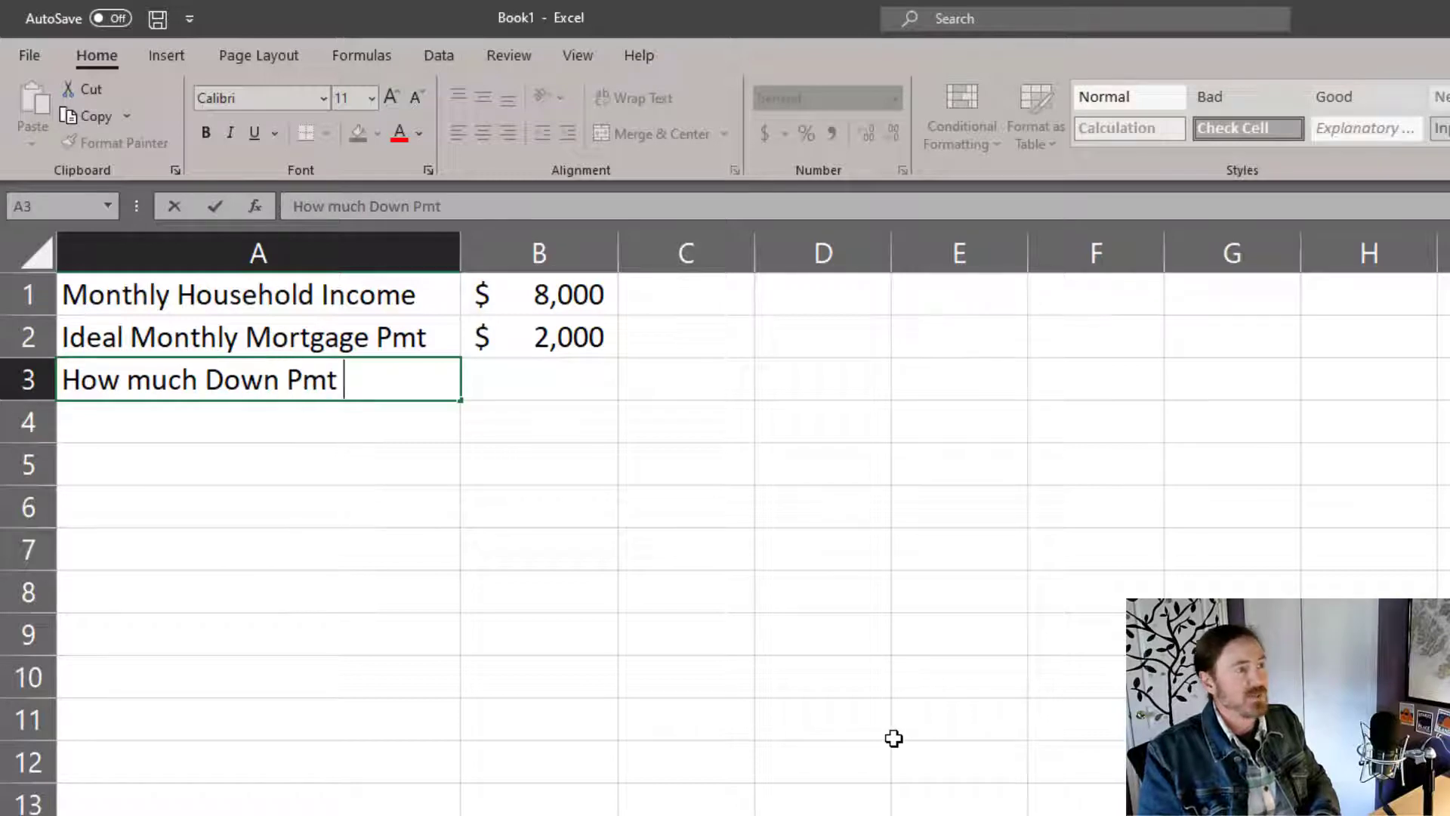
pyautogui.write('do')
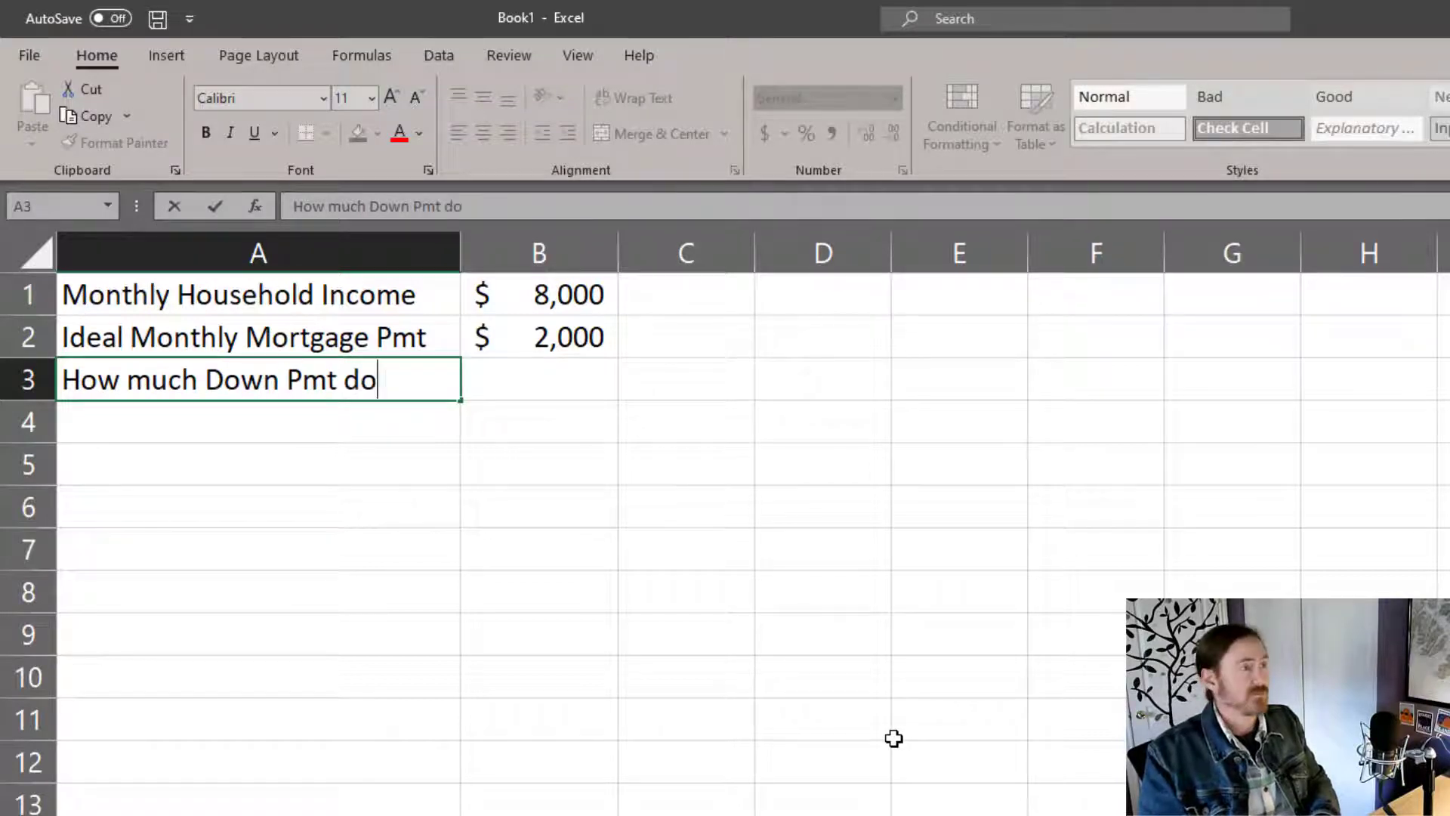
pyautogui.write('we have')
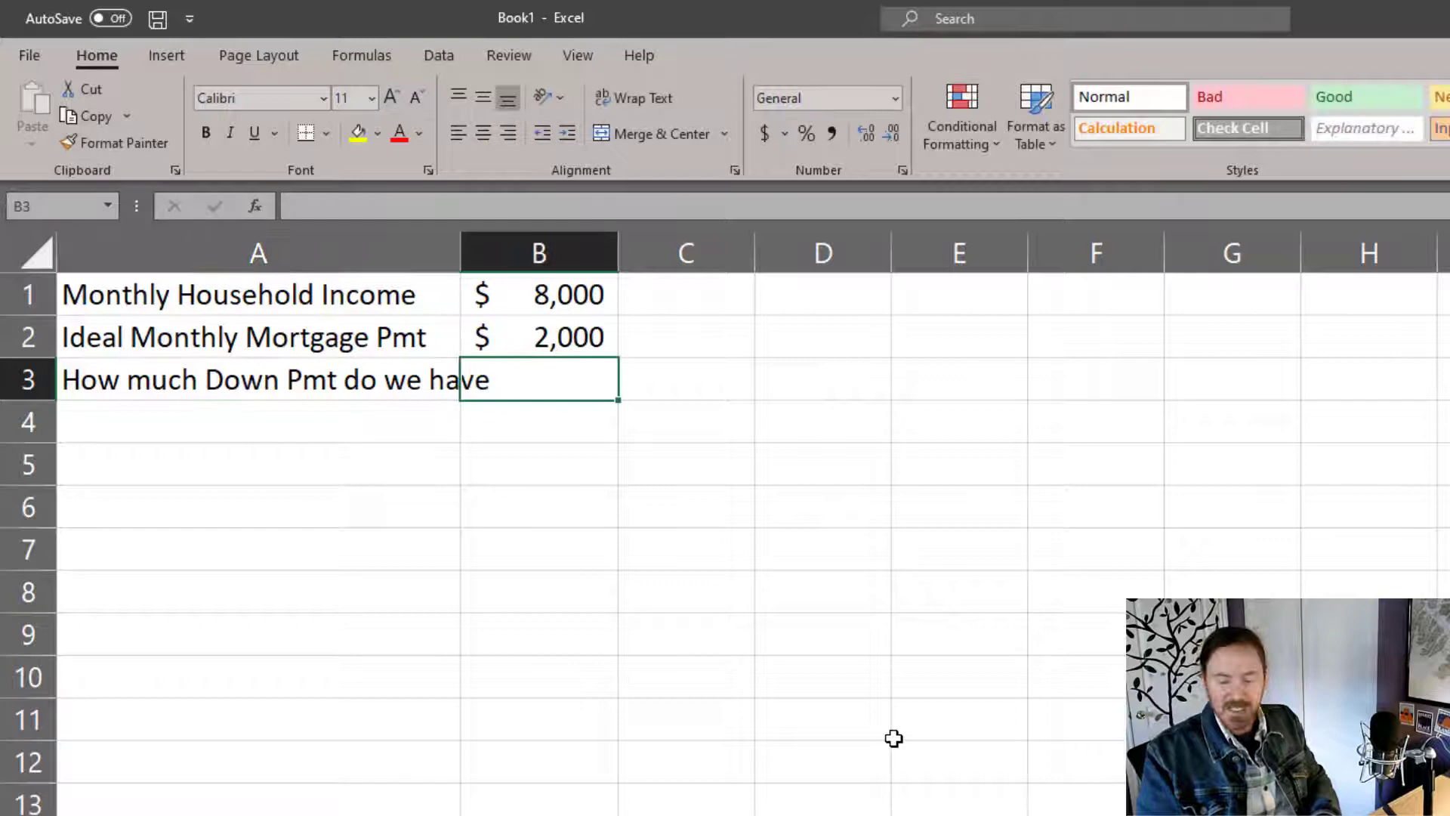
pyautogui.write('35000')
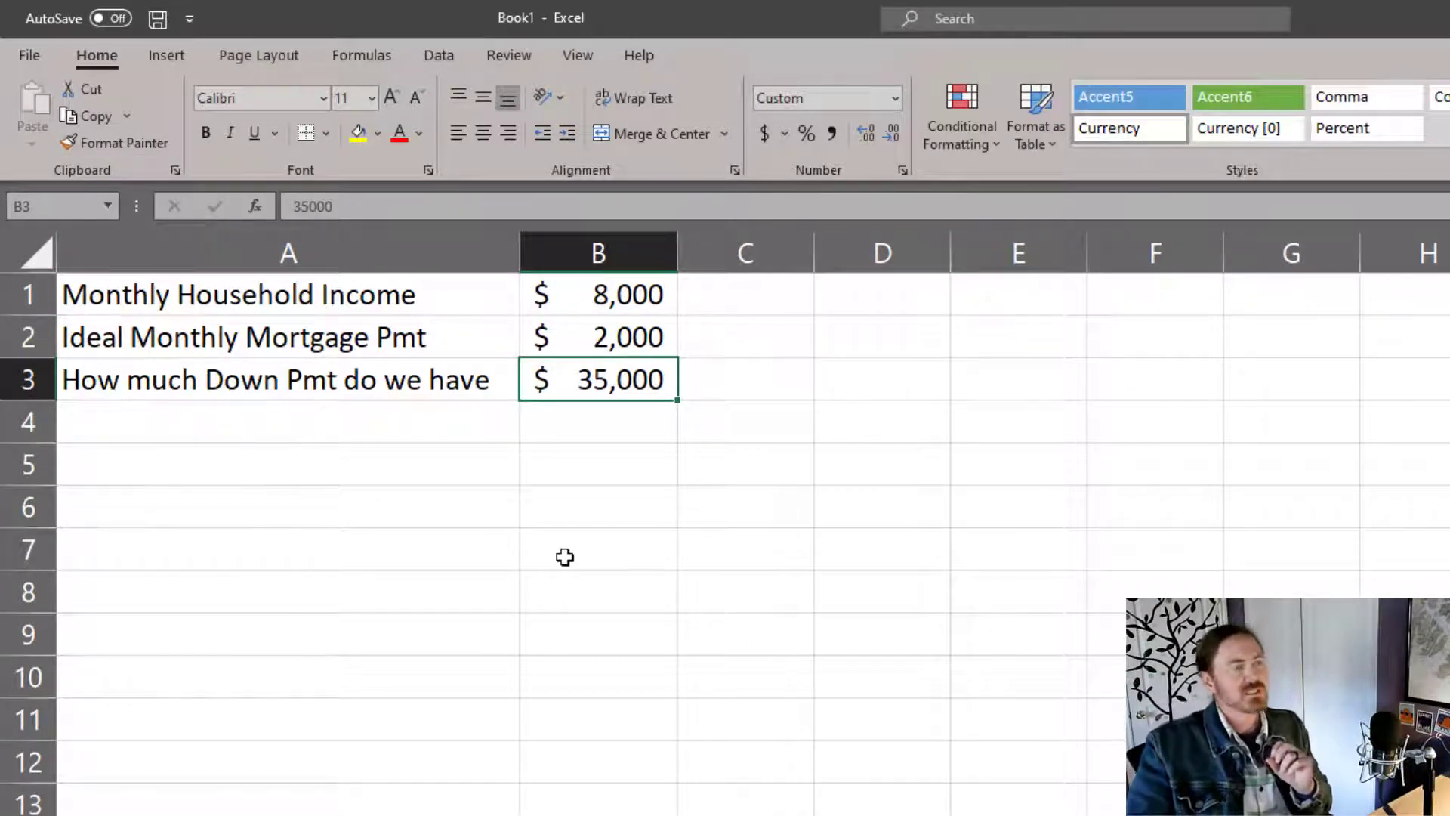
pyautogui.moveTo(920, 284)
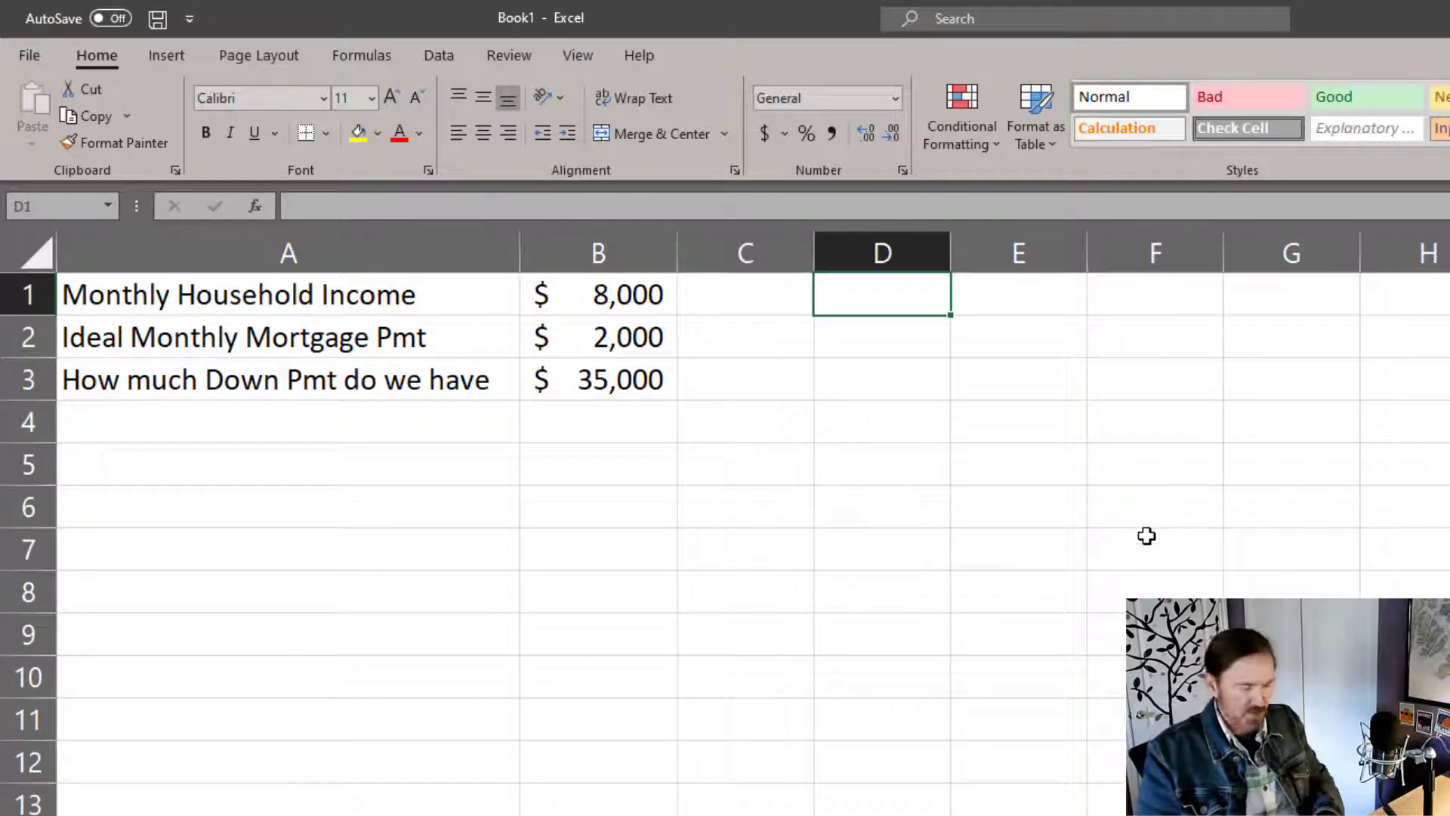
# Step: Type the labels House Price, Down Payment, Interest Rate, No. of Years and Monthly Payment in column D
pyautogui.write('House Price')
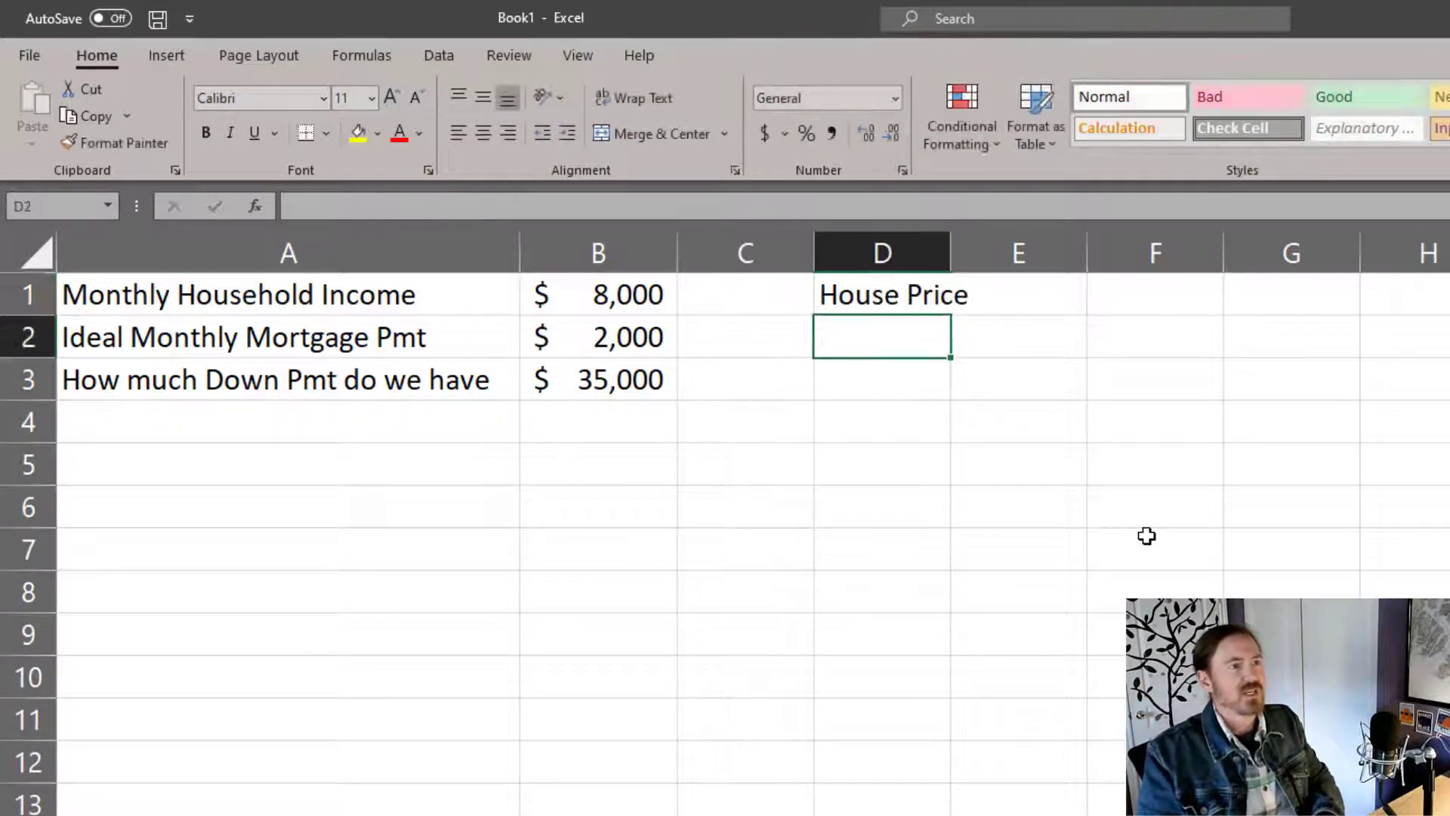
pyautogui.write('Down Payment')
pyautogui.click(881, 379)
pyautogui.write('Loan Amount')
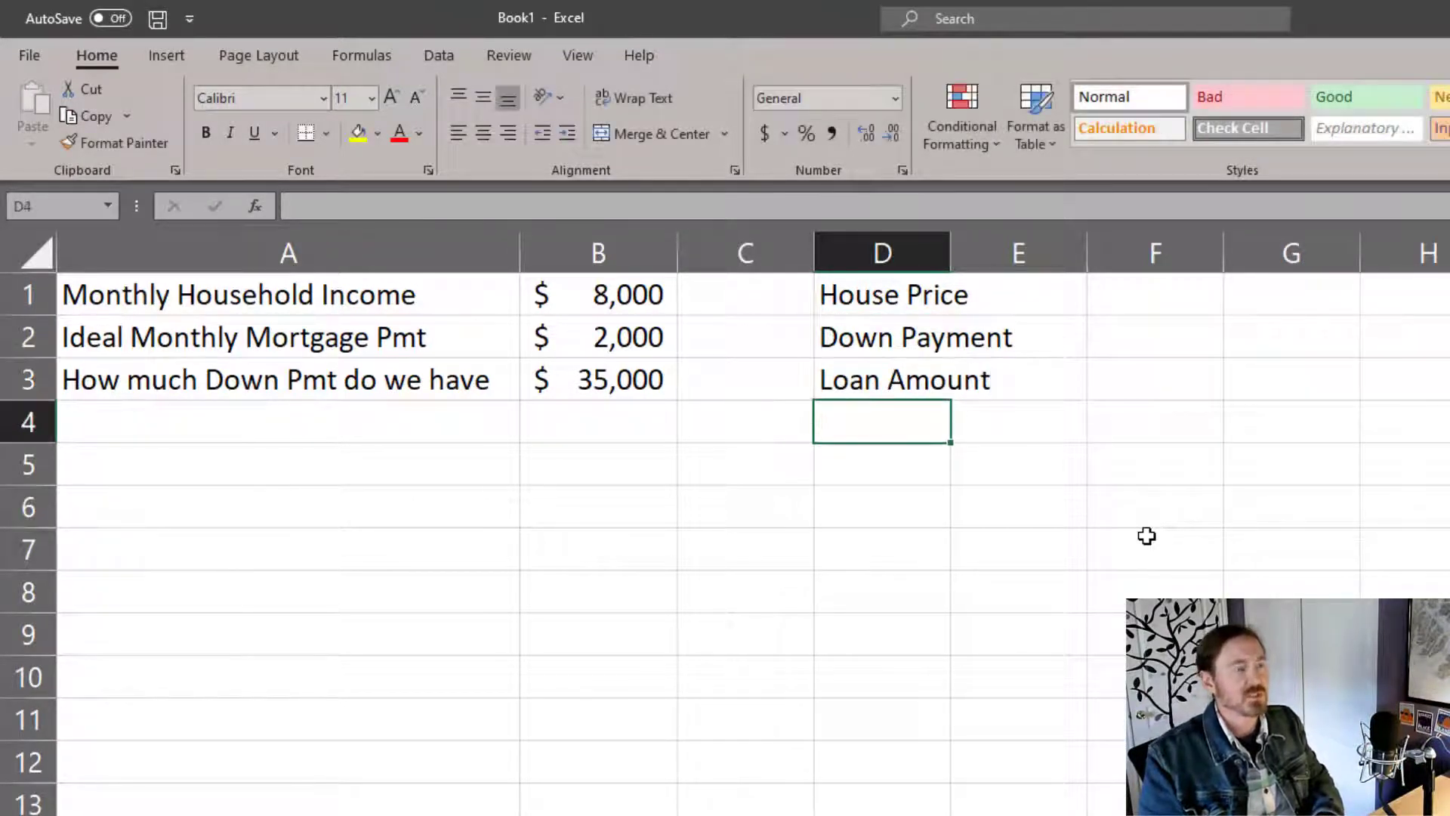
pyautogui.write('Interest Rate')
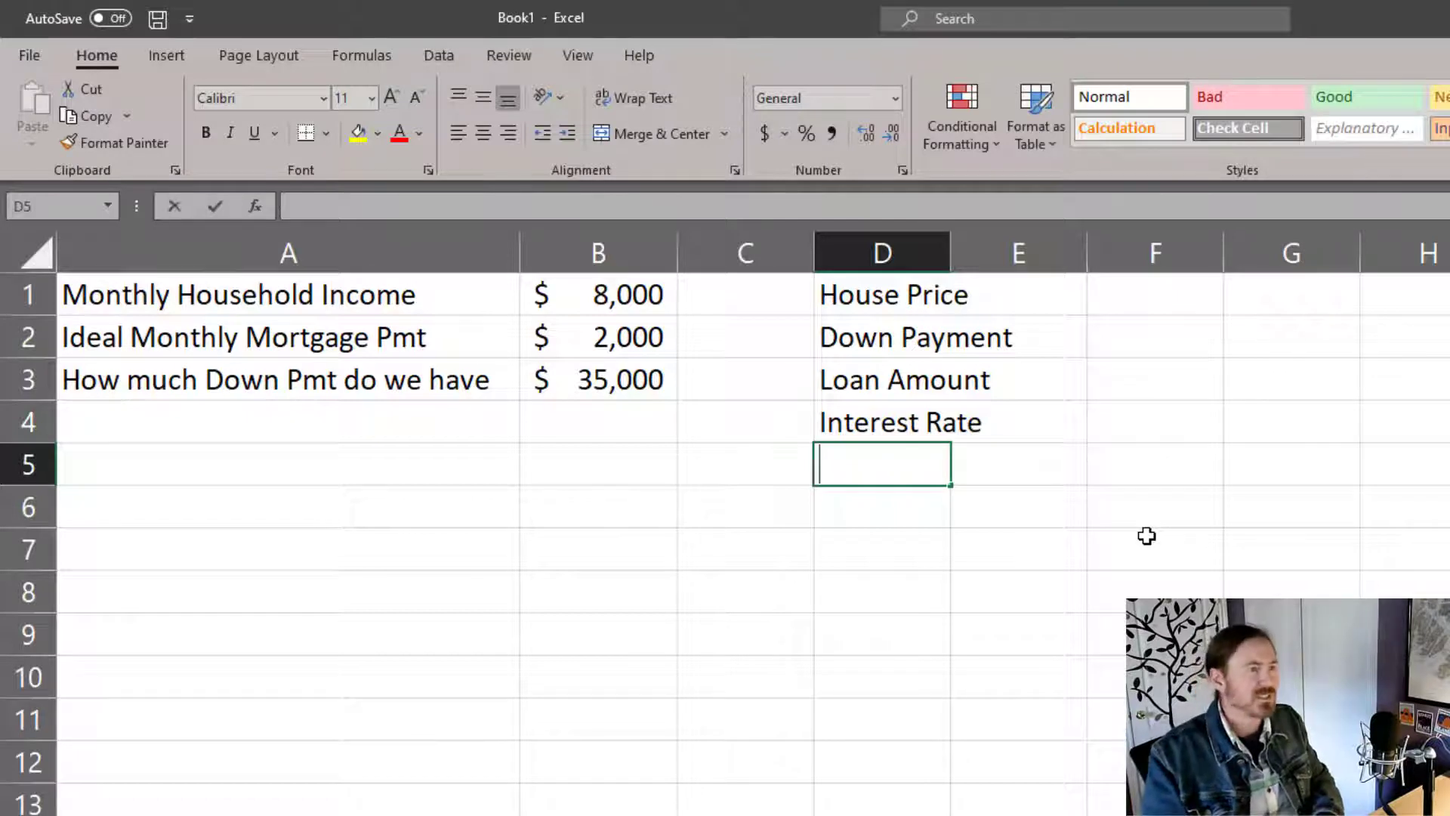
pyautogui.write('No. of Yea')
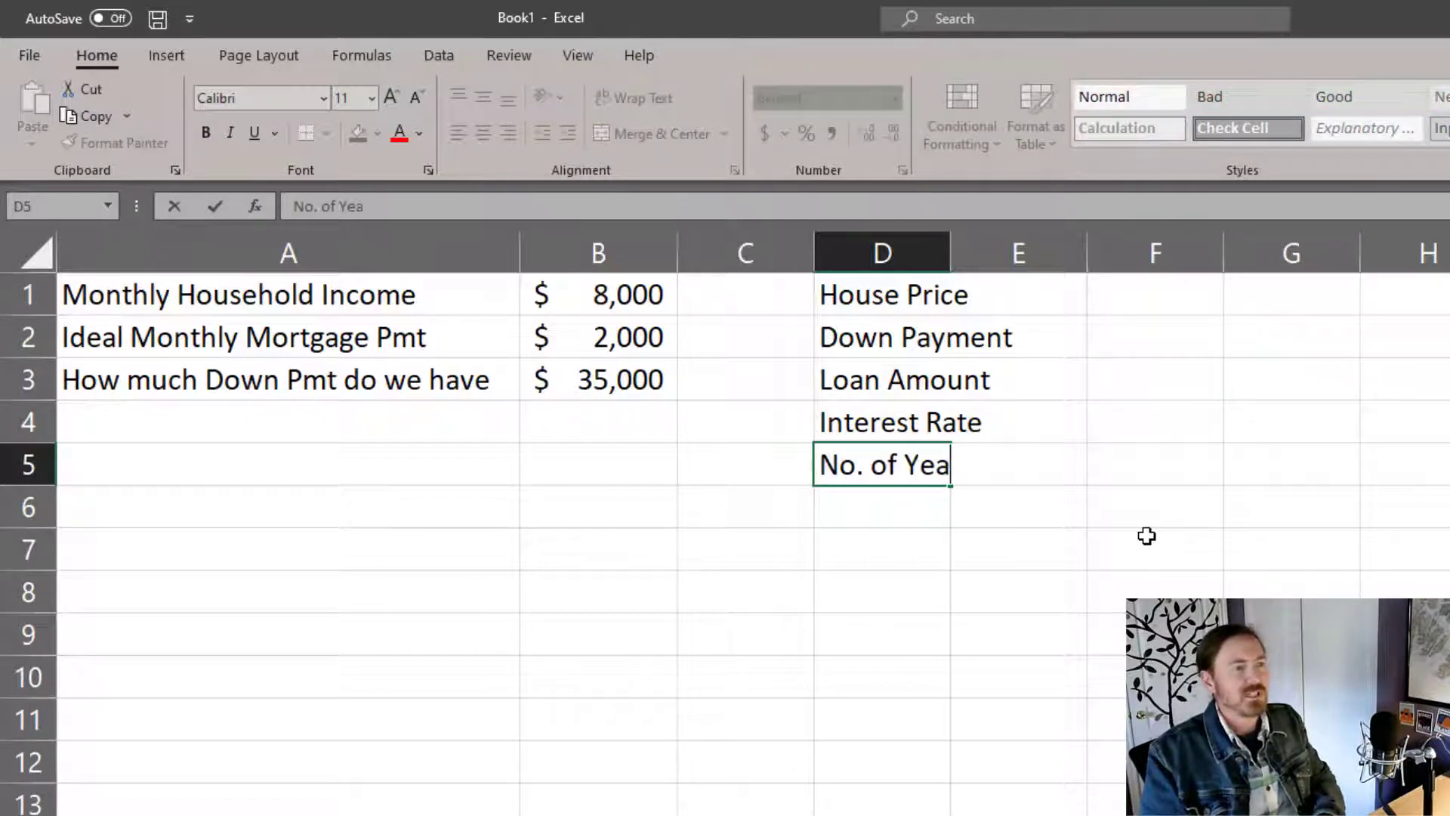
pyautogui.write('Monthl')
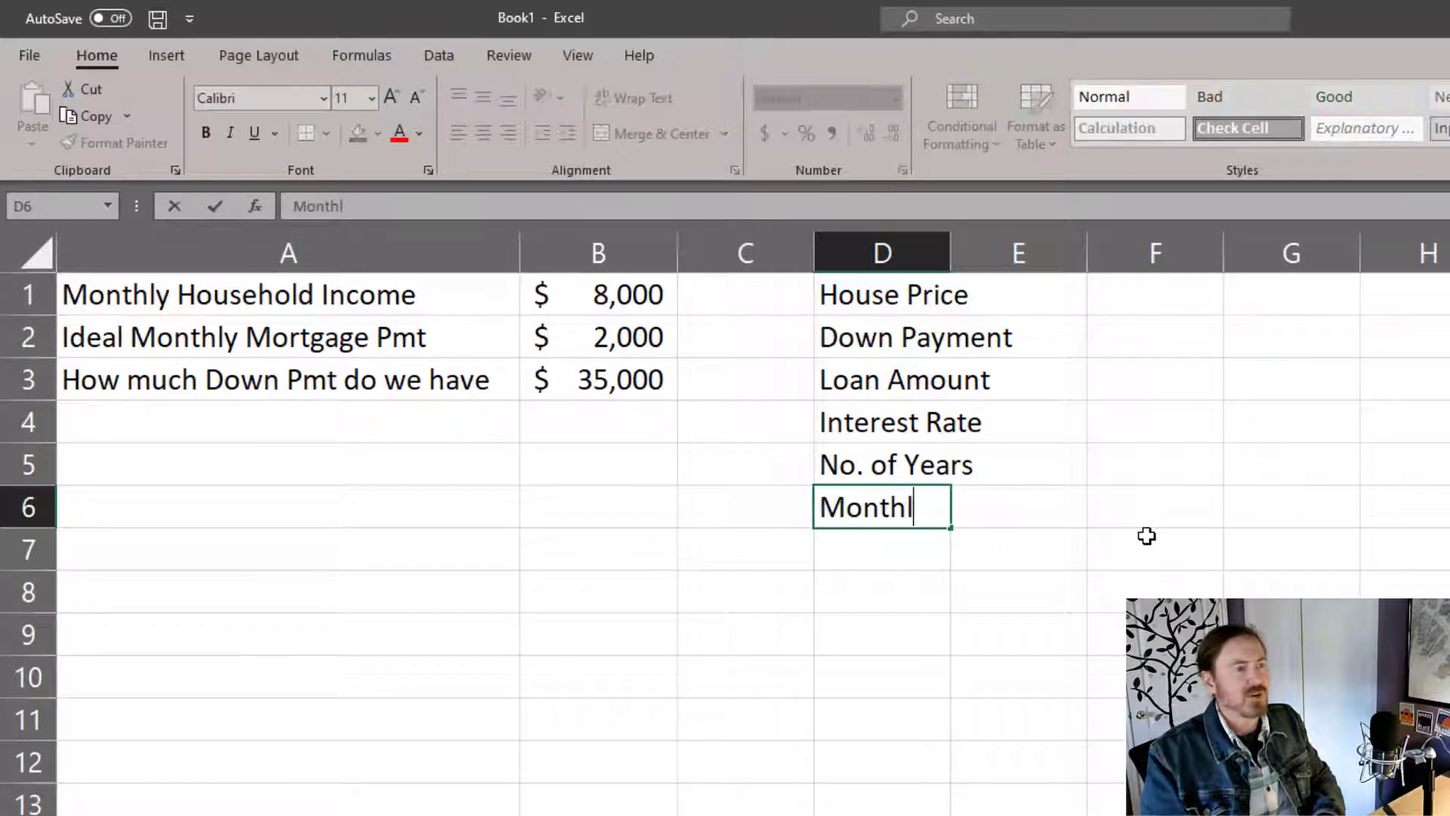
pyautogui.press('Enter')
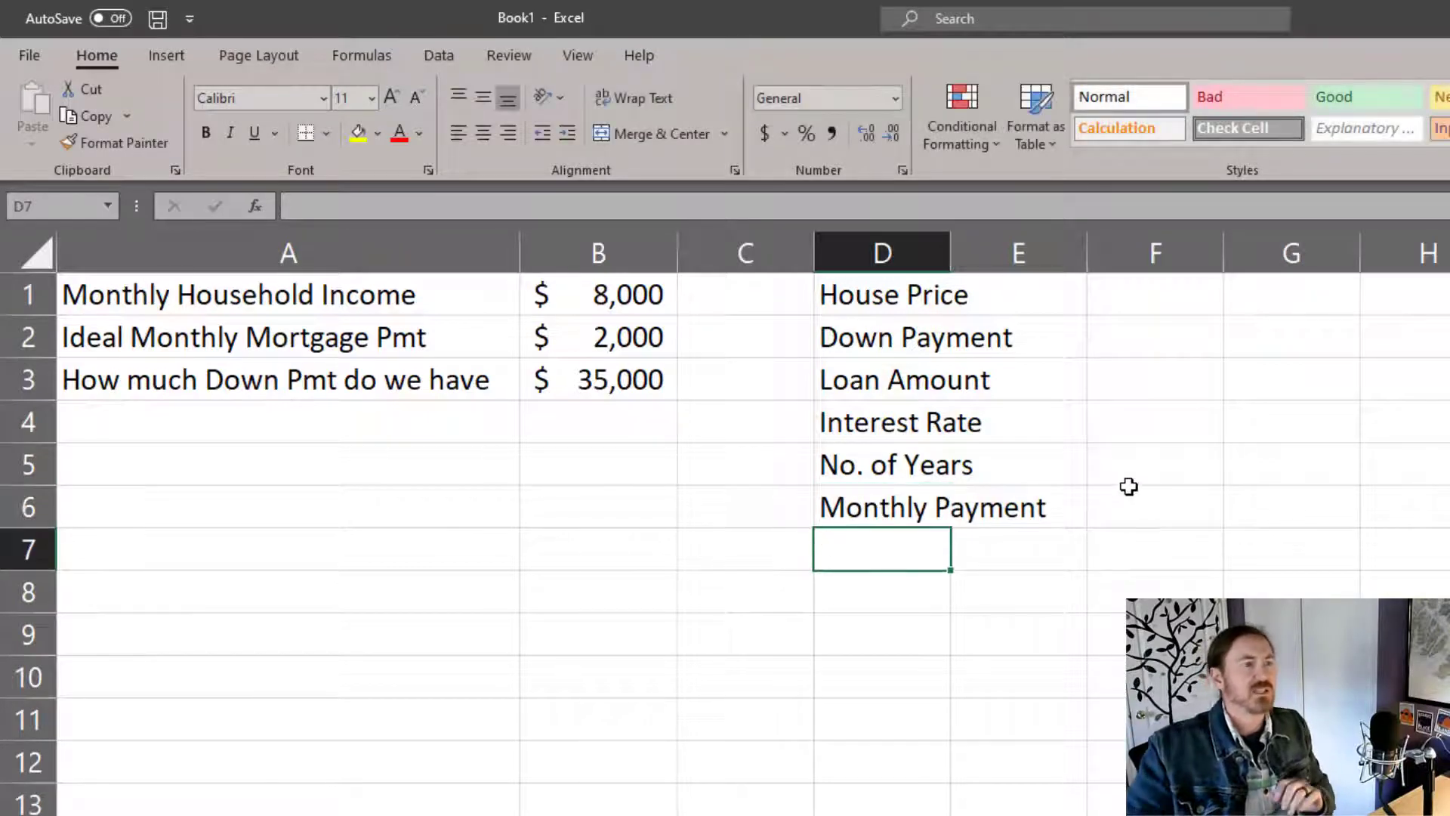
pyautogui.click(881, 251)
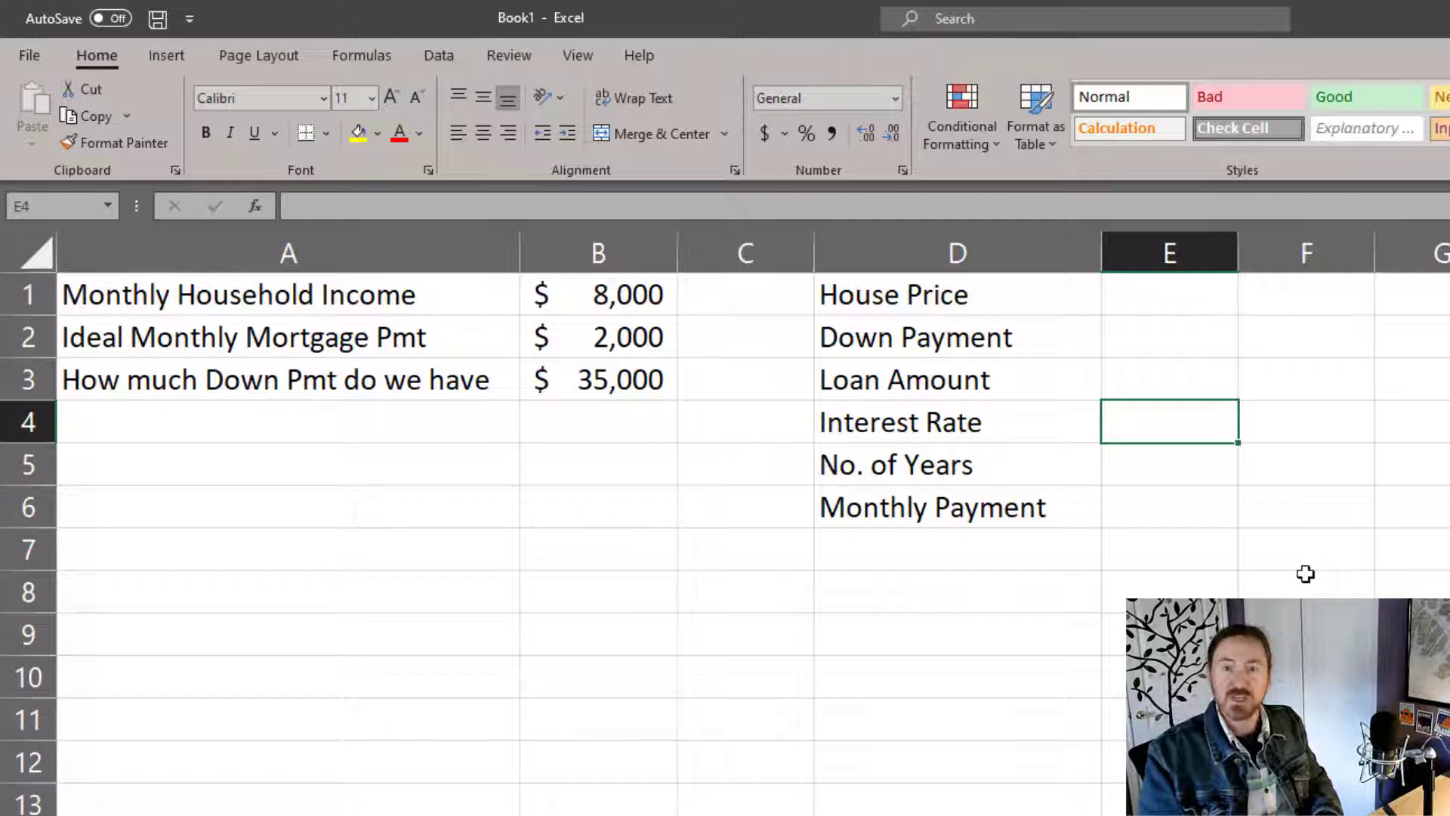
# Step: Enter 3.2% as the interest rate in E4 and 15 years in E5
pyautogui.write('3.2%')
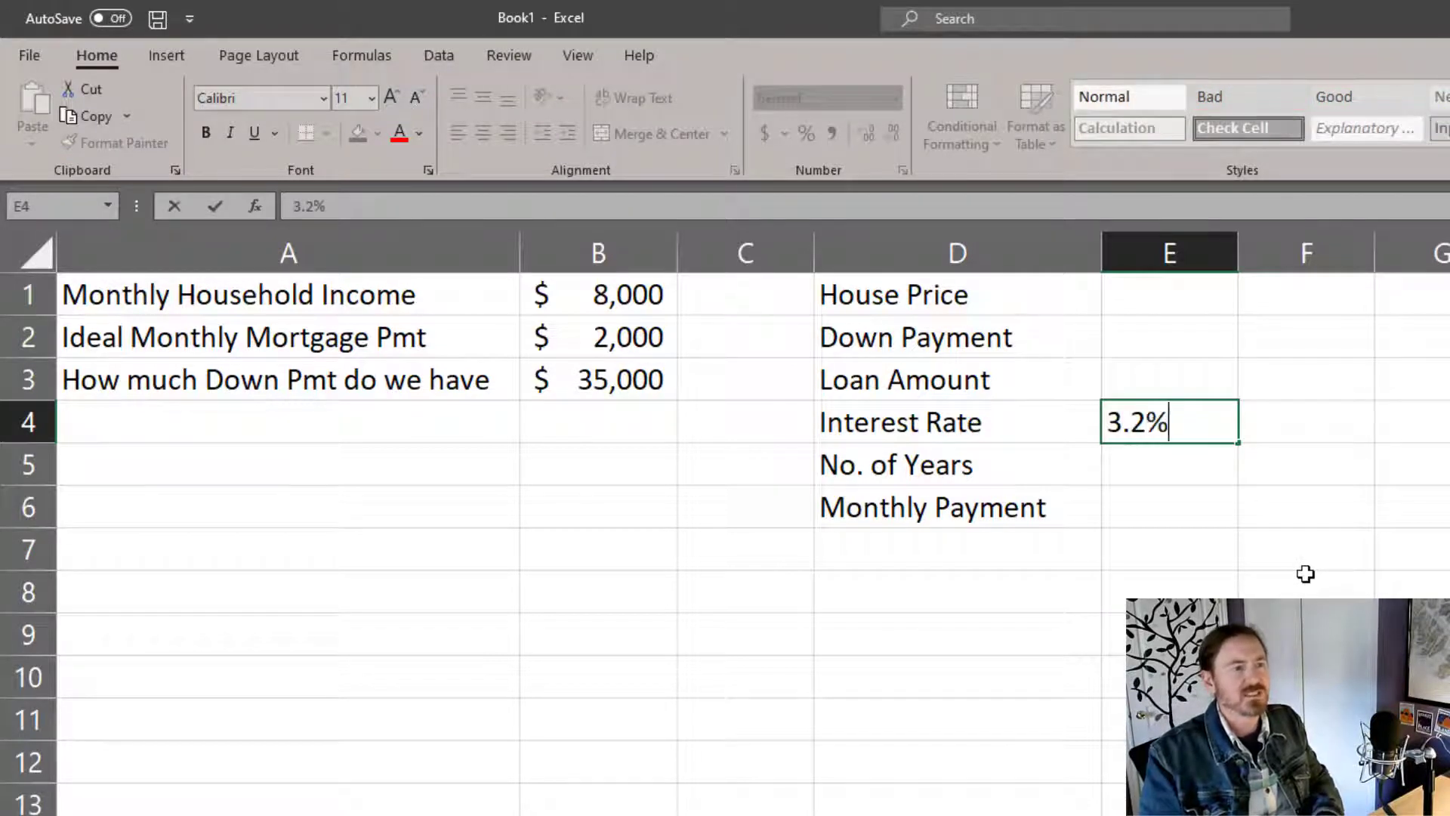
pyautogui.write('14')
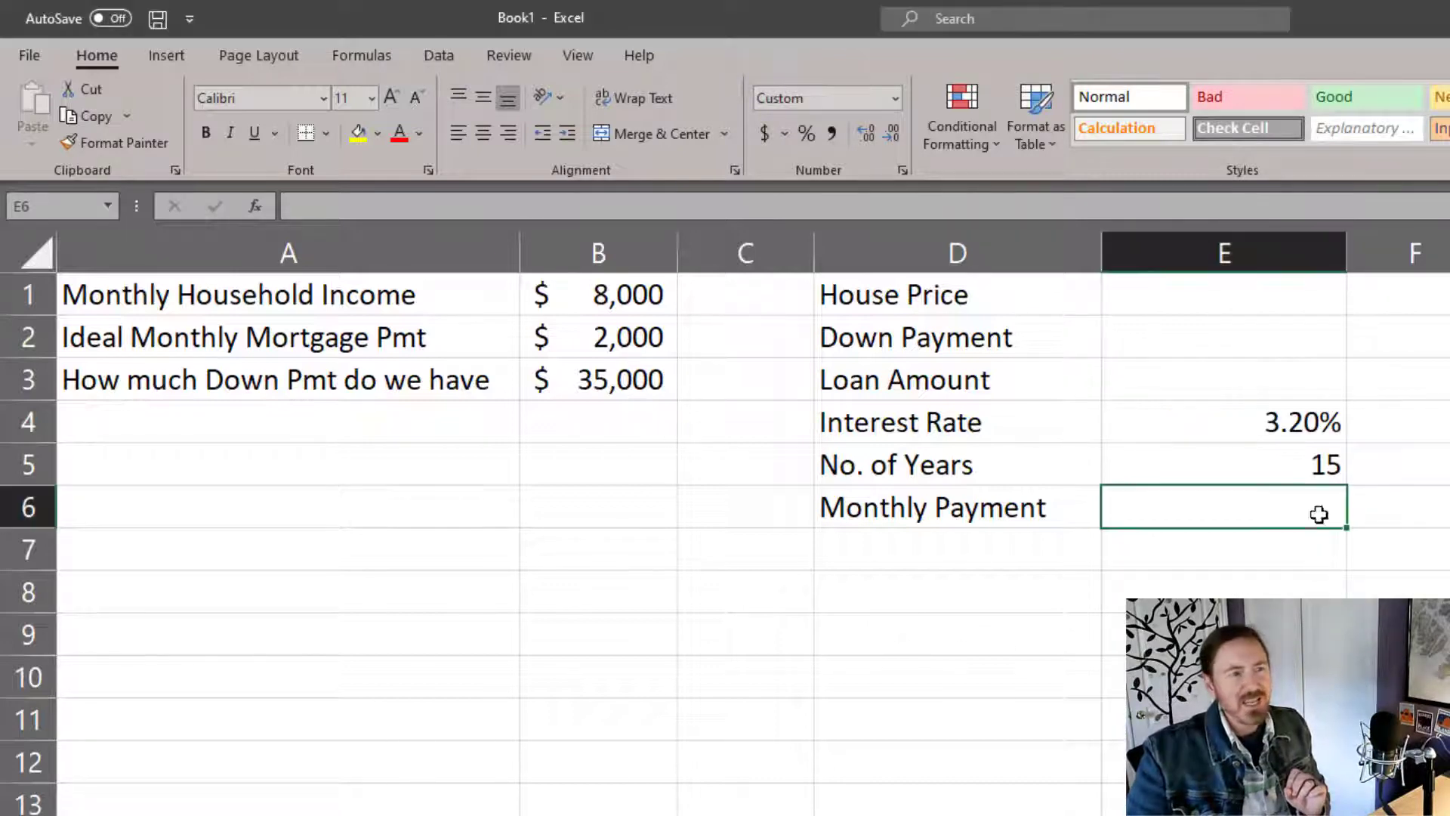
# Step: Link Monthly Payment in E6 to B2's $2,000 and start linking Down Payment to B3
pyautogui.write('-')
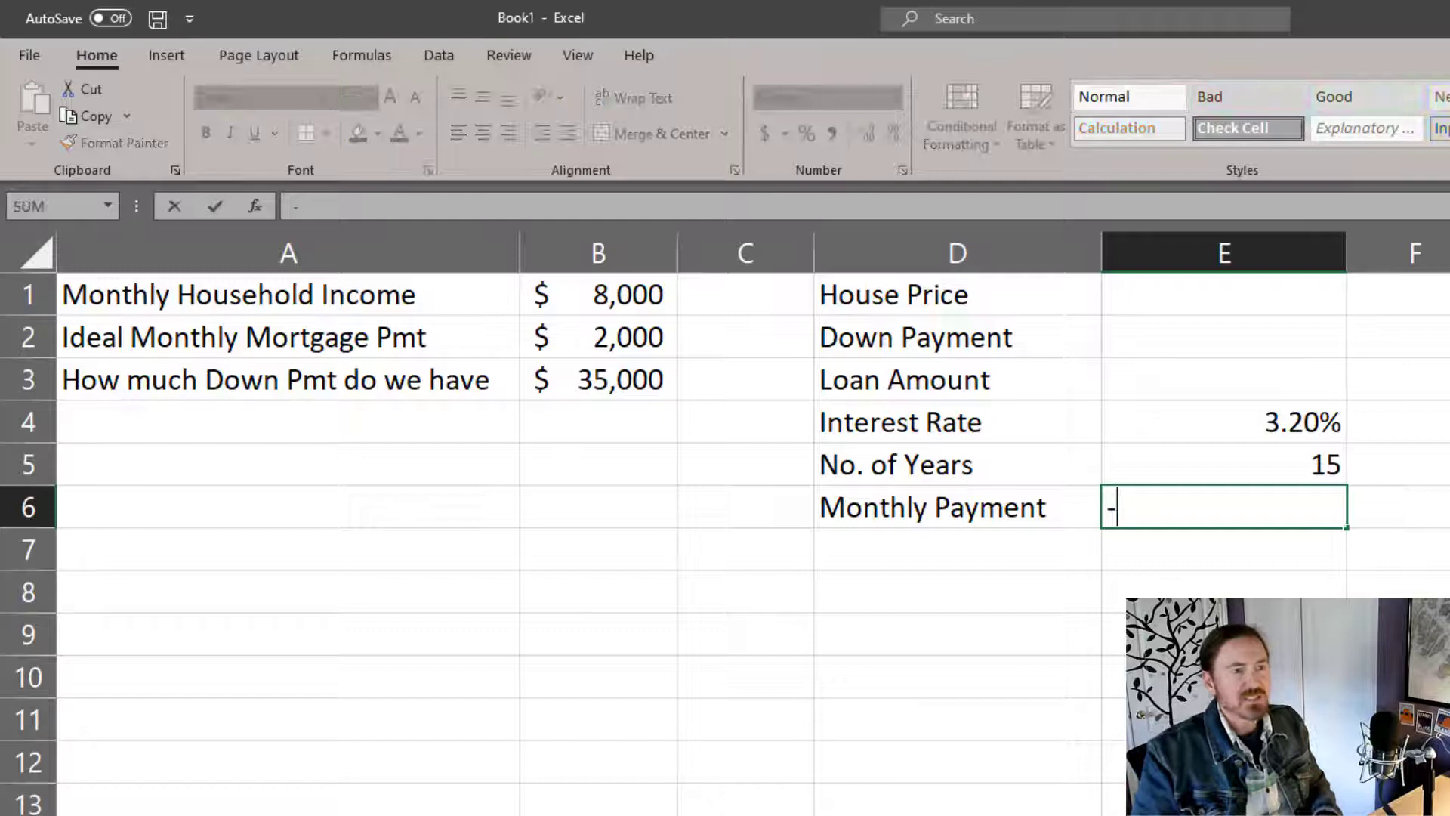
pyautogui.write('=')
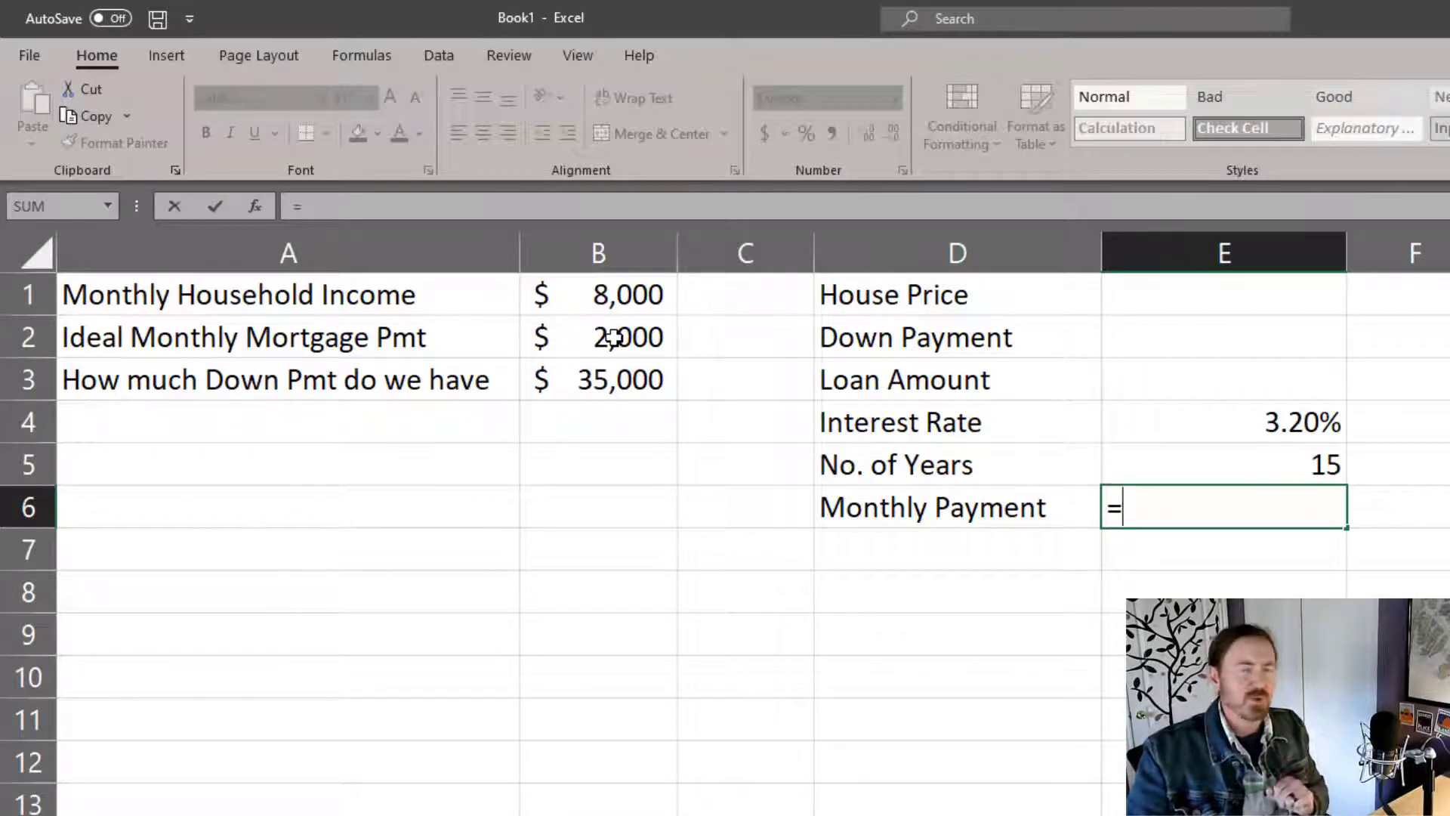
pyautogui.press('enter')
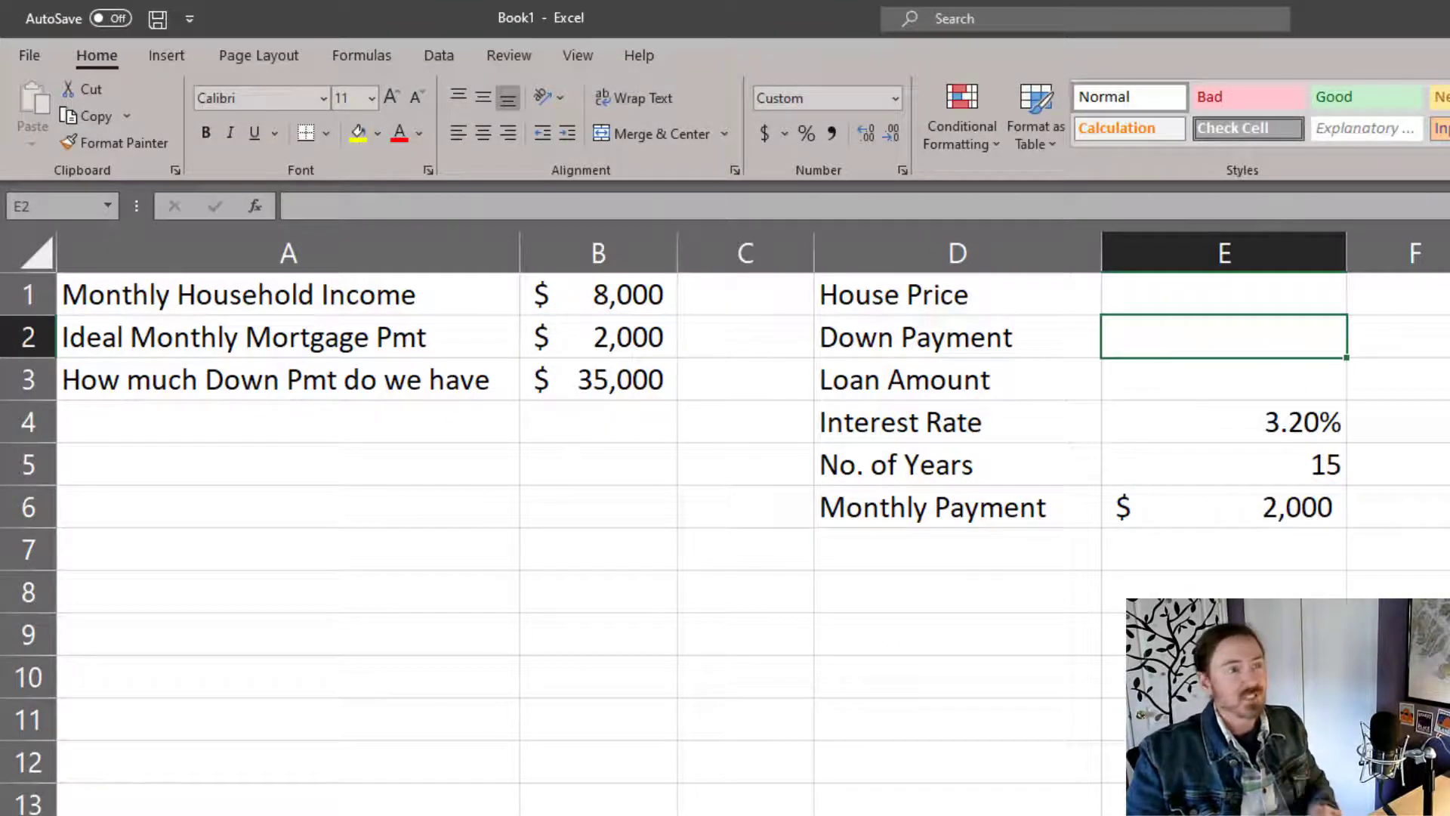
pyautogui.write('=')
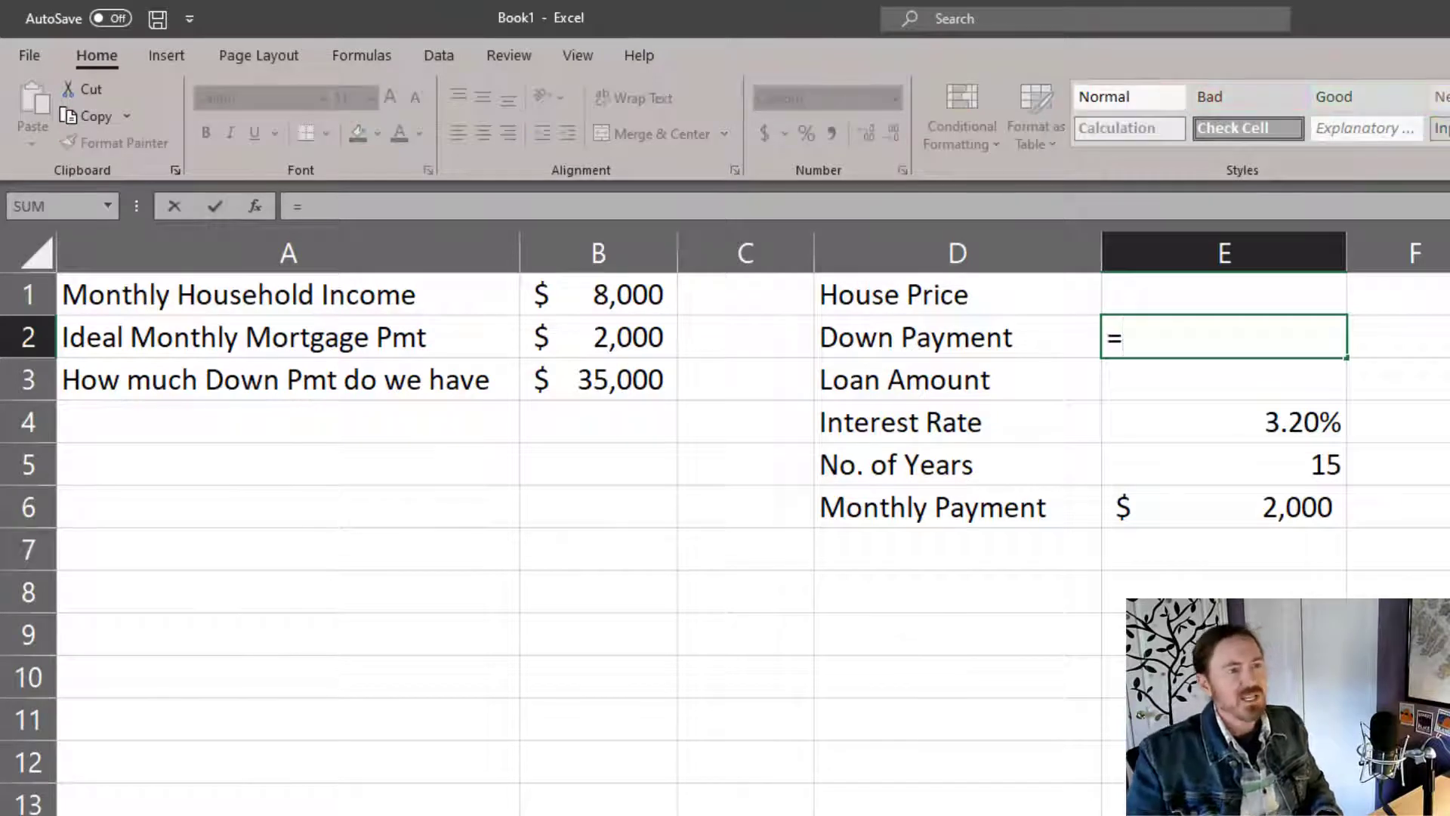
pyautogui.click(597, 379)
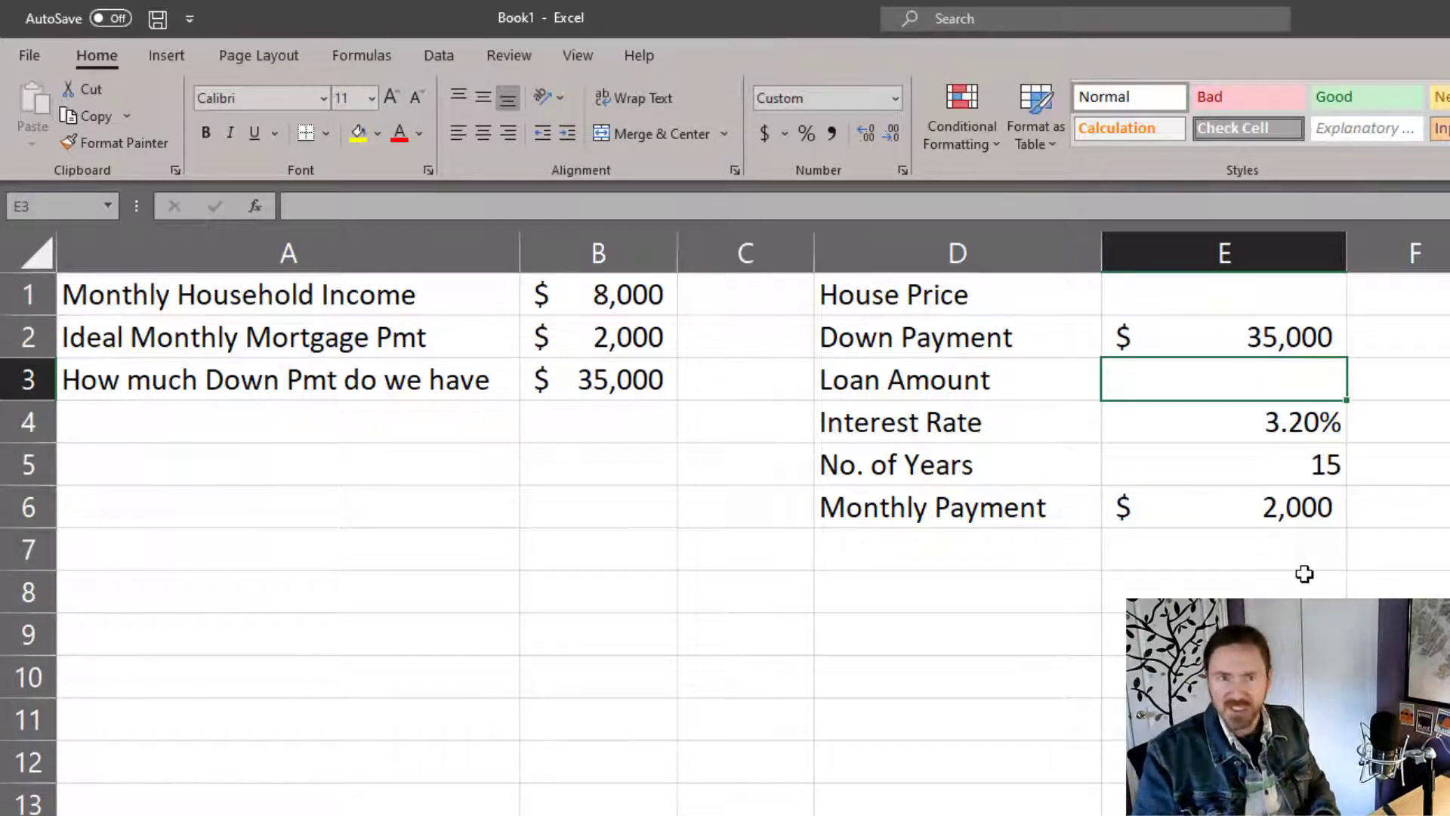
# Step: Enter =PV(E4/12,E5*12,-E6) in E3, giving a $285,616 loan amount
pyautogui.write('=pv')
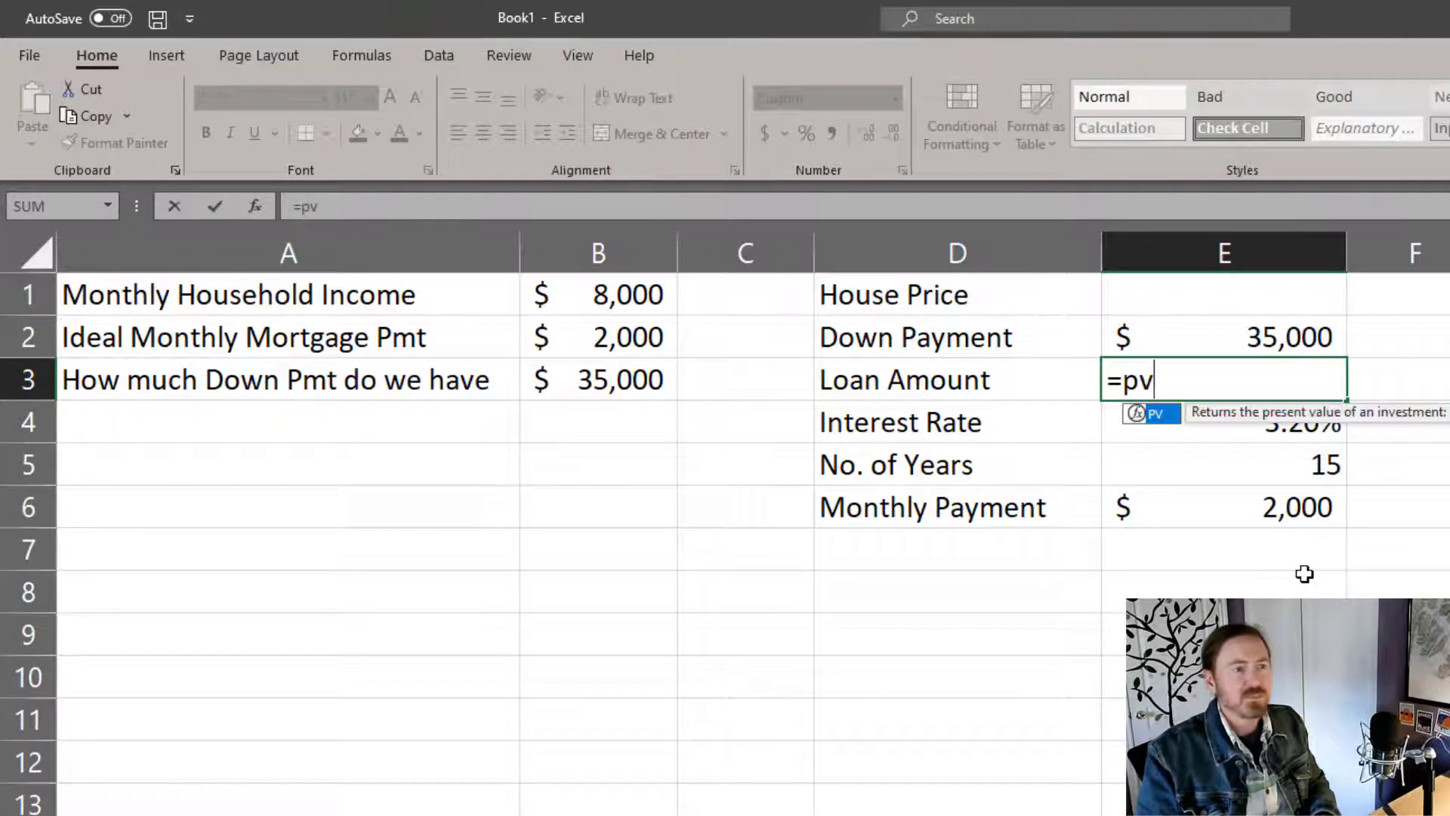
pyautogui.write('(')
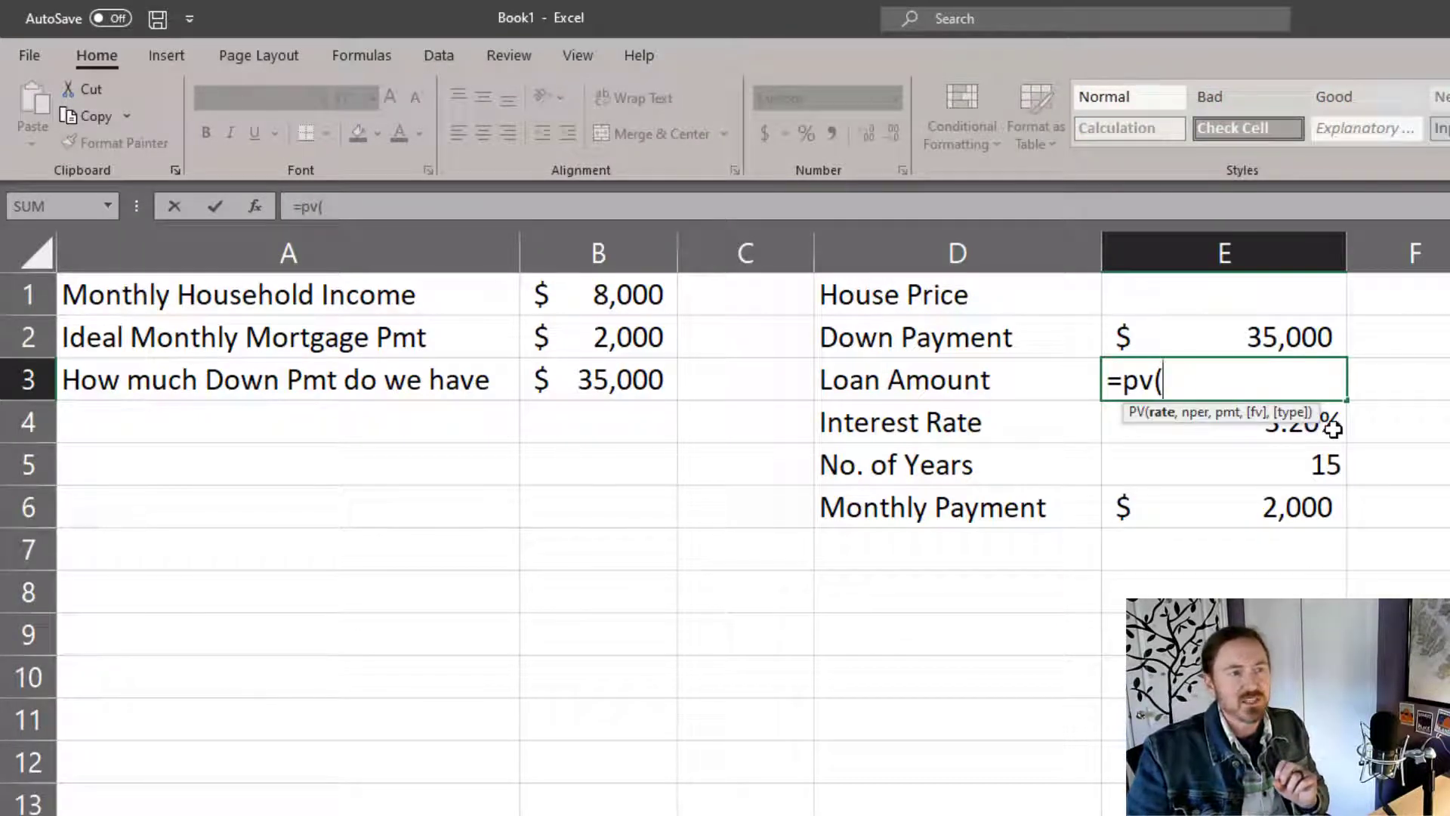
pyautogui.click(1224, 421)
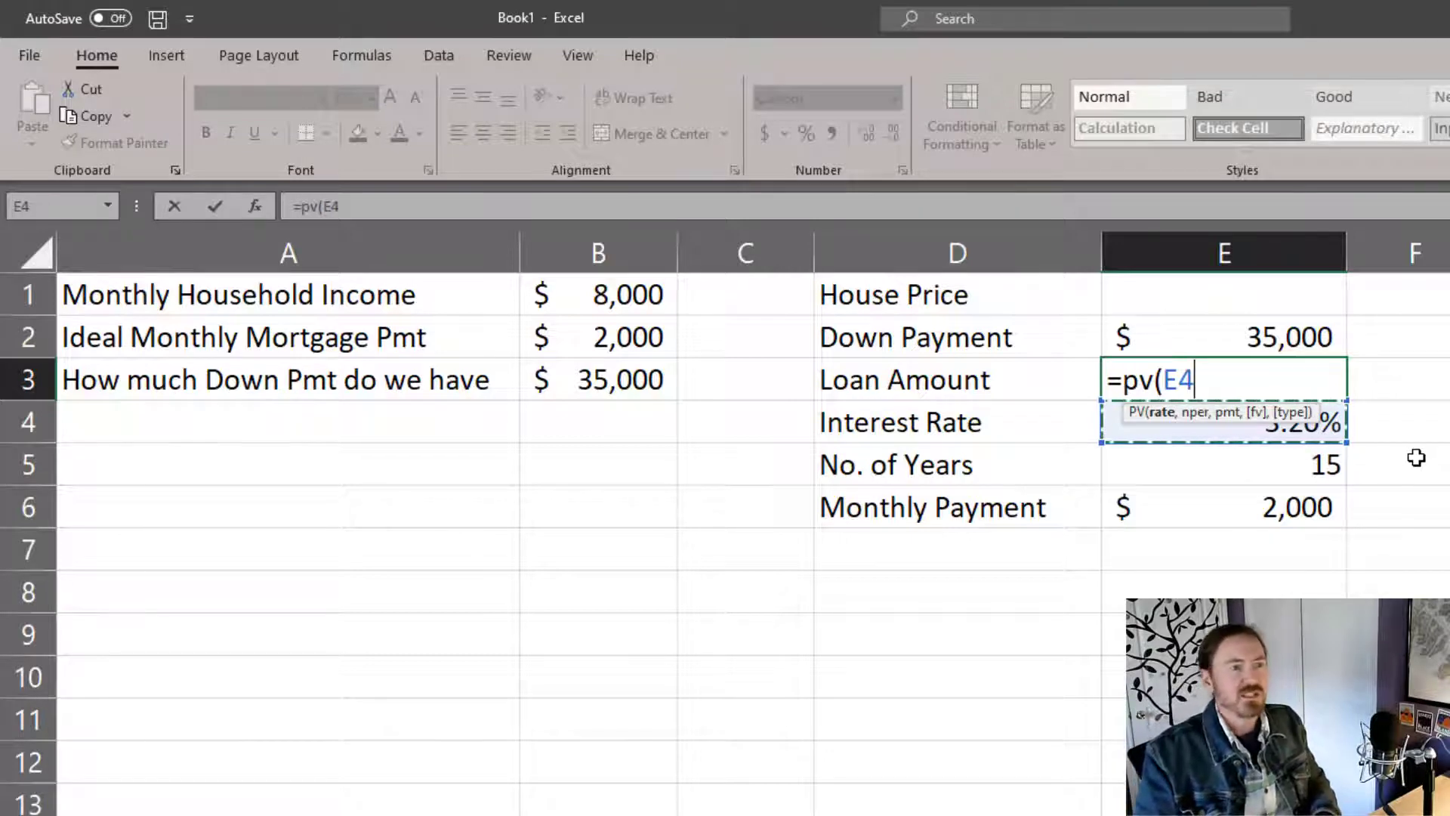
pyautogui.write('/12,E5*12,')
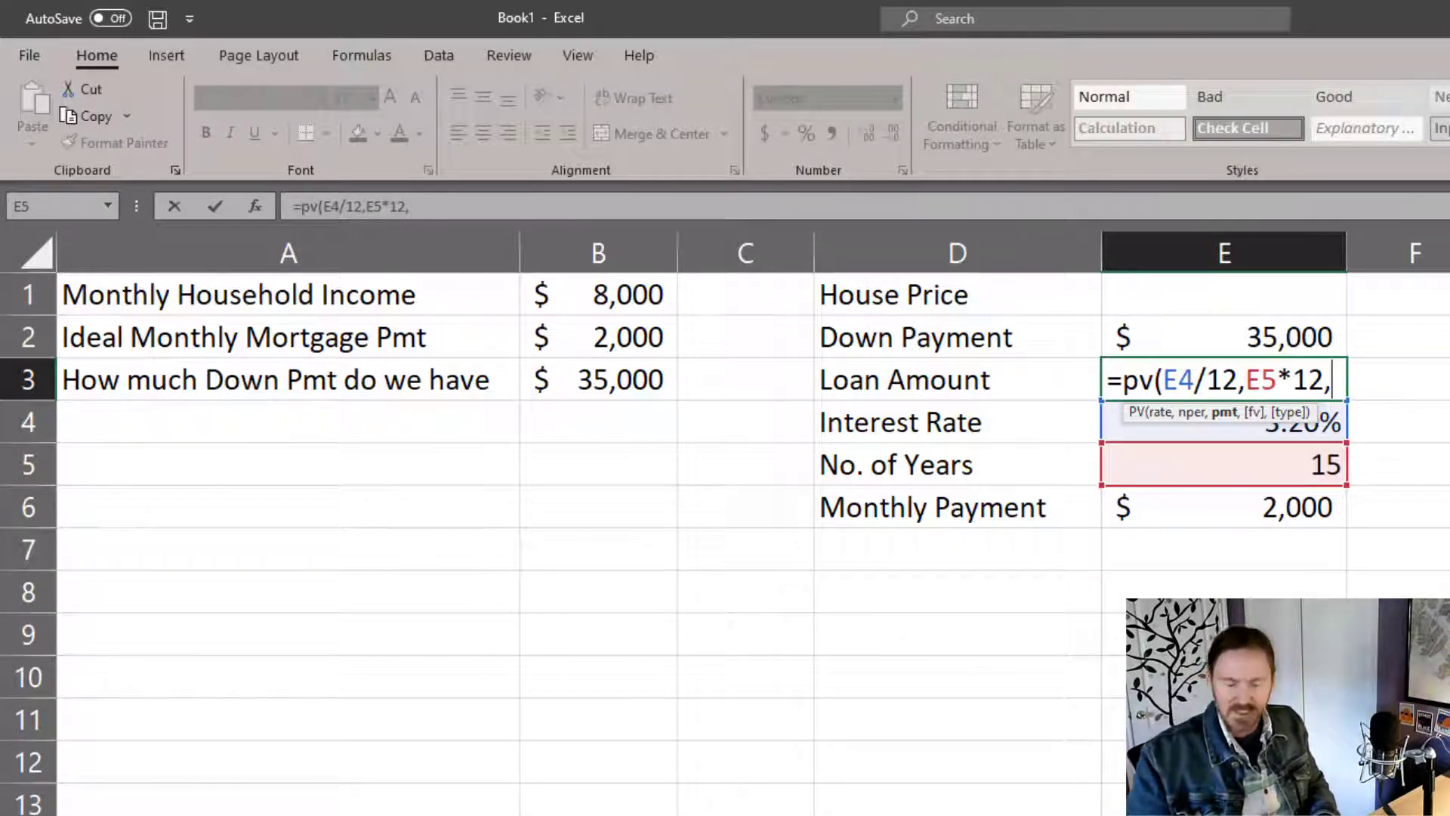
pyautogui.write('-')
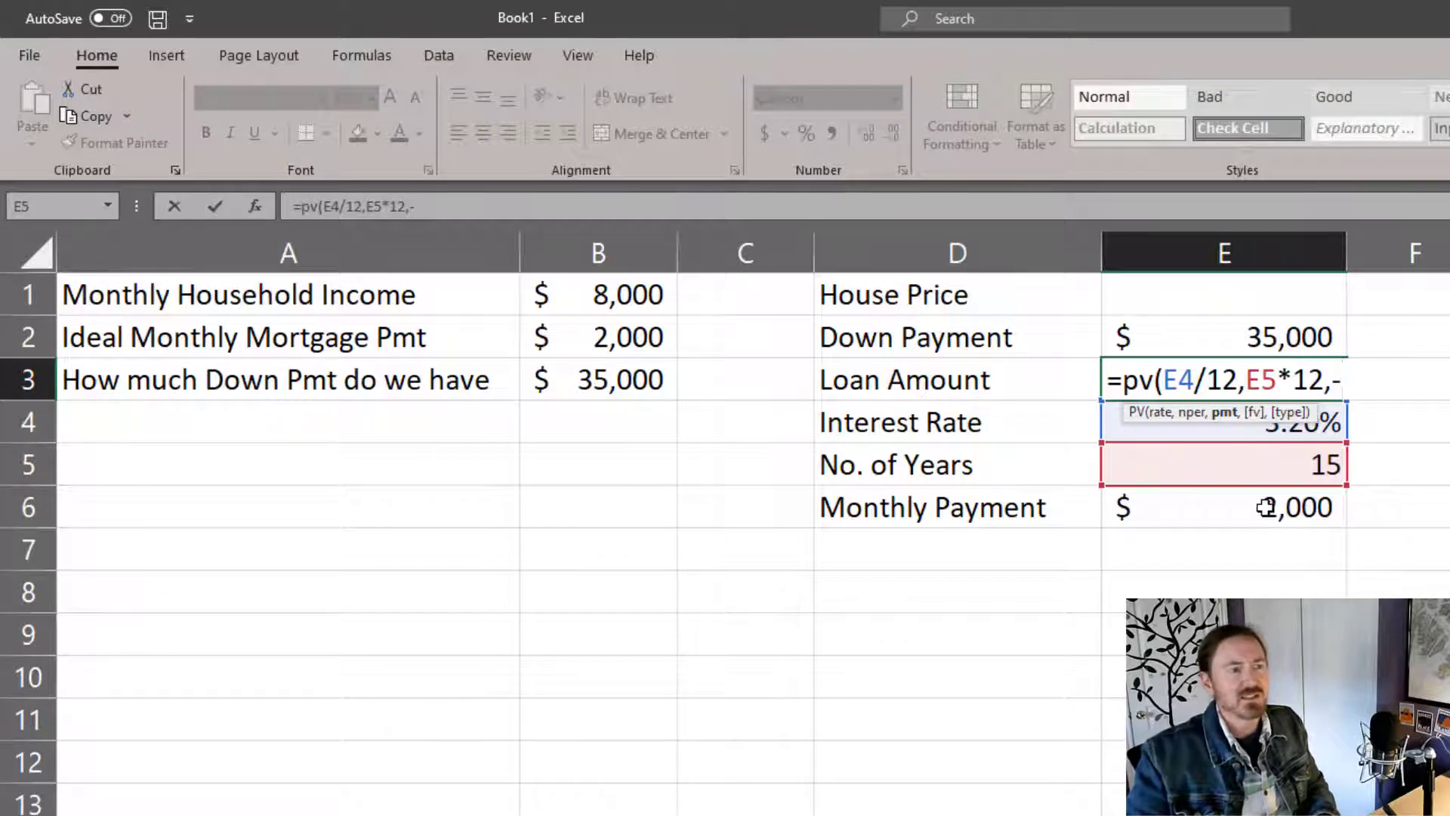
pyautogui.click(1223, 506)
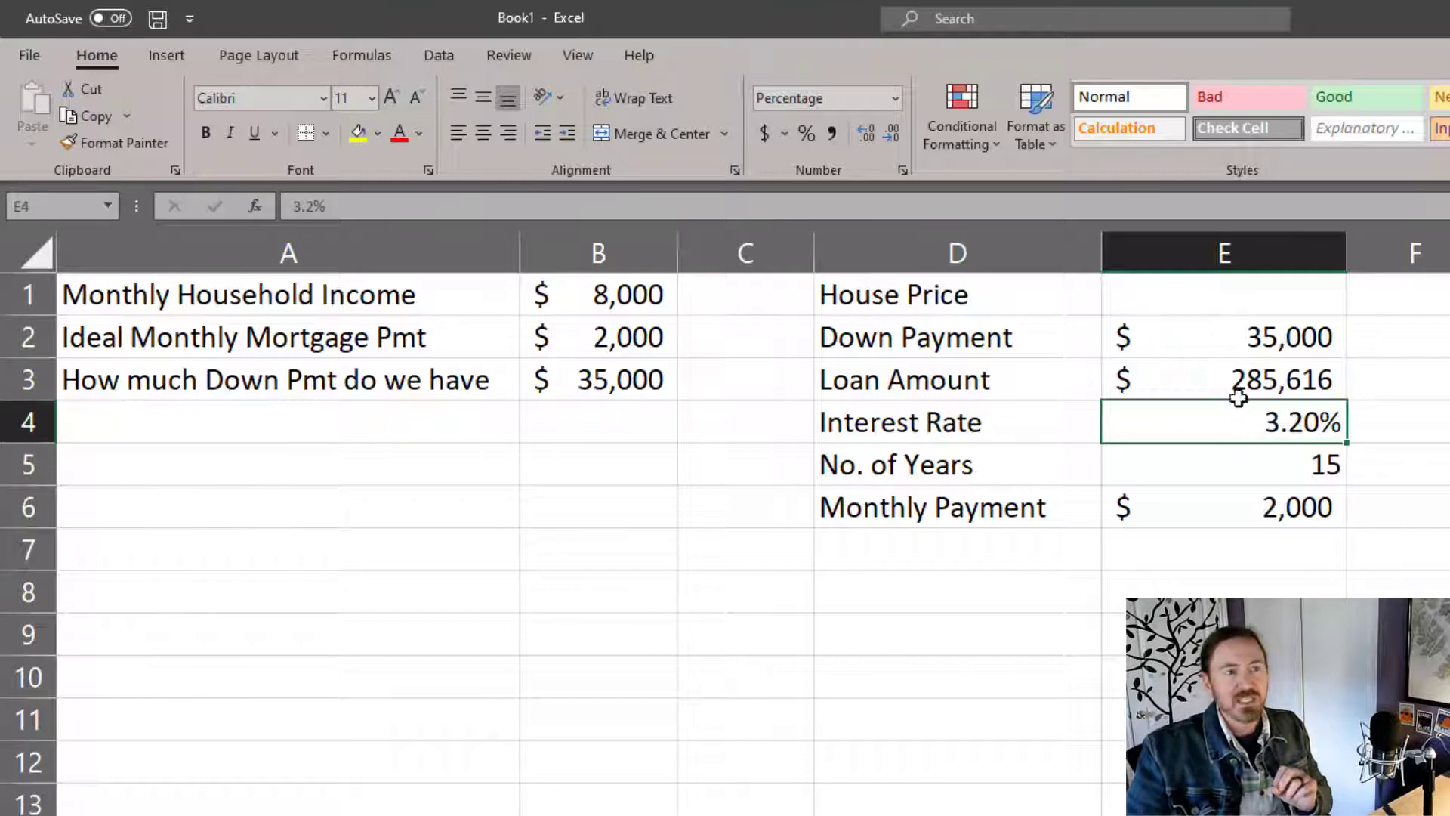
pyautogui.moveTo(1240, 379)
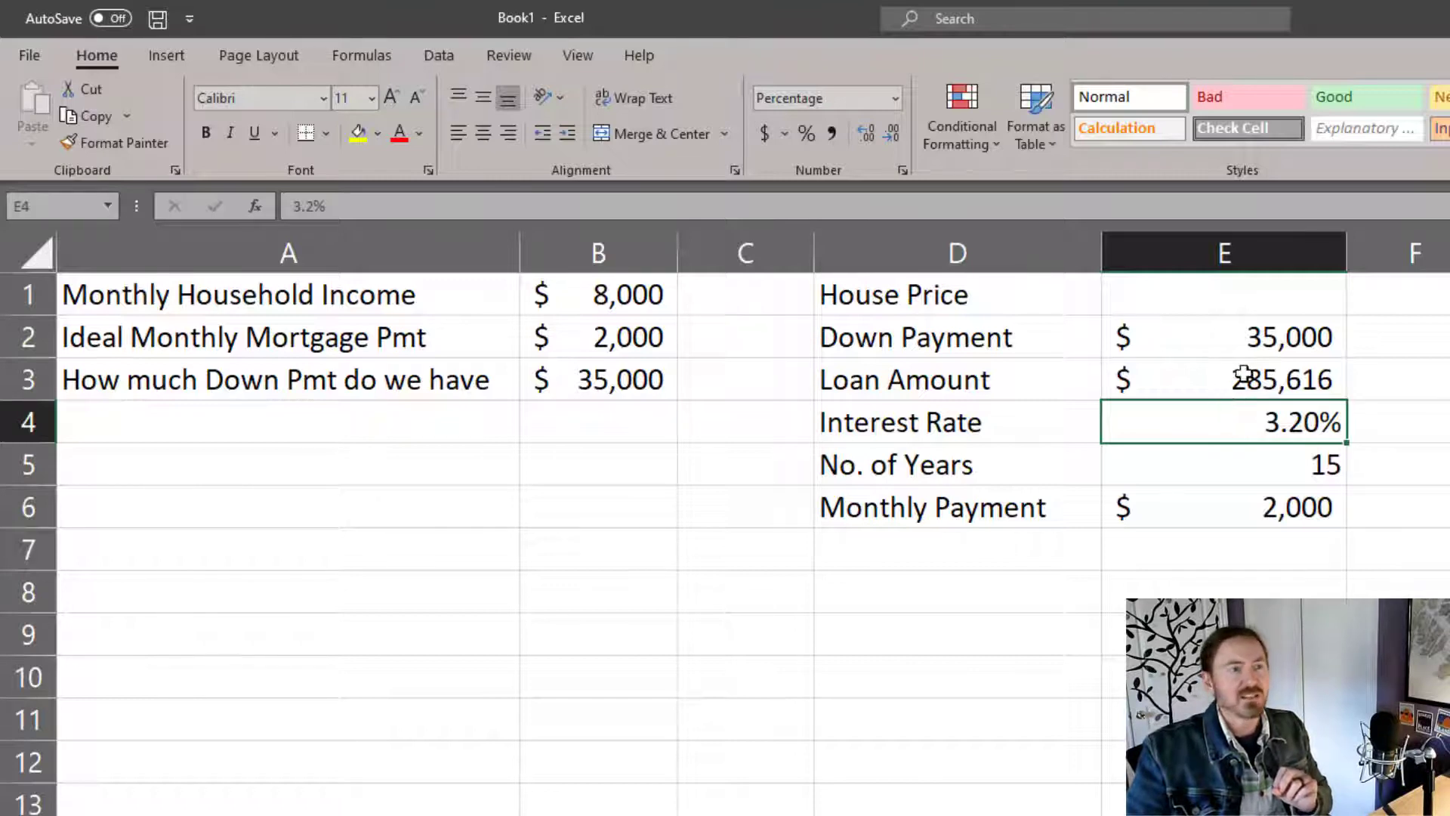
# Step: Enter =E2+E3 in E1 so House Price totals $320,616
pyautogui.click(1223, 336)
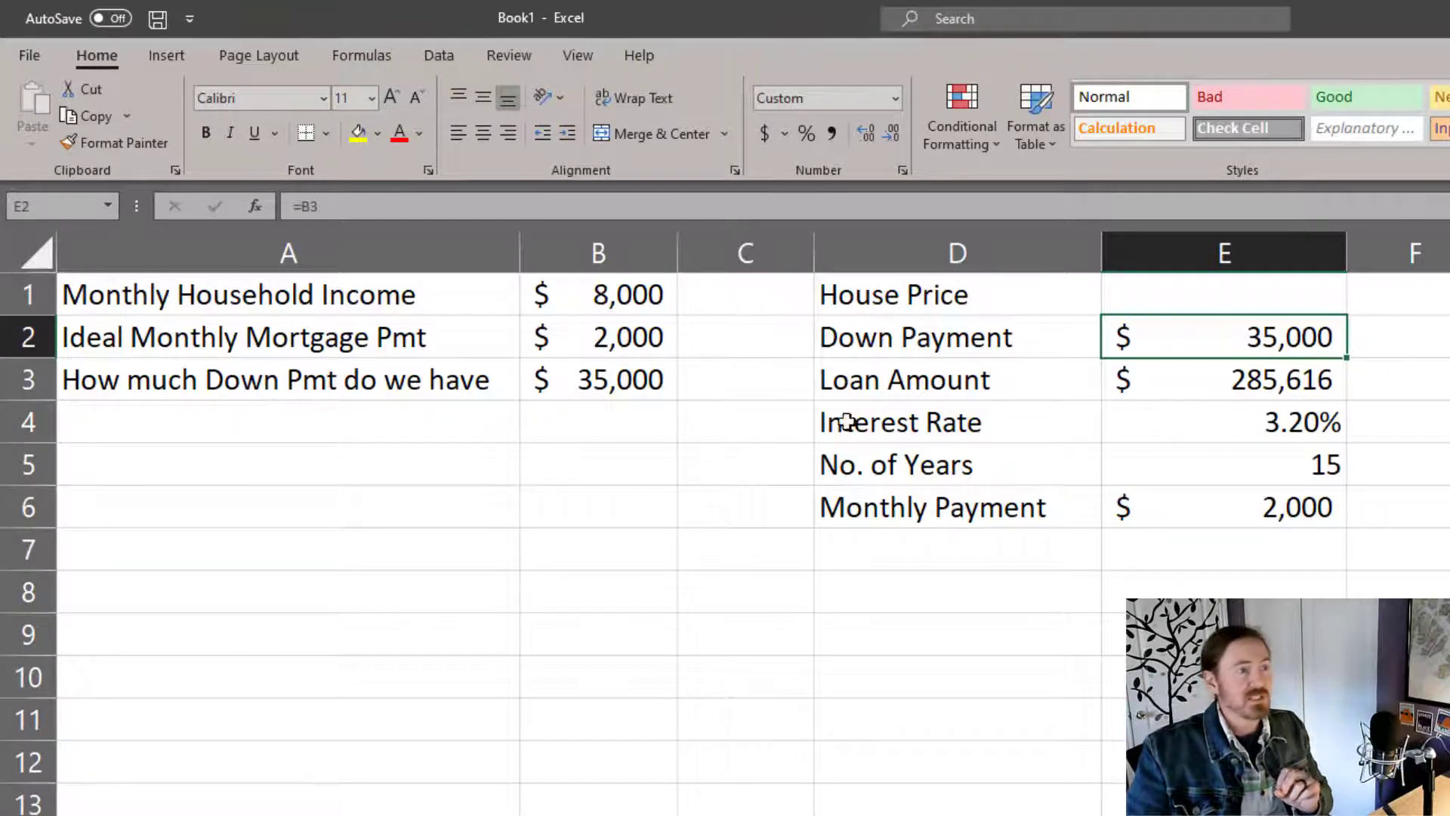
pyautogui.click(1223, 294)
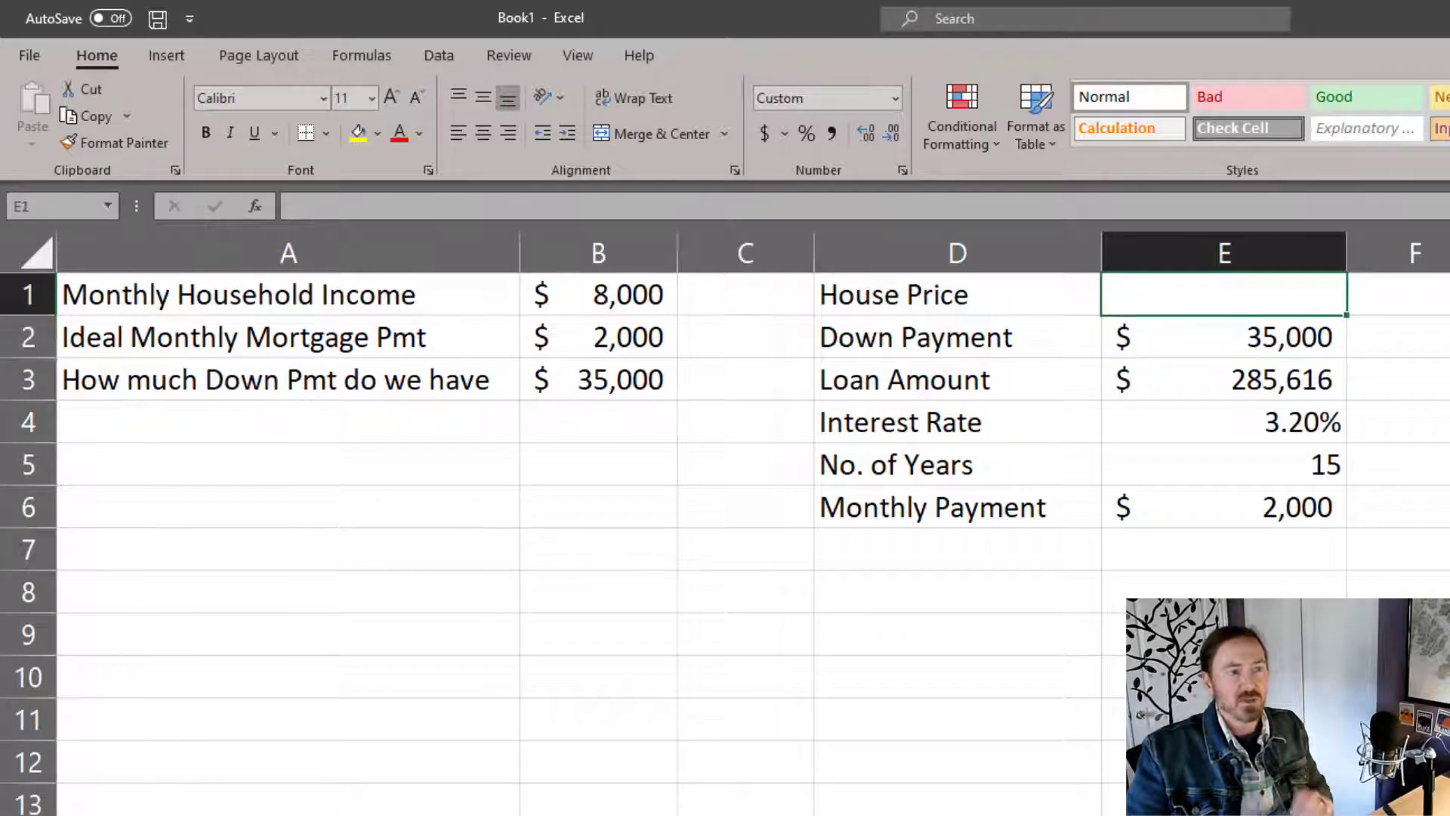
pyautogui.write('=E2+')
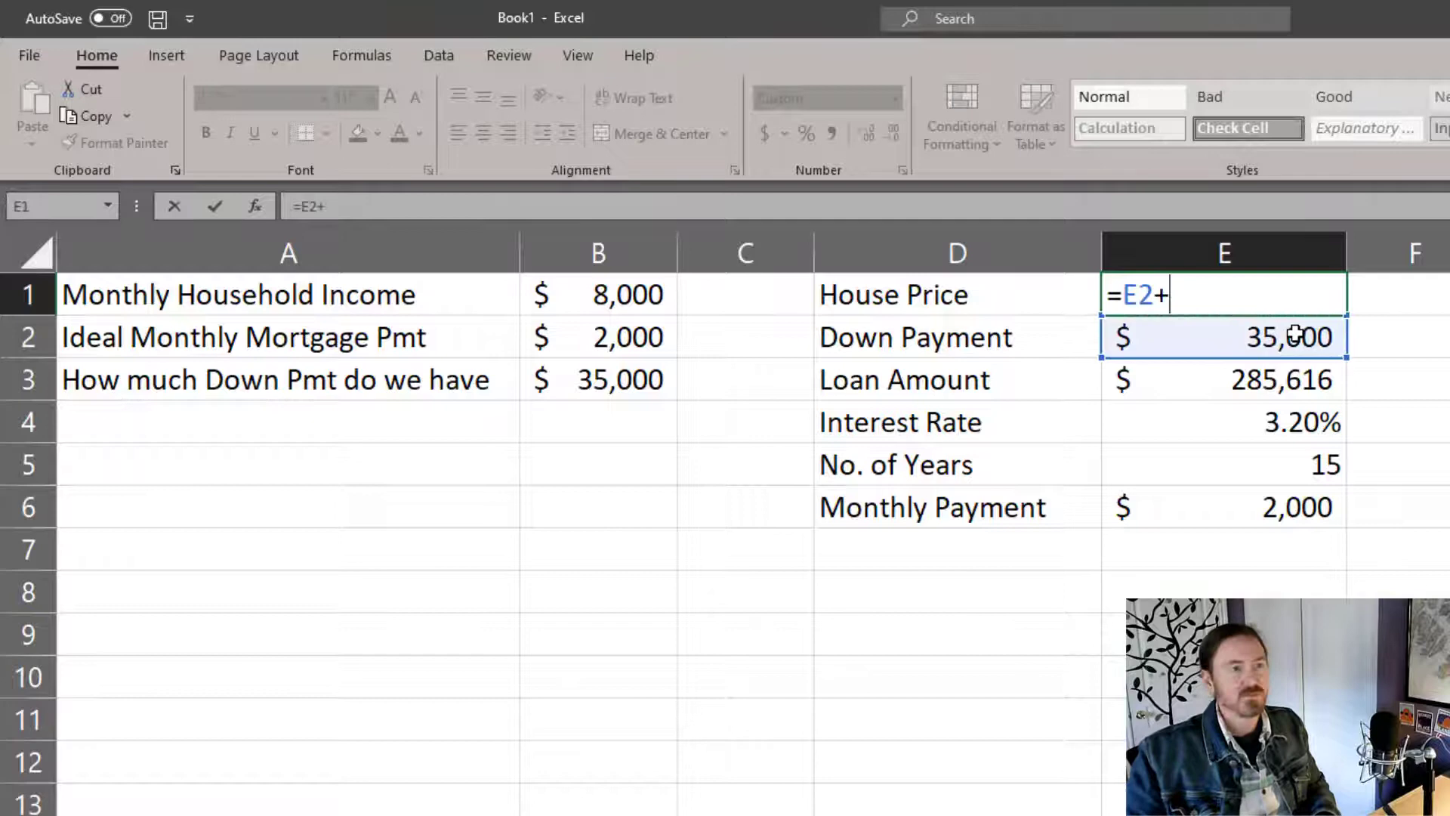
pyautogui.click(1223, 379)
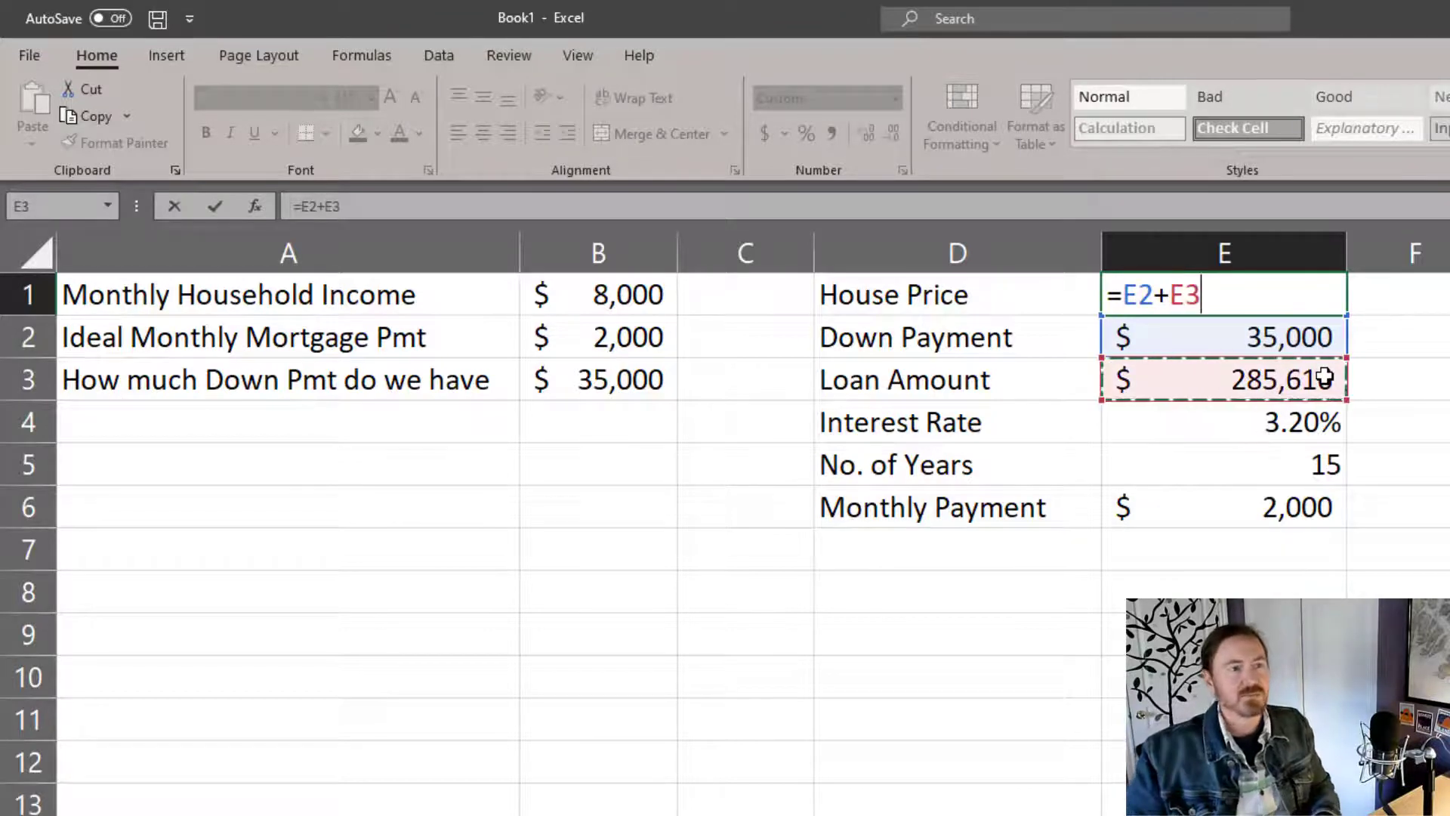
pyautogui.press('enter')
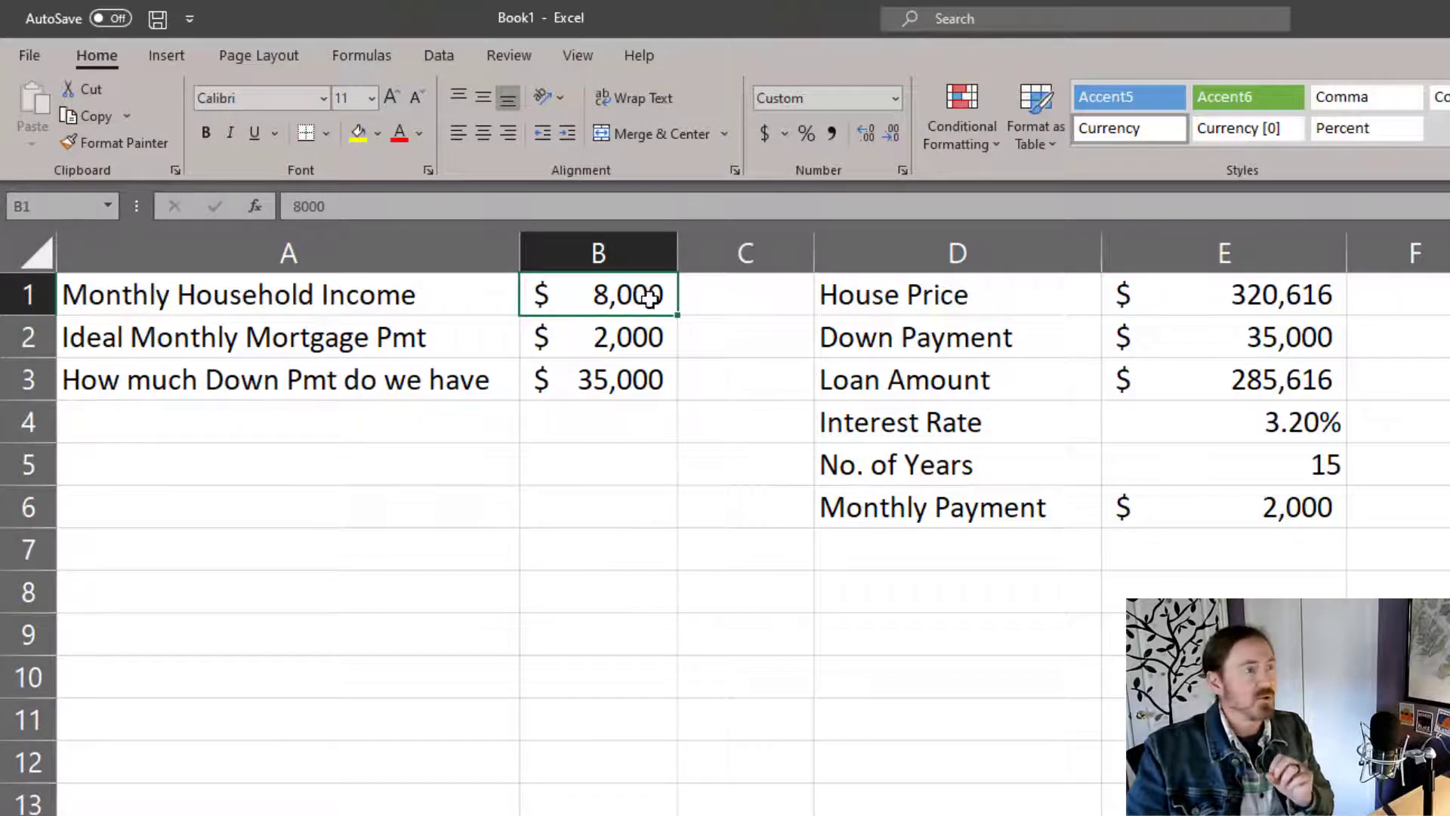
pyautogui.click(597, 337)
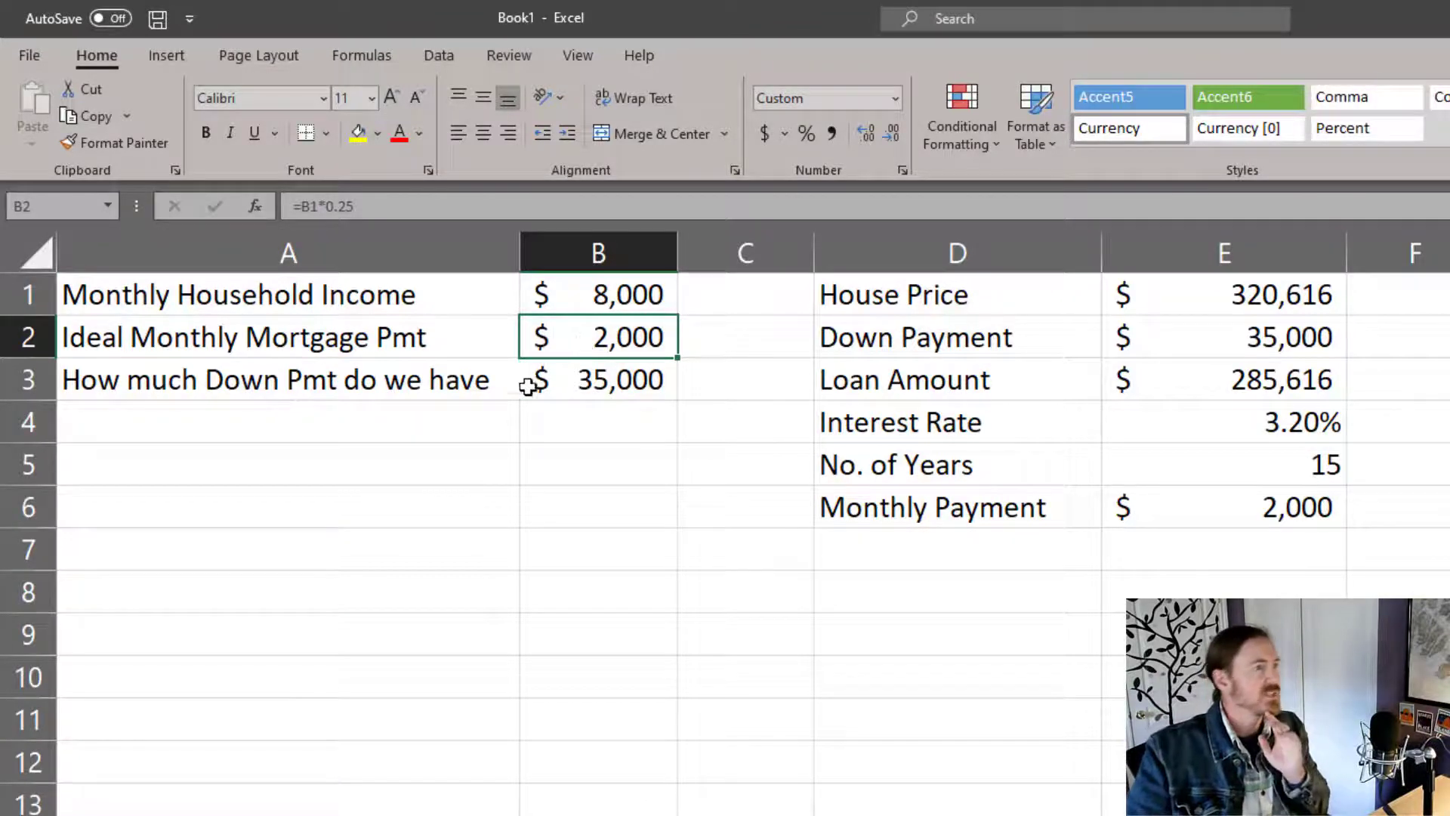
pyautogui.click(598, 379)
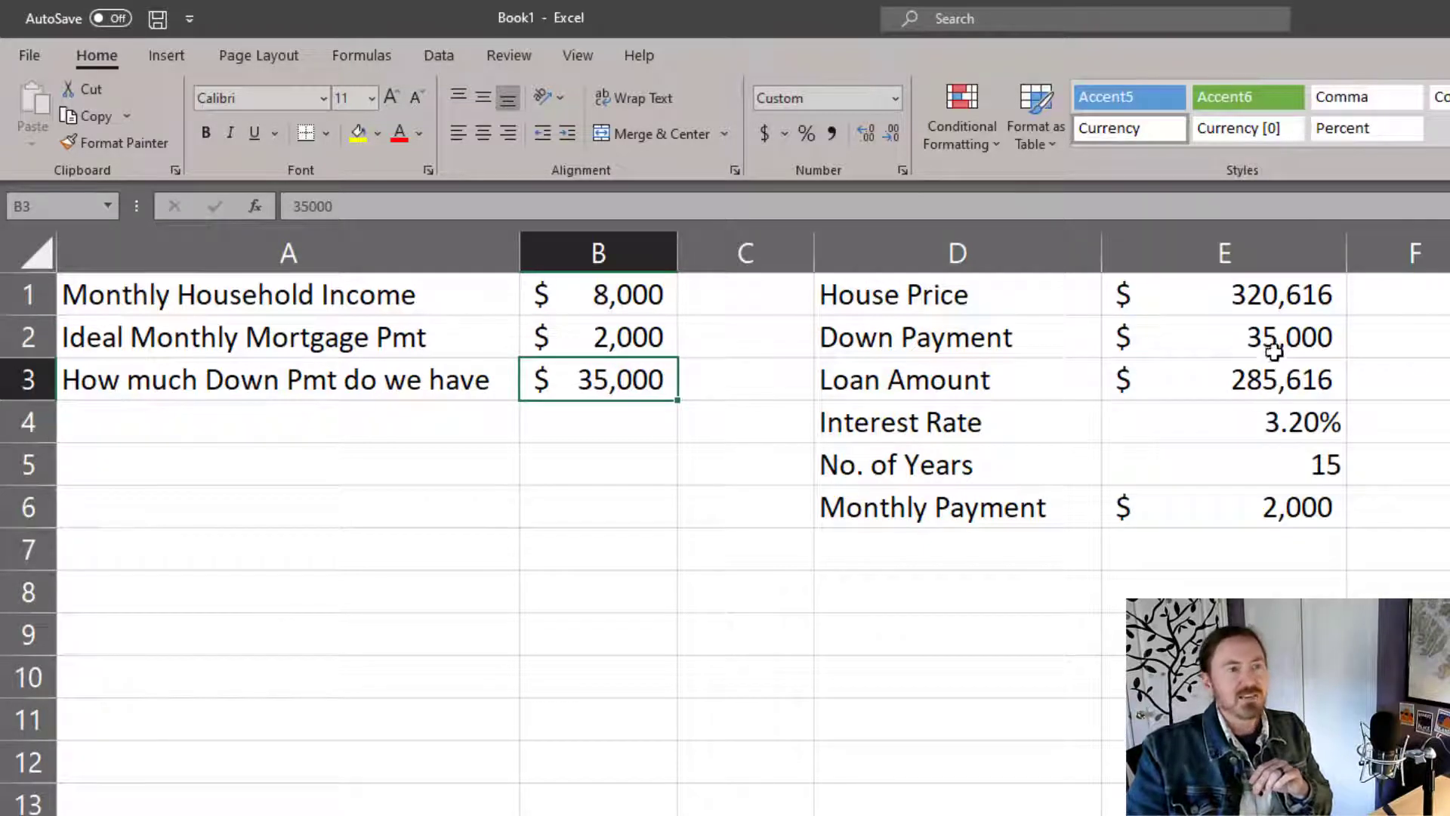
pyautogui.click(1224, 294)
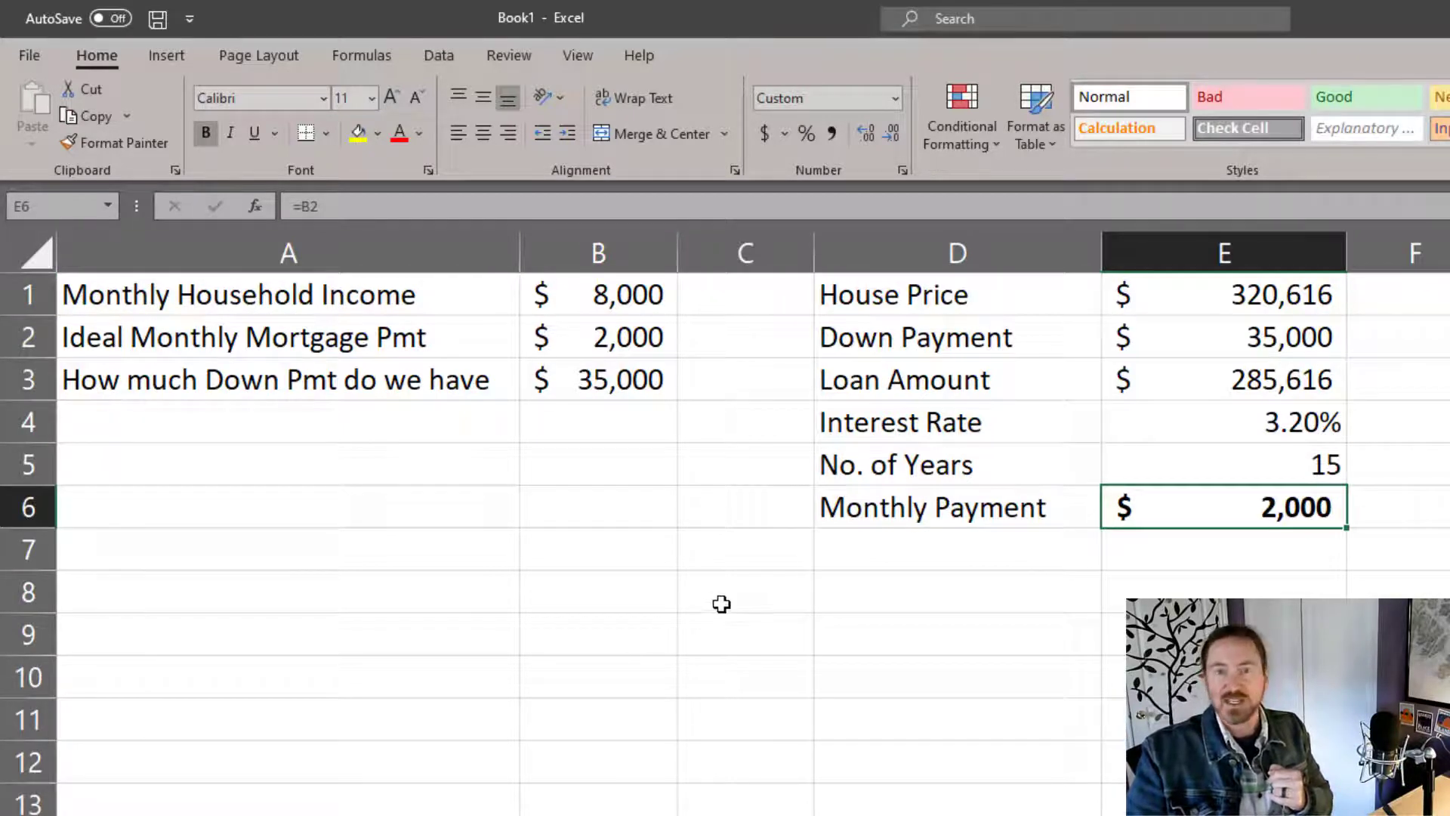
pyautogui.click(745, 634)
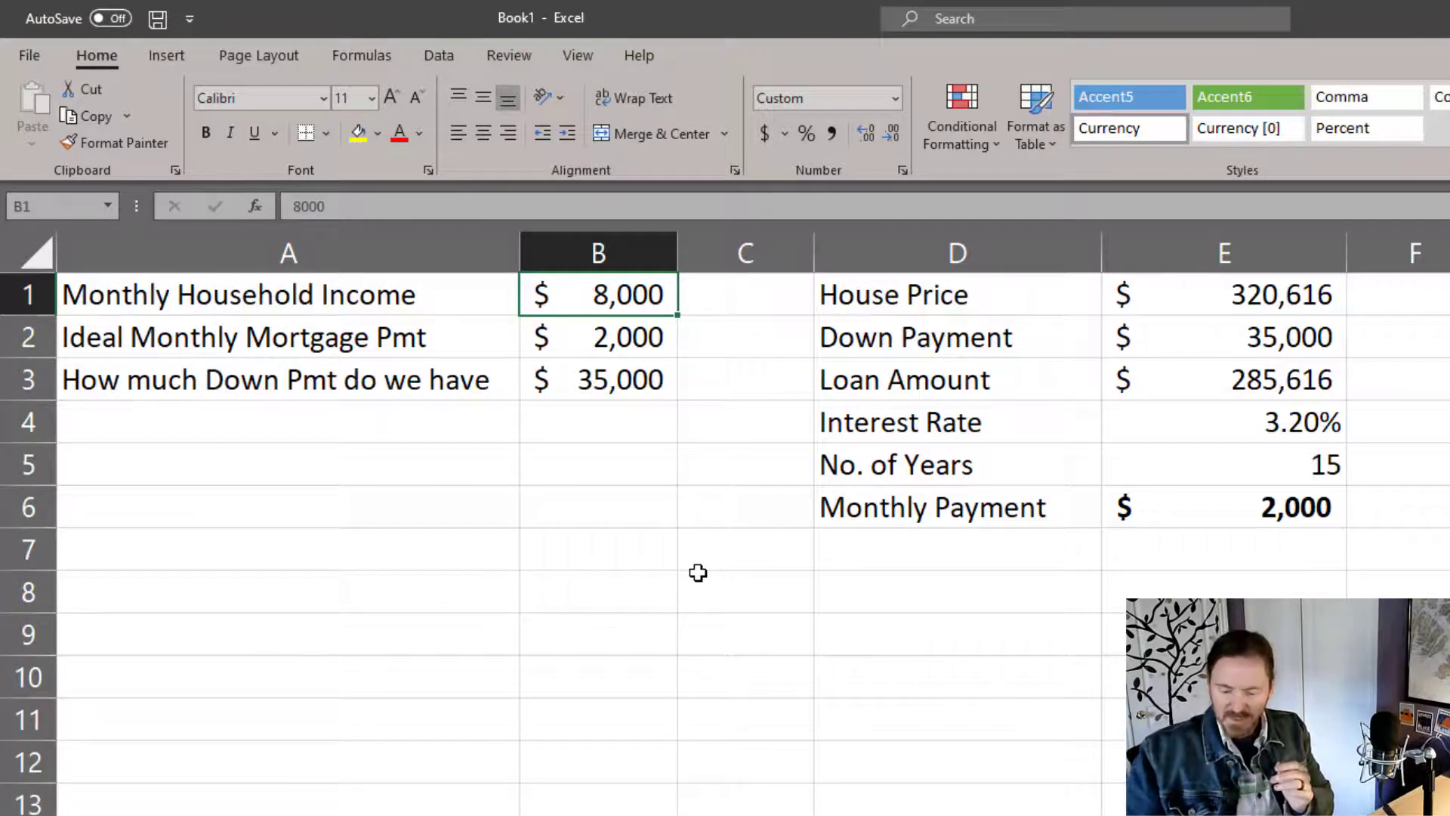
# Step: Change the income in B1 to 6700 and review the House Price and PV formulas
pyautogui.write('6700')
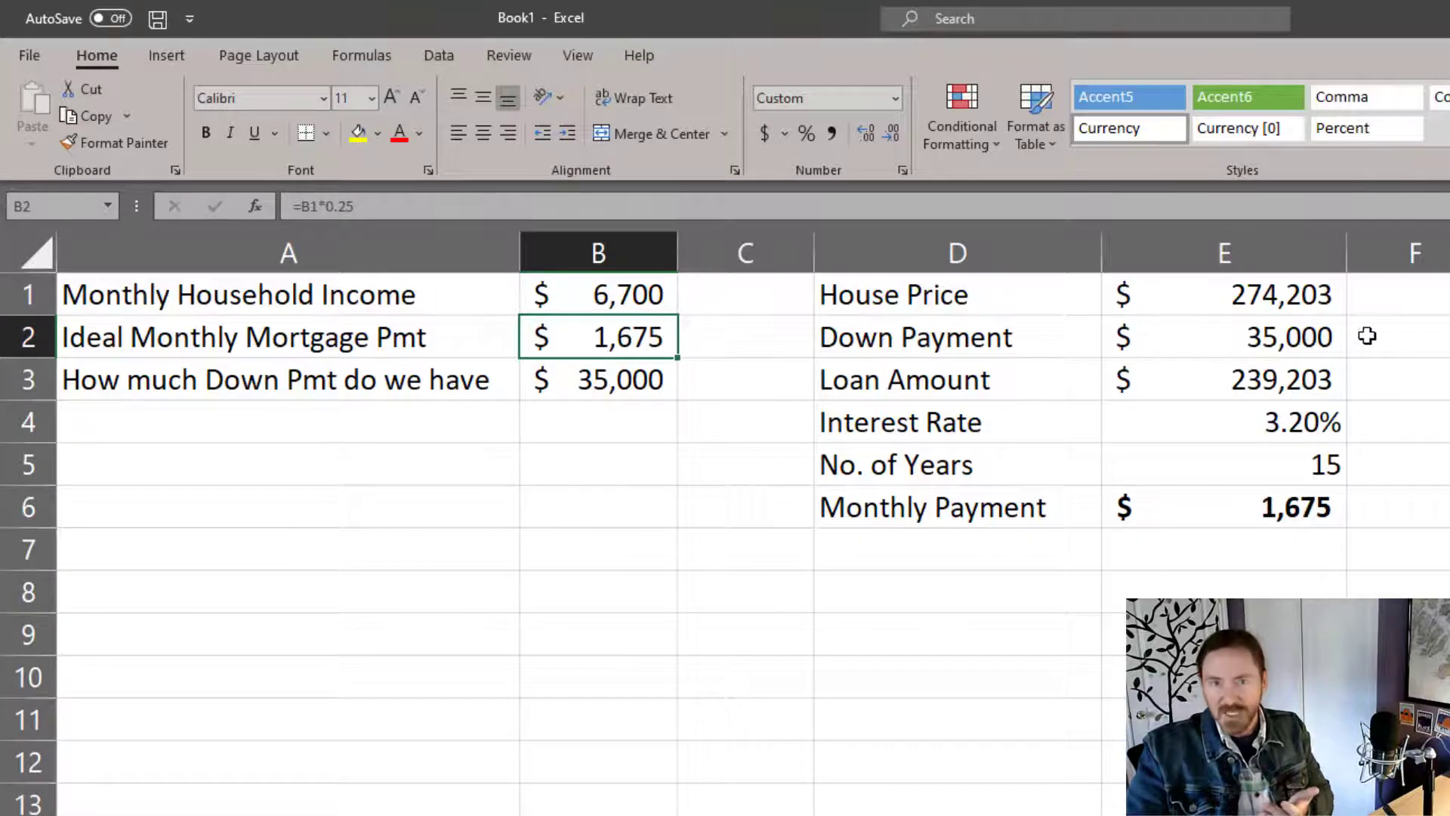
pyautogui.click(1222, 293)
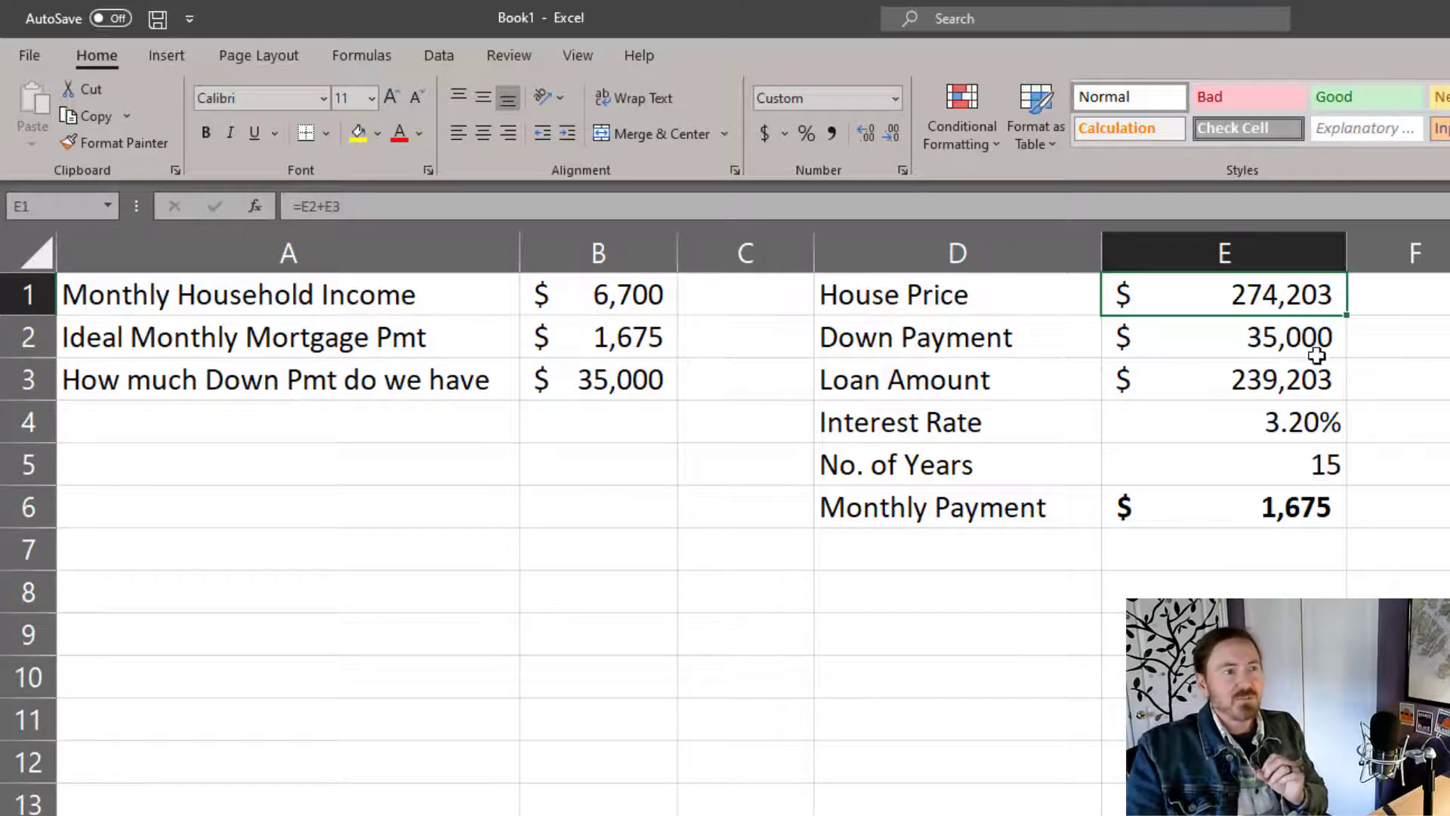
pyautogui.write('=PV(E4/12,E5*12,-E6)')
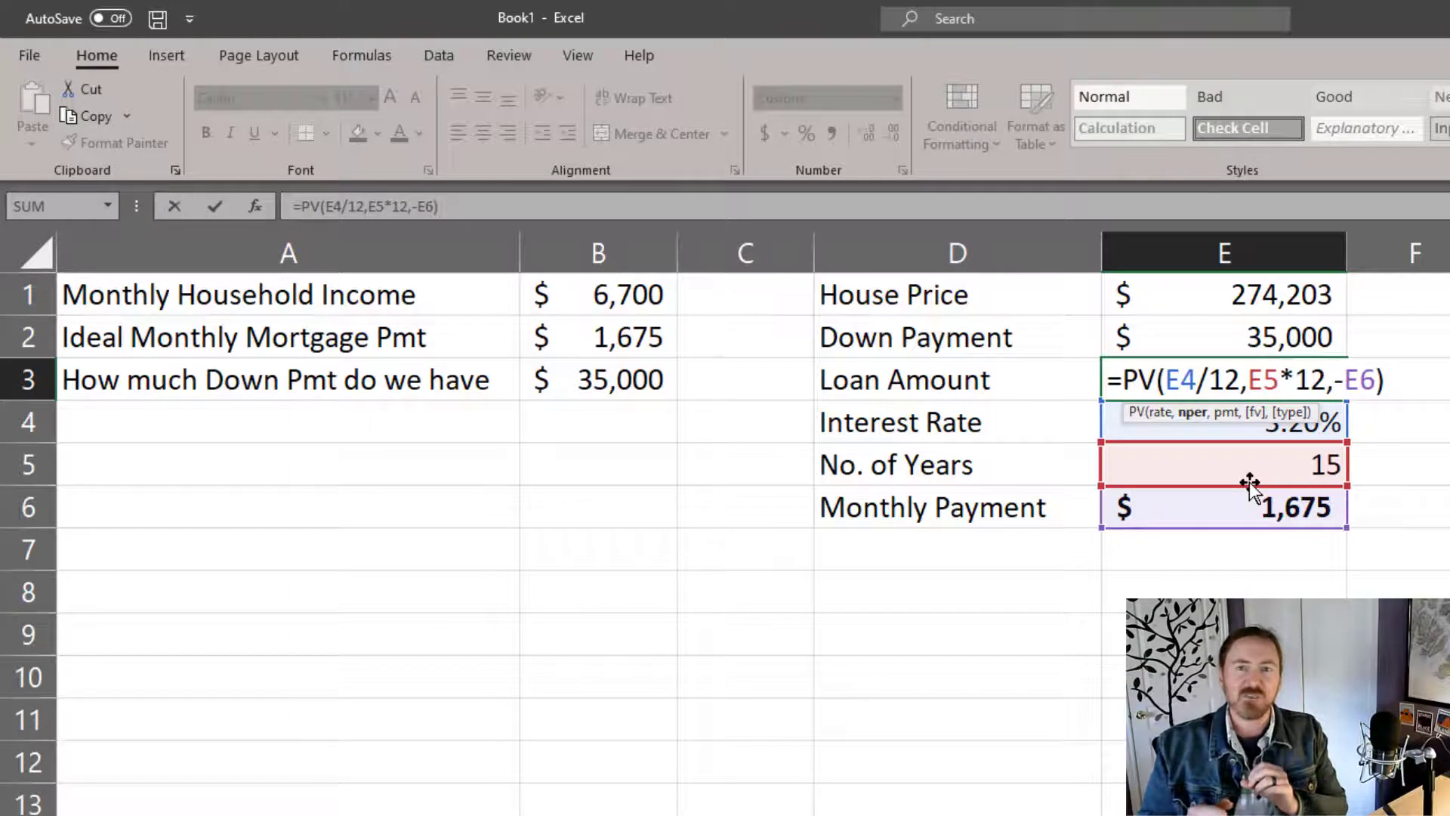
pyautogui.press('Enter')
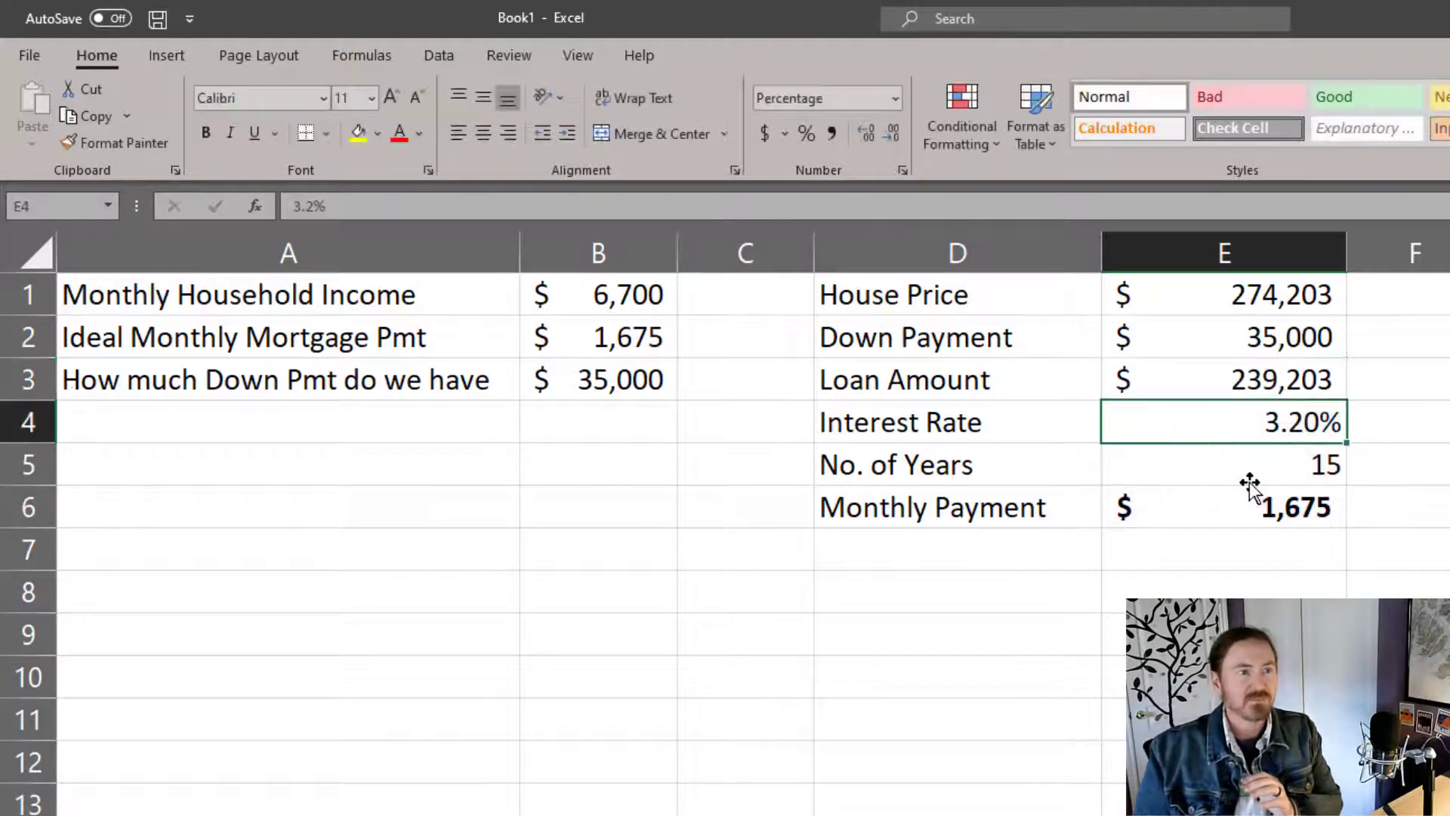
pyautogui.click(597, 379)
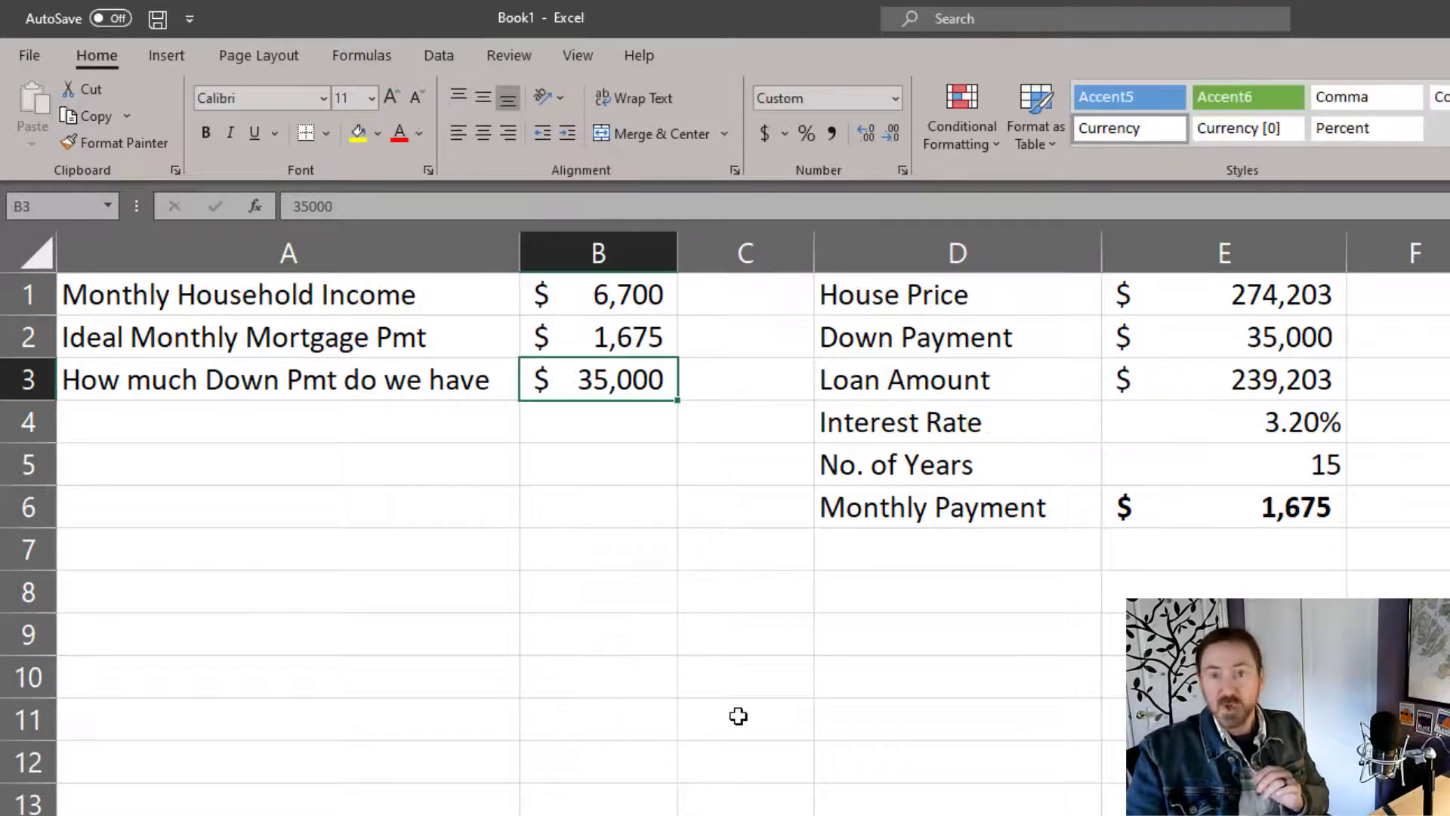
# Step: Try a down payment of 10,000 in B3, then change it to 90,000
pyautogui.write('10000')
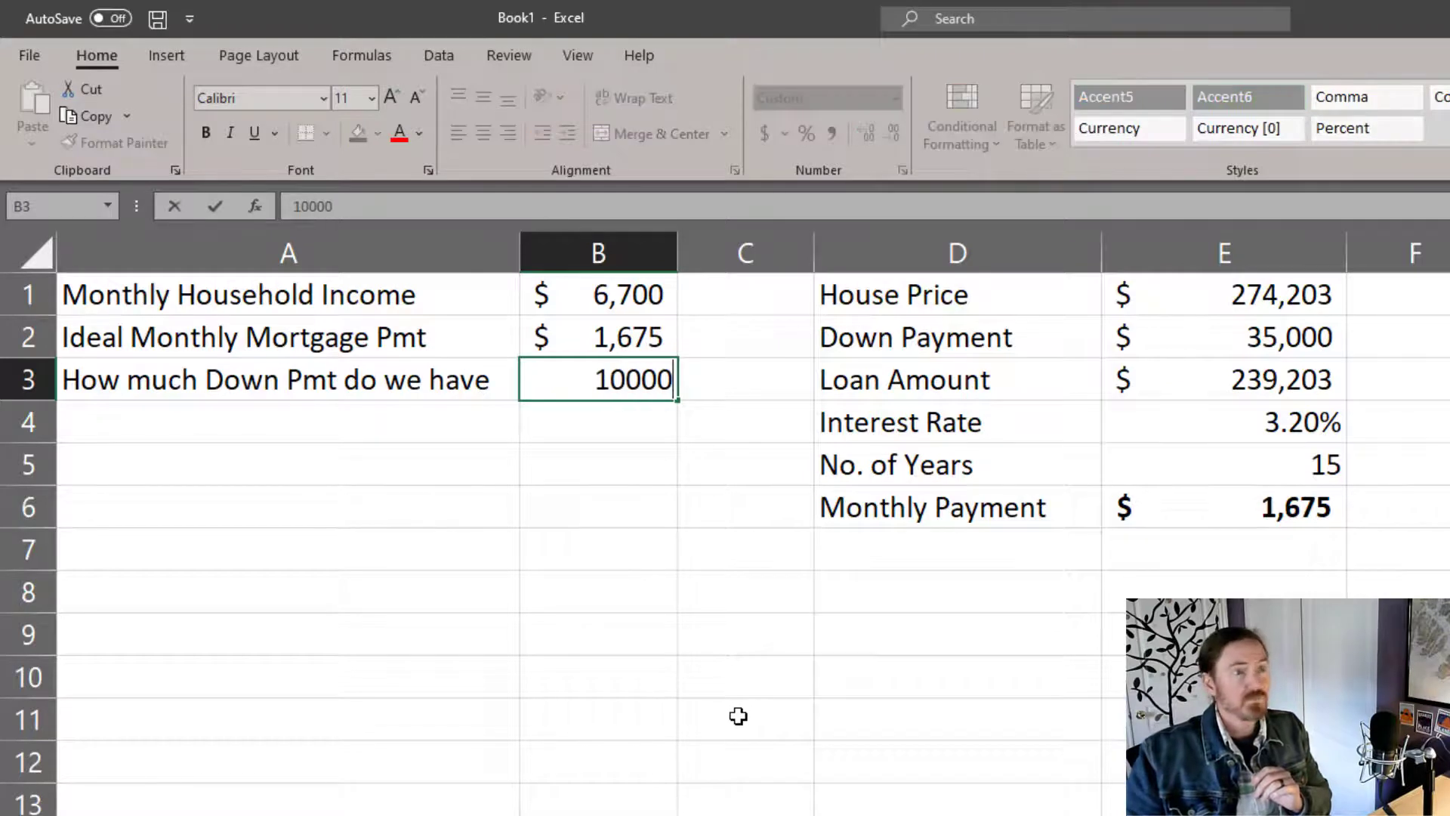
pyautogui.press('enter')
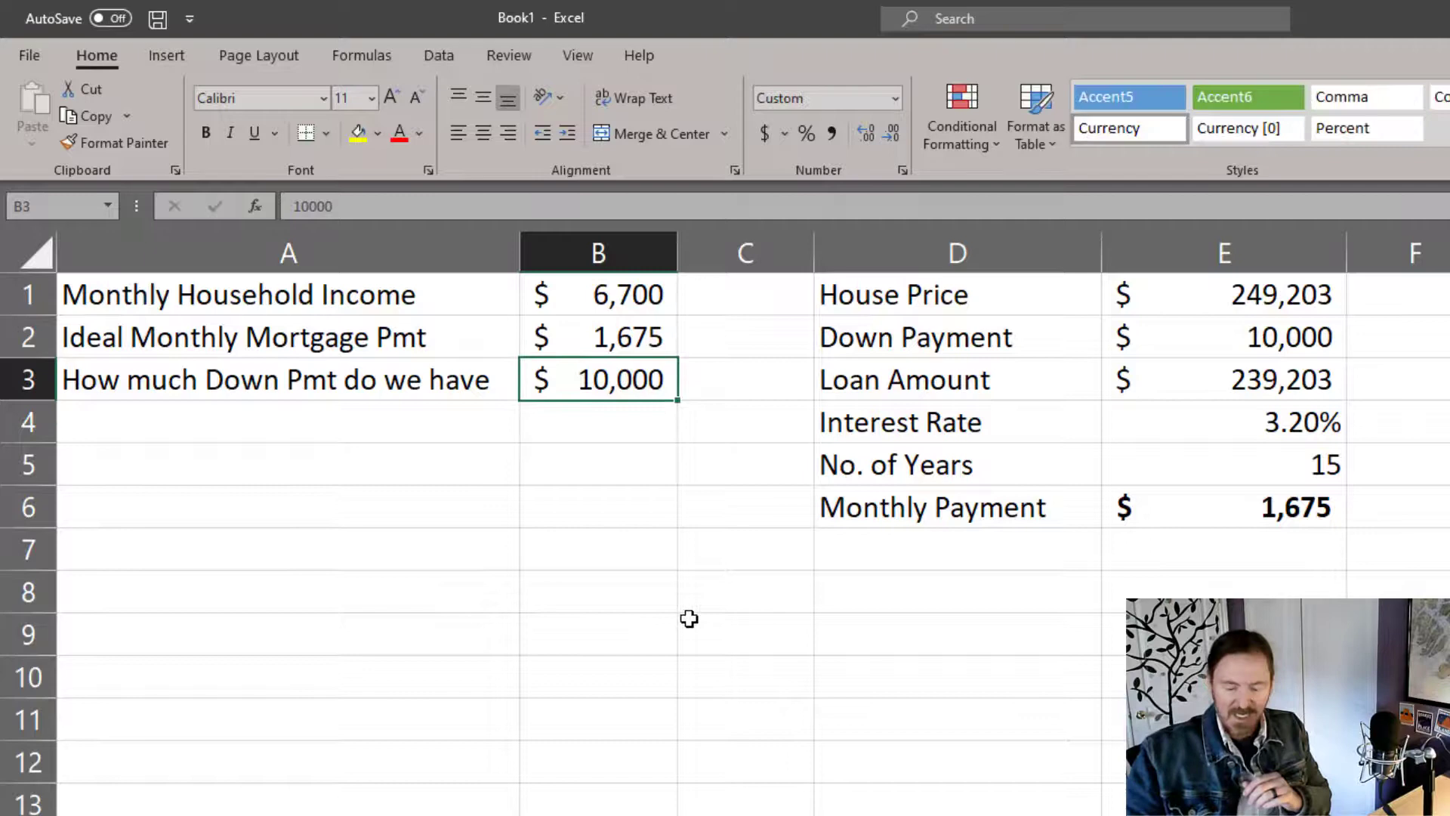
pyautogui.write('90000')
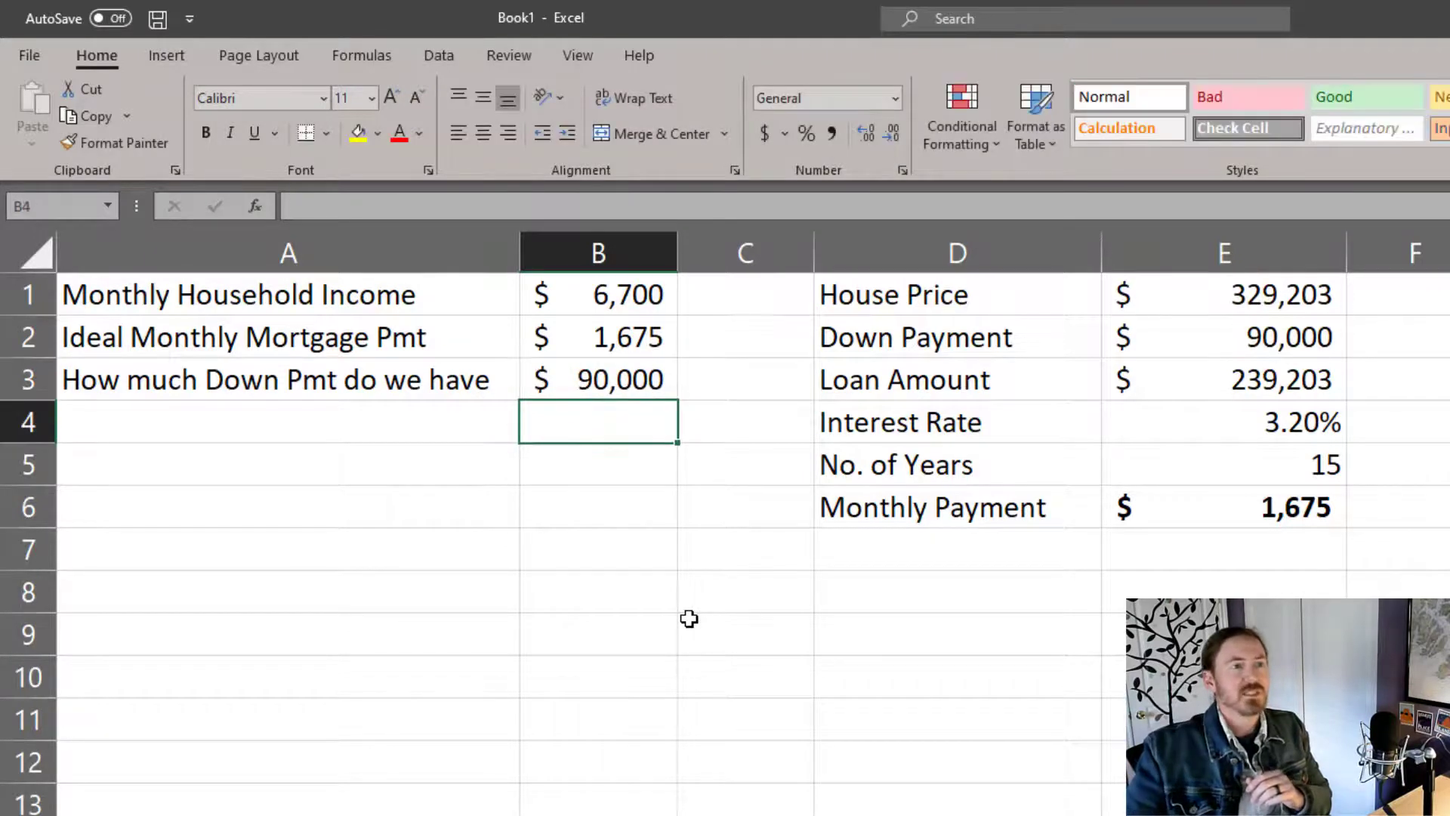
pyautogui.moveTo(663, 309)
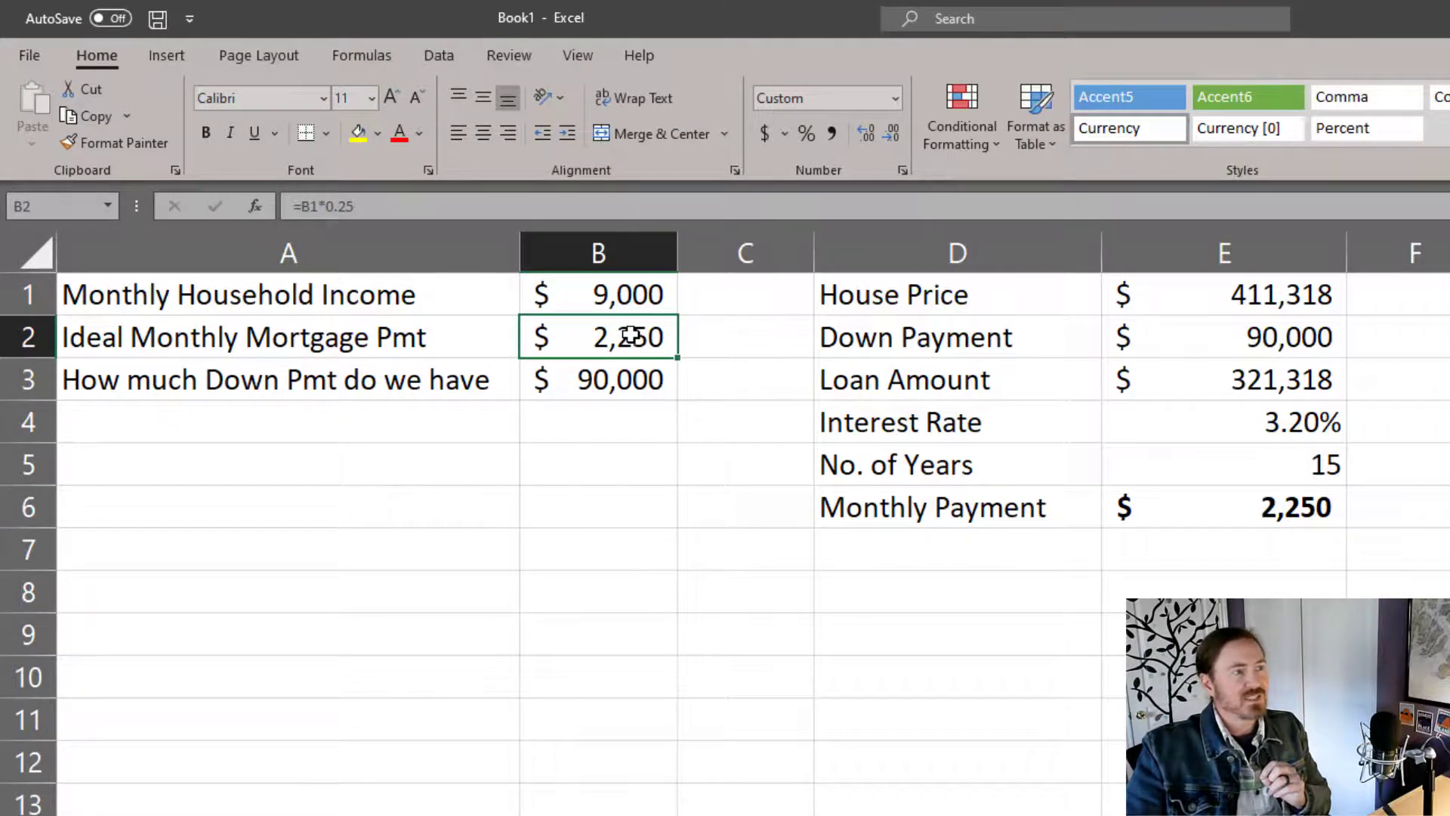
# Step: Change B2 to =B1*0.3 ($2,700) and check E6, E1 and E5 for the $475,581 price
pyautogui.doubleClick(598, 337)
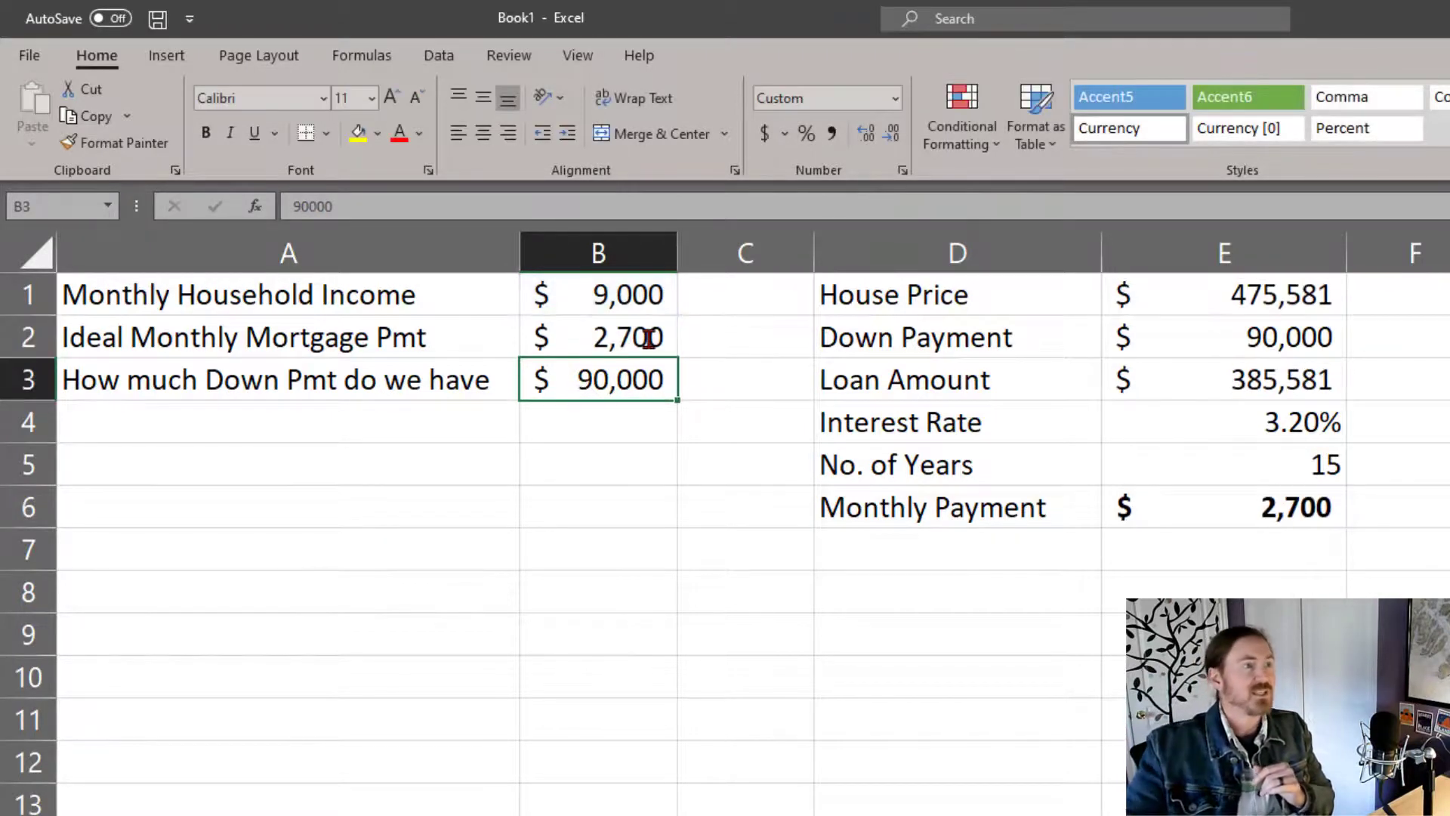
pyautogui.click(1224, 506)
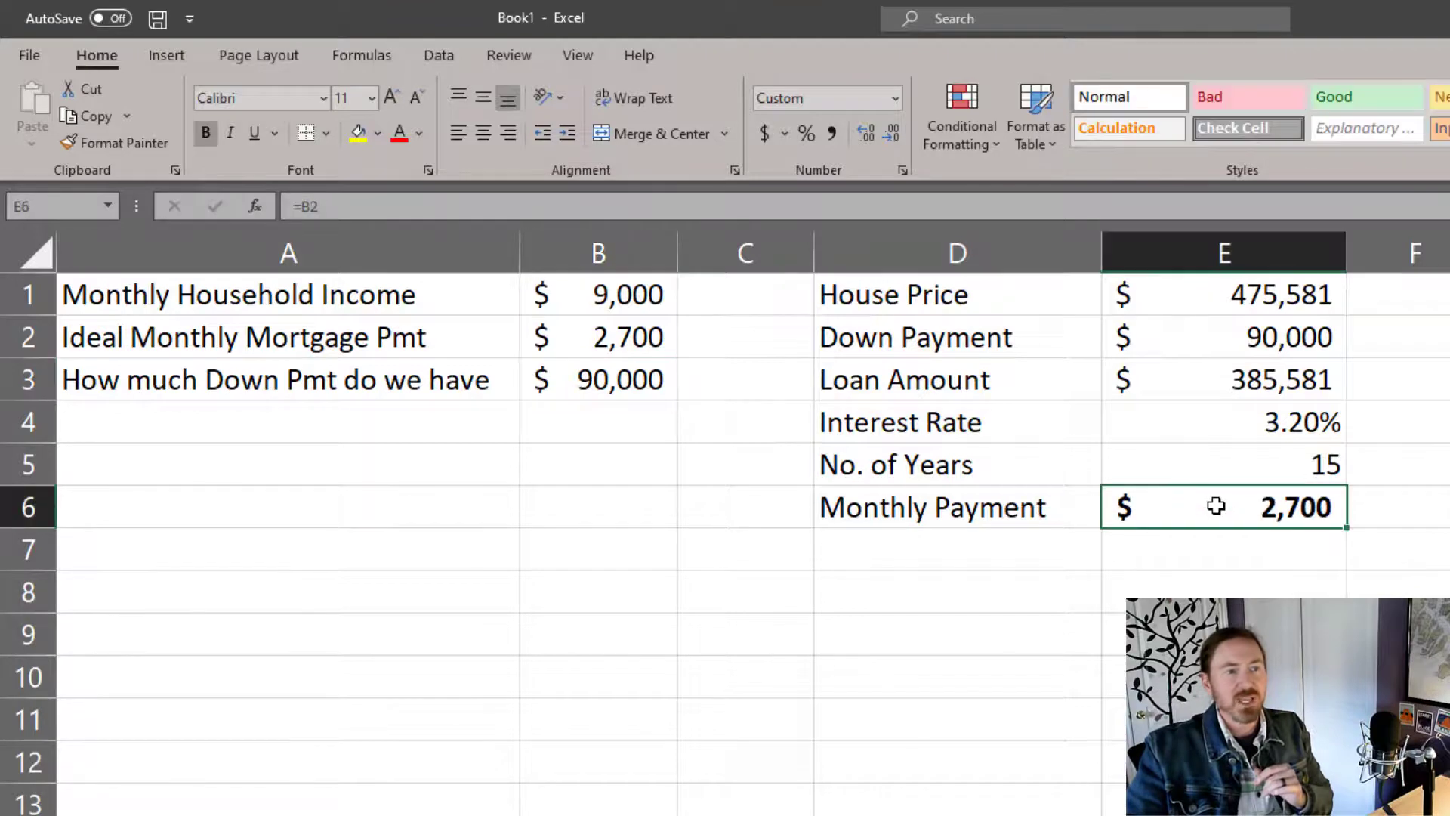
pyautogui.click(1223, 294)
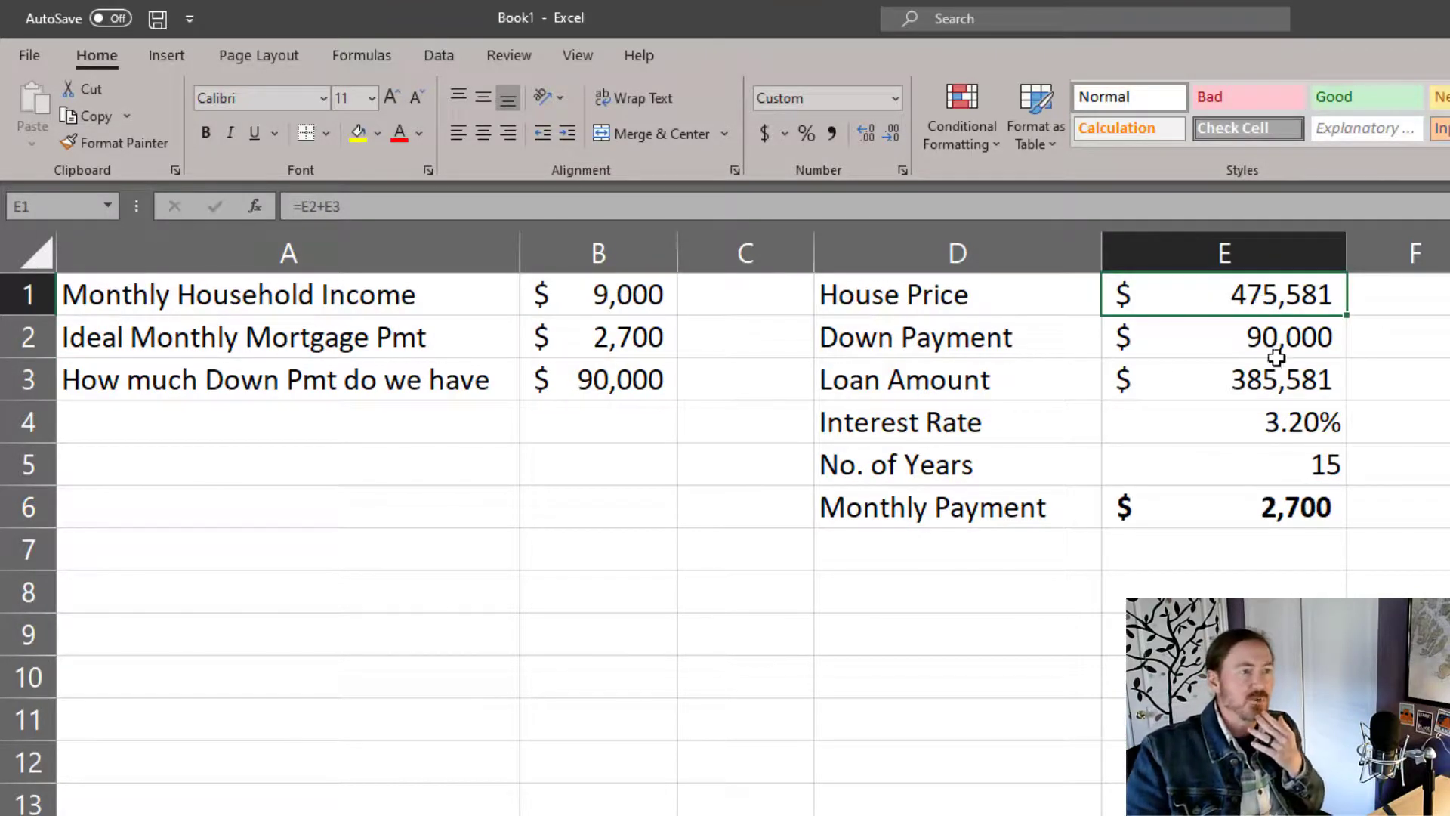
pyautogui.click(1224, 465)
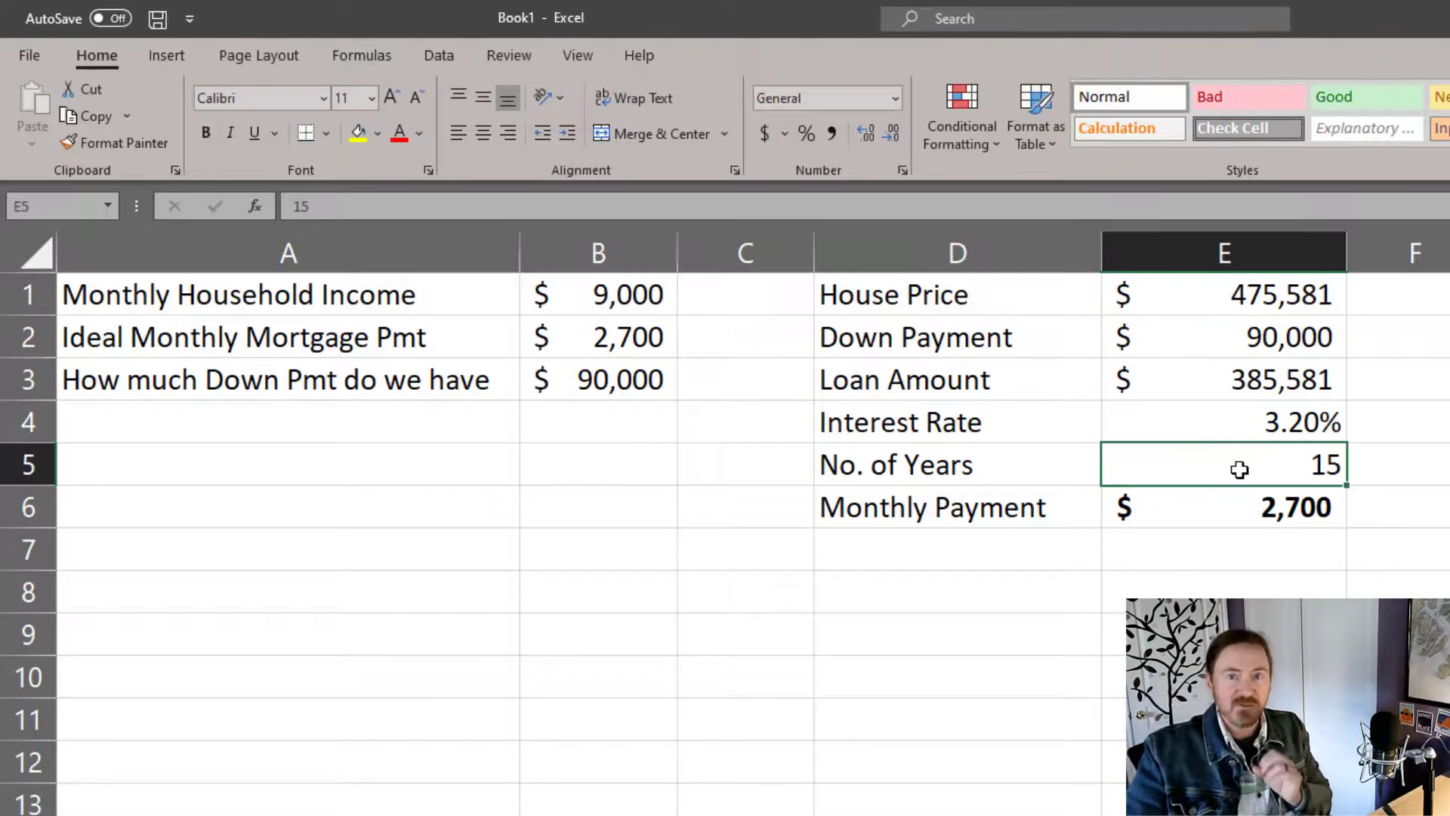
pyautogui.moveTo(644, 366)
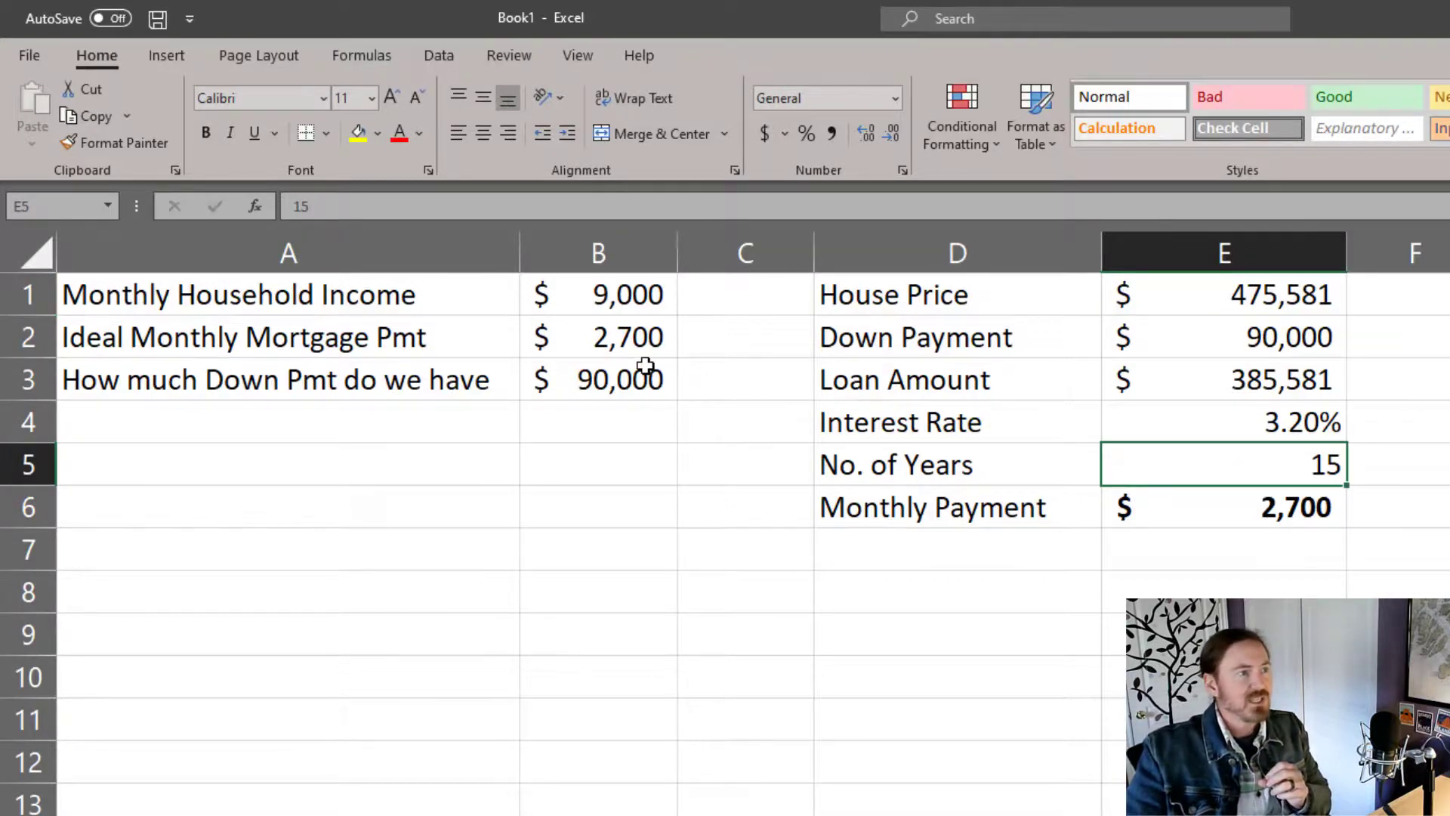
pyautogui.click(597, 337)
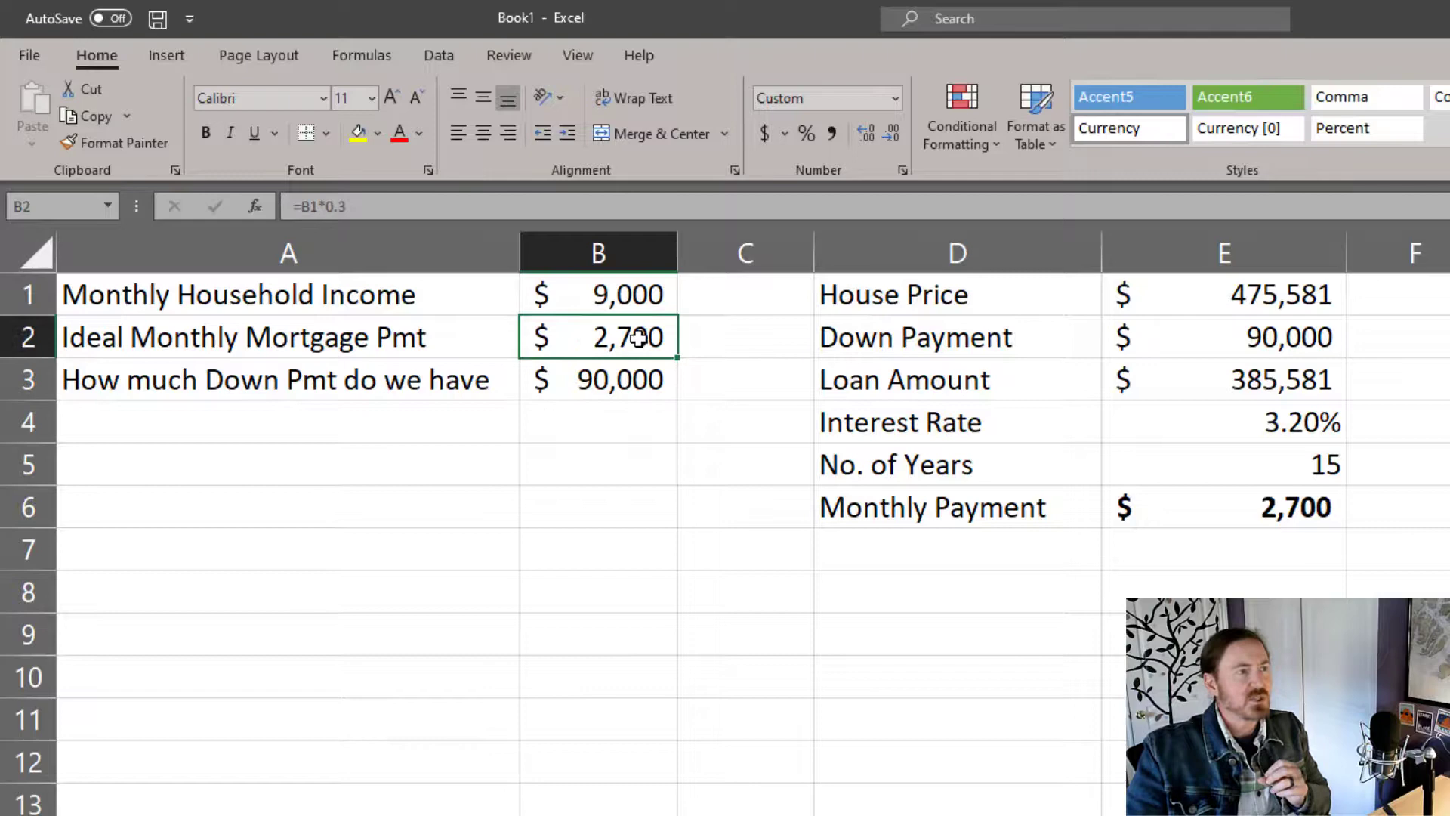
pyautogui.doubleClick(598, 336)
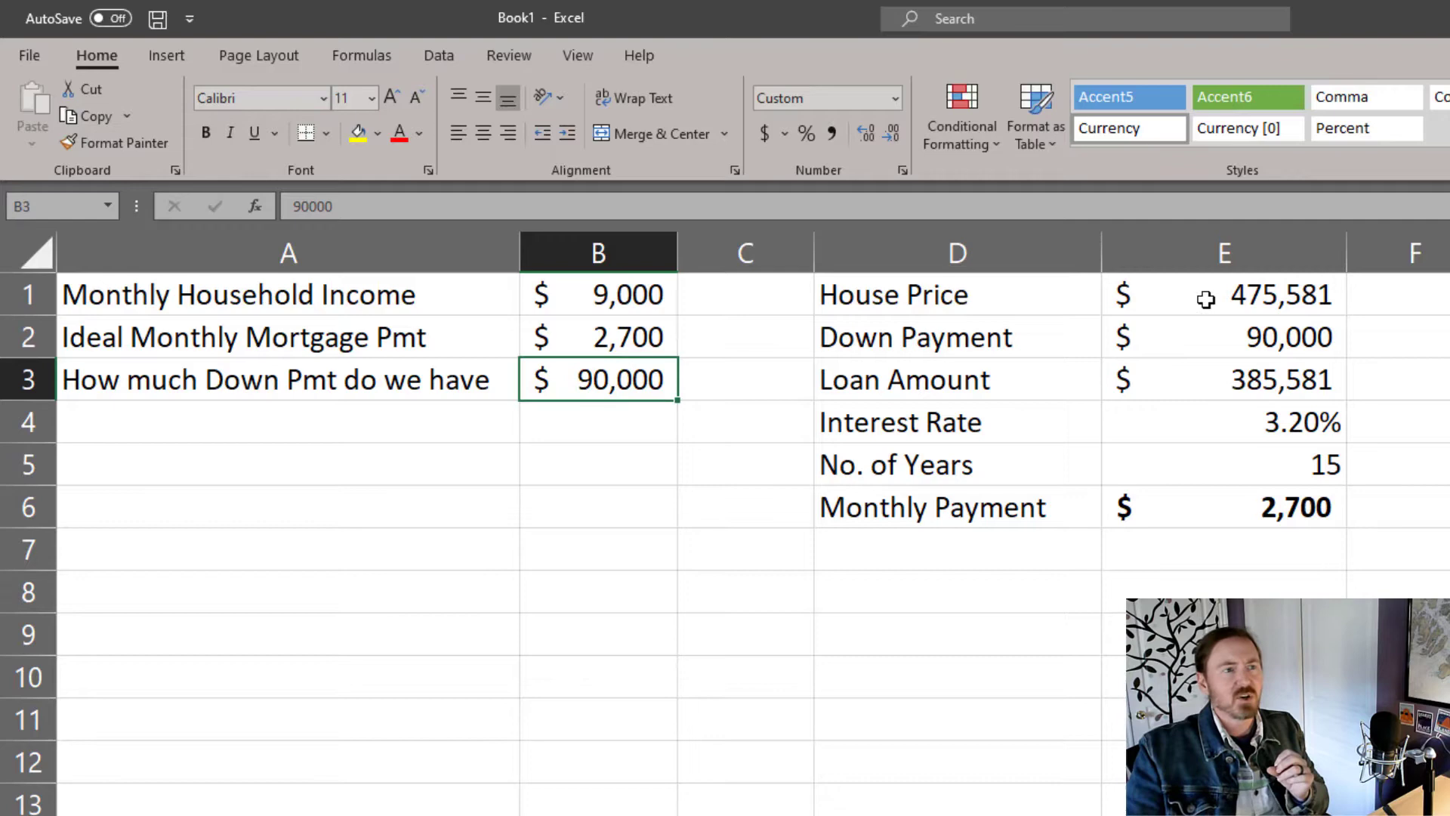
pyautogui.click(1223, 294)
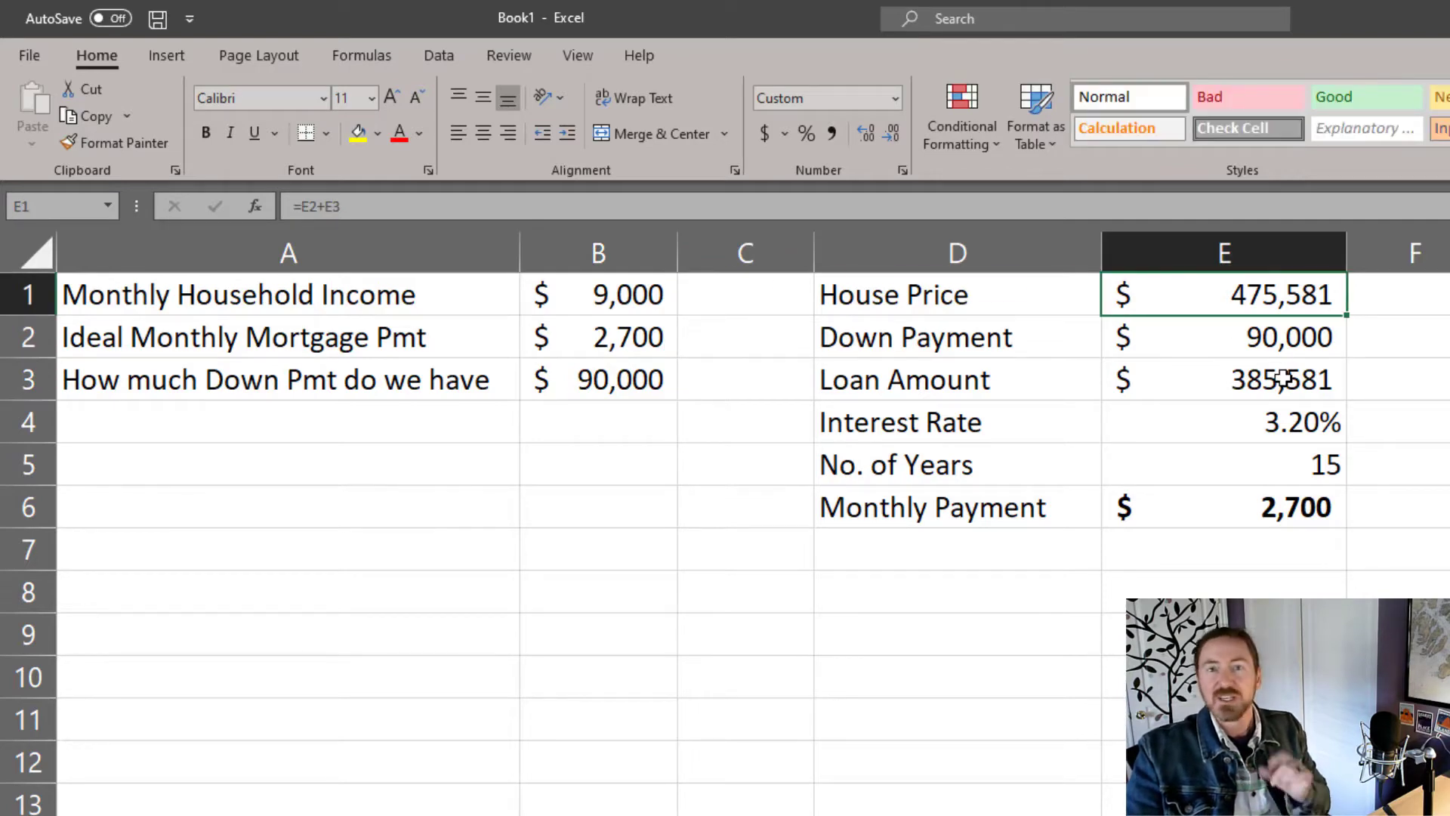
pyautogui.click(598, 294)
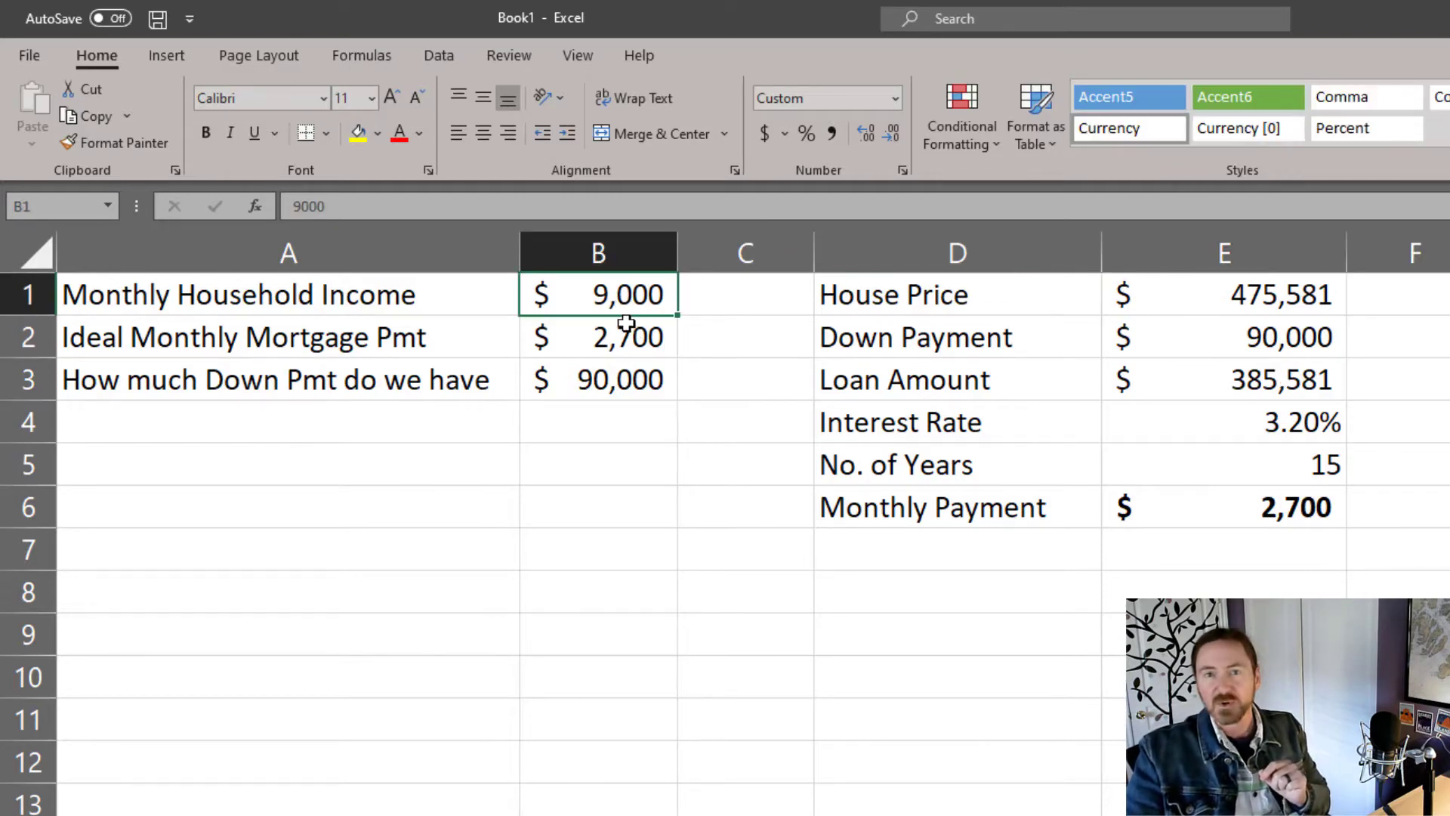